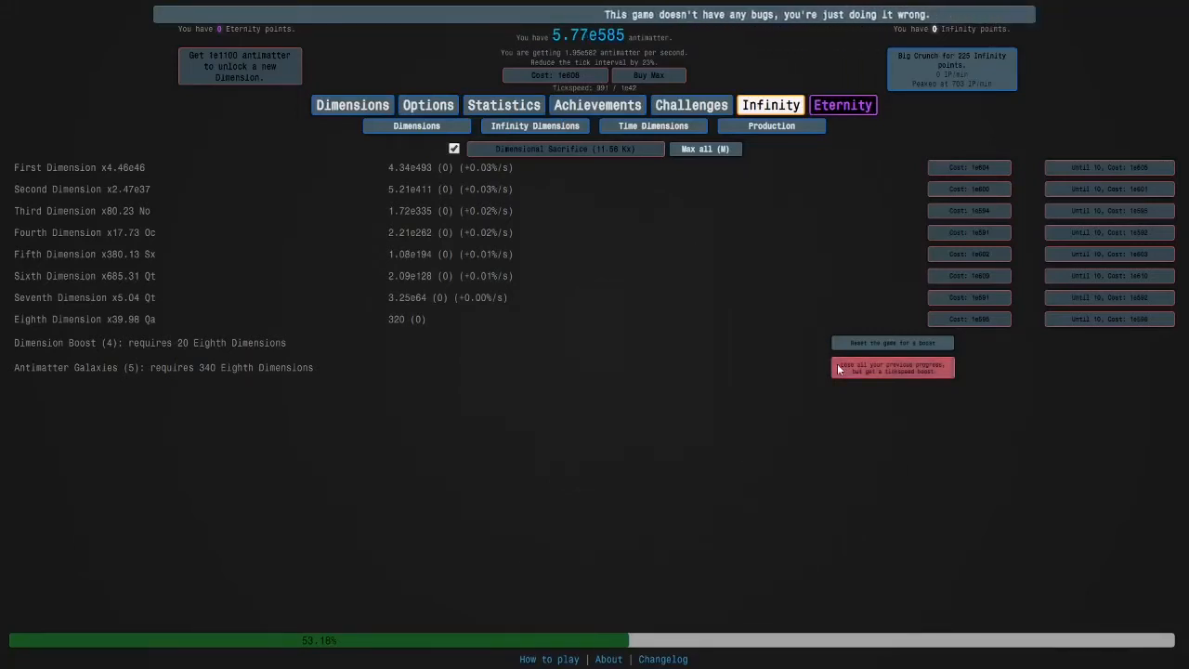
mouse_move(906, 343)
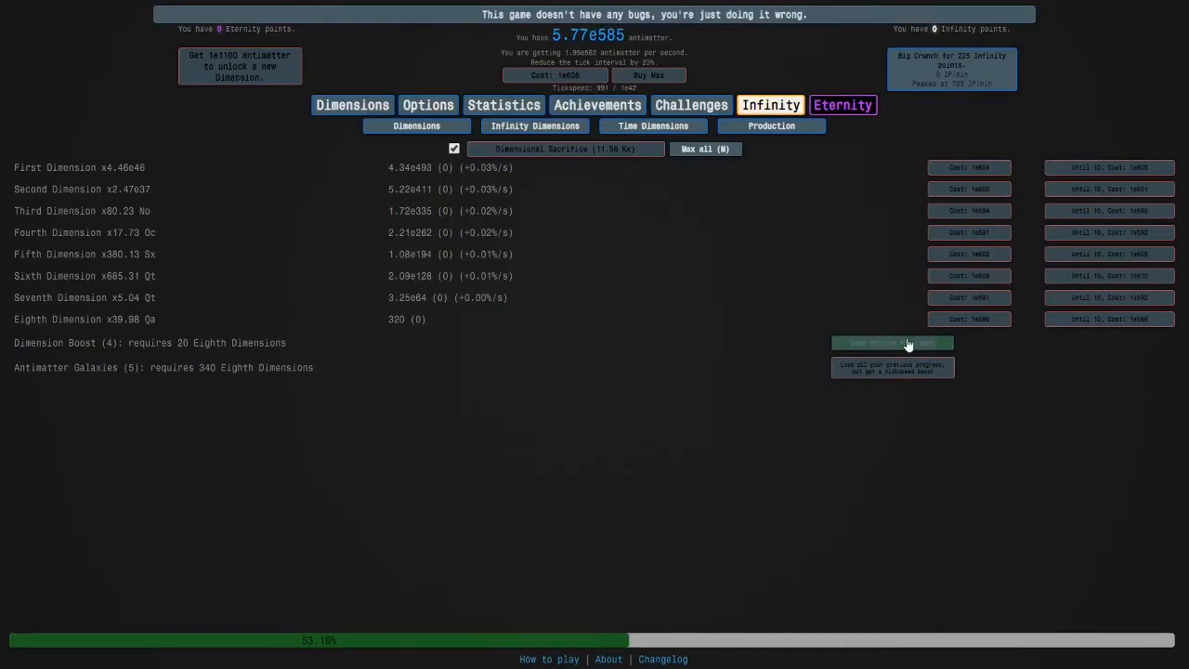
- Perform a dimension boost, then view the Infinity upgrades with 140 infinity points
click(892, 341)
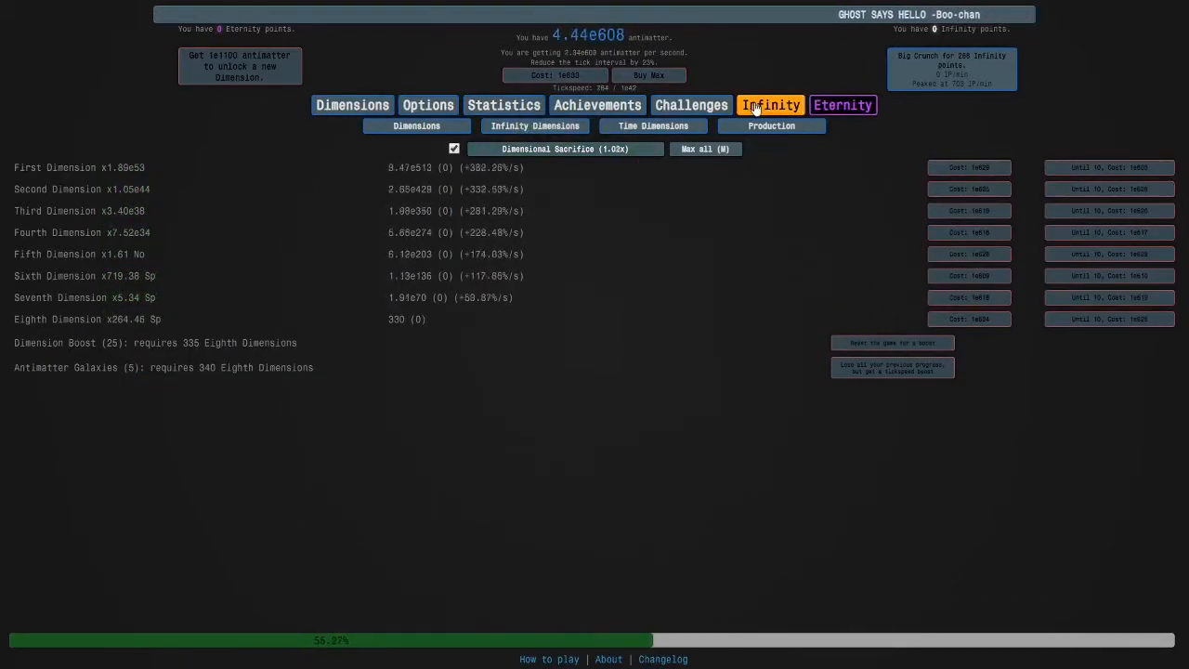
click(771, 104)
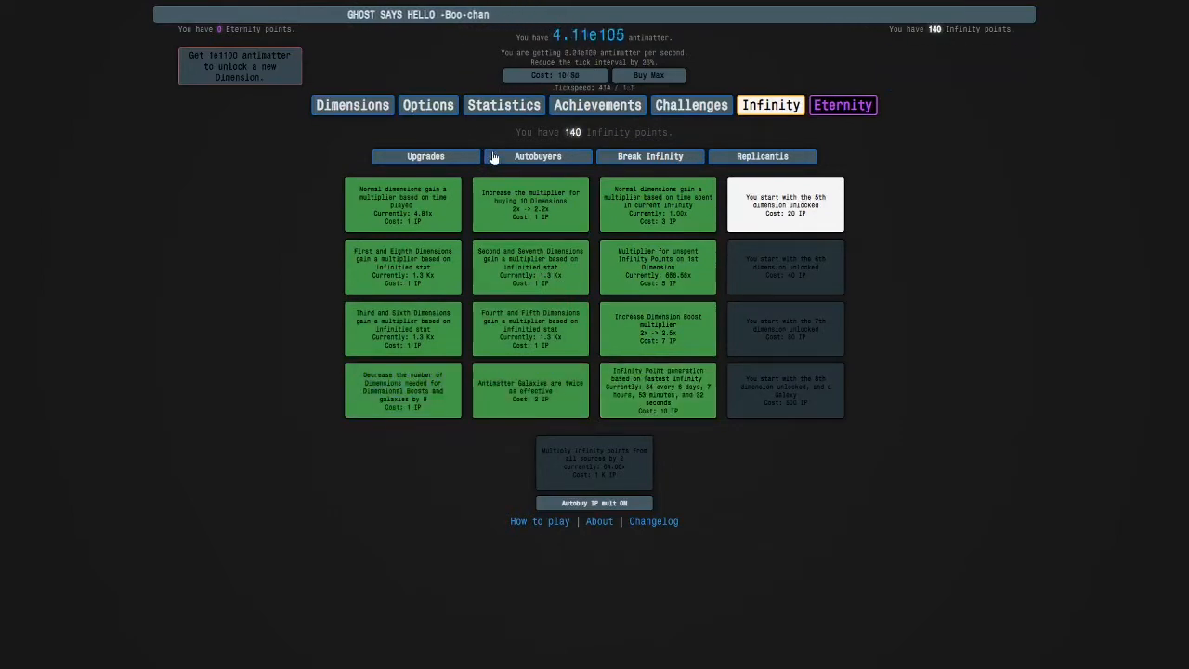
- Buy the start-with-6th-dimension, total antimatter and amount-infinitied upgrades, then Big Crunch
click(538, 156)
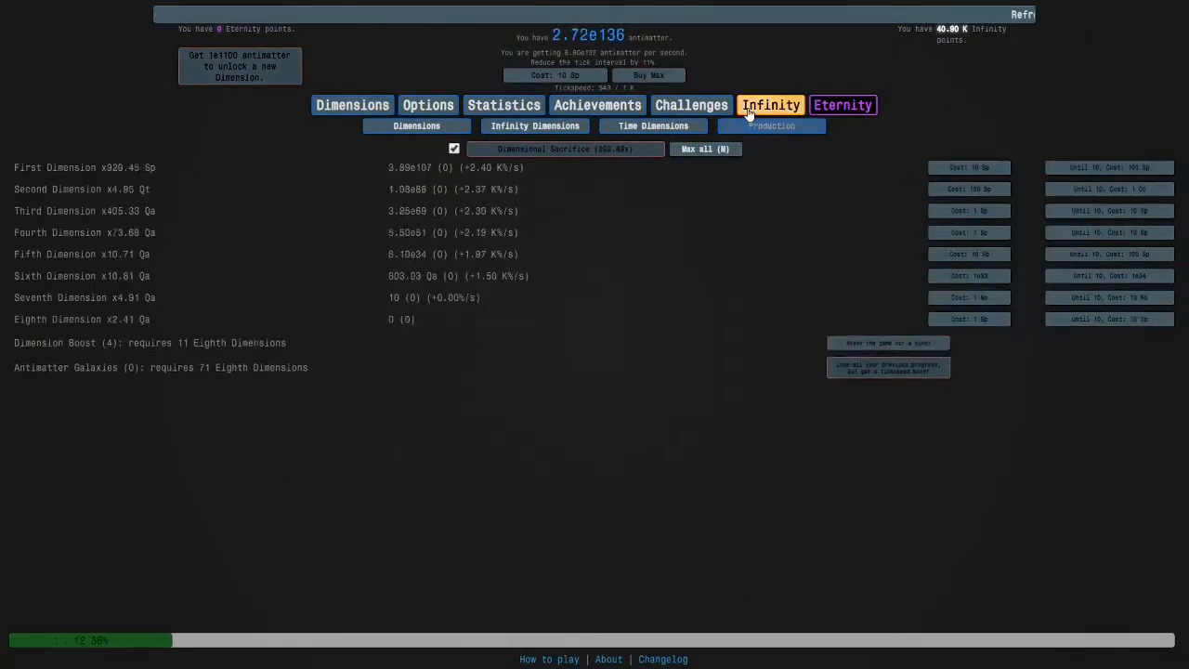
click(770, 104)
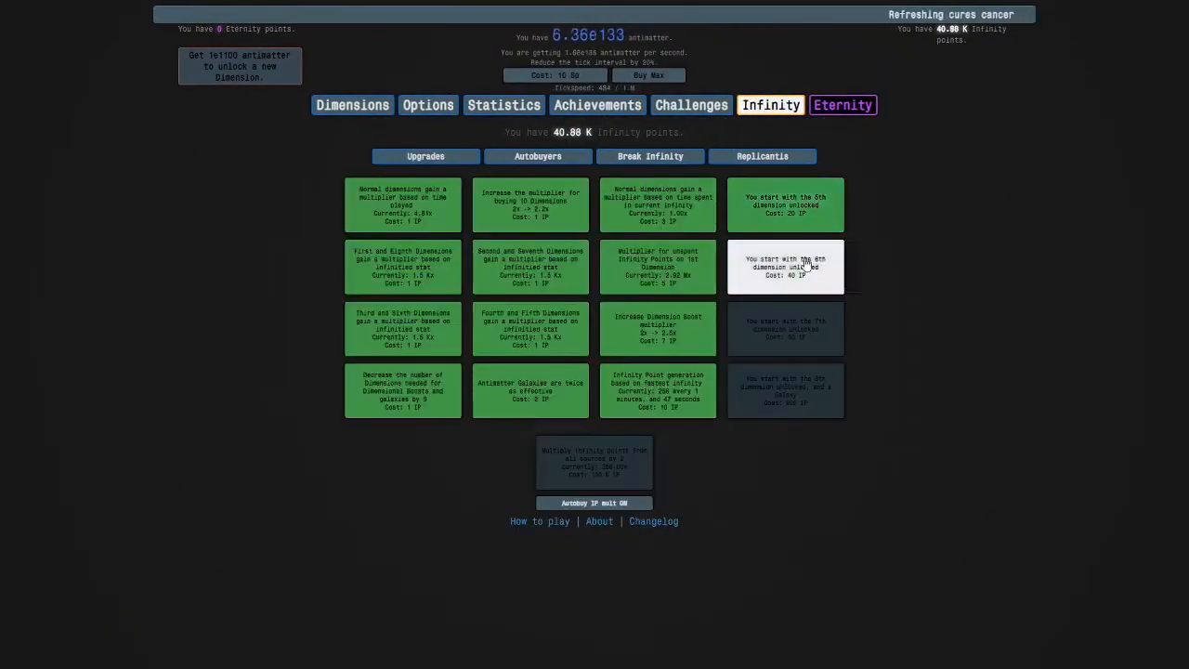
click(650, 156)
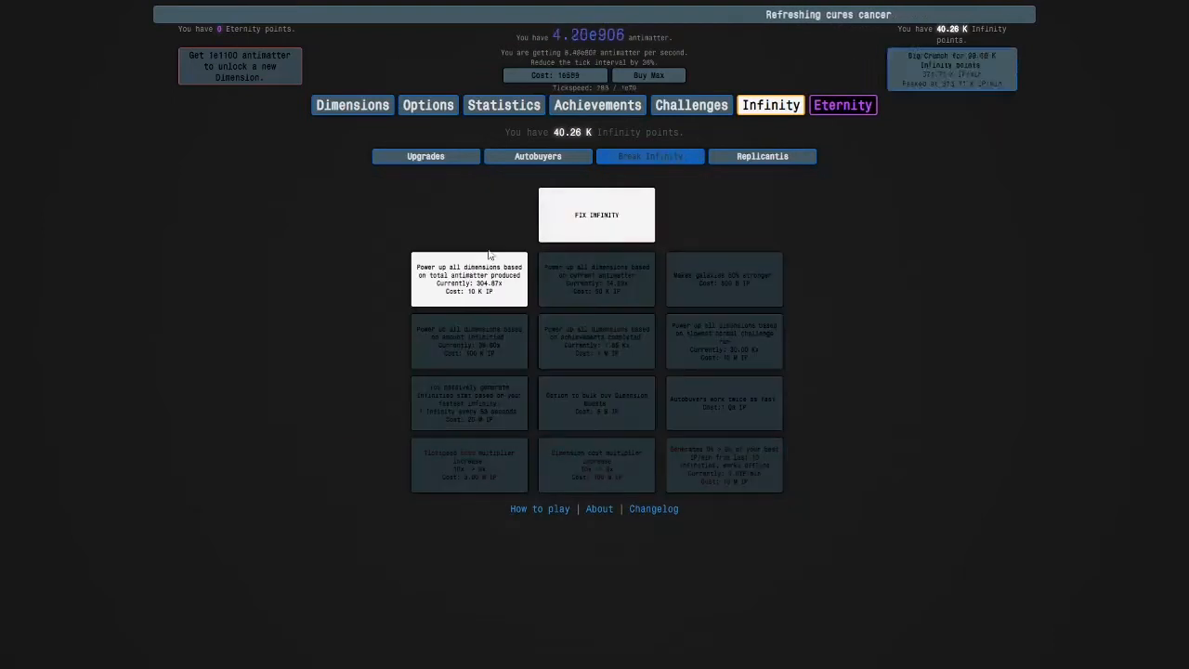
click(469, 279)
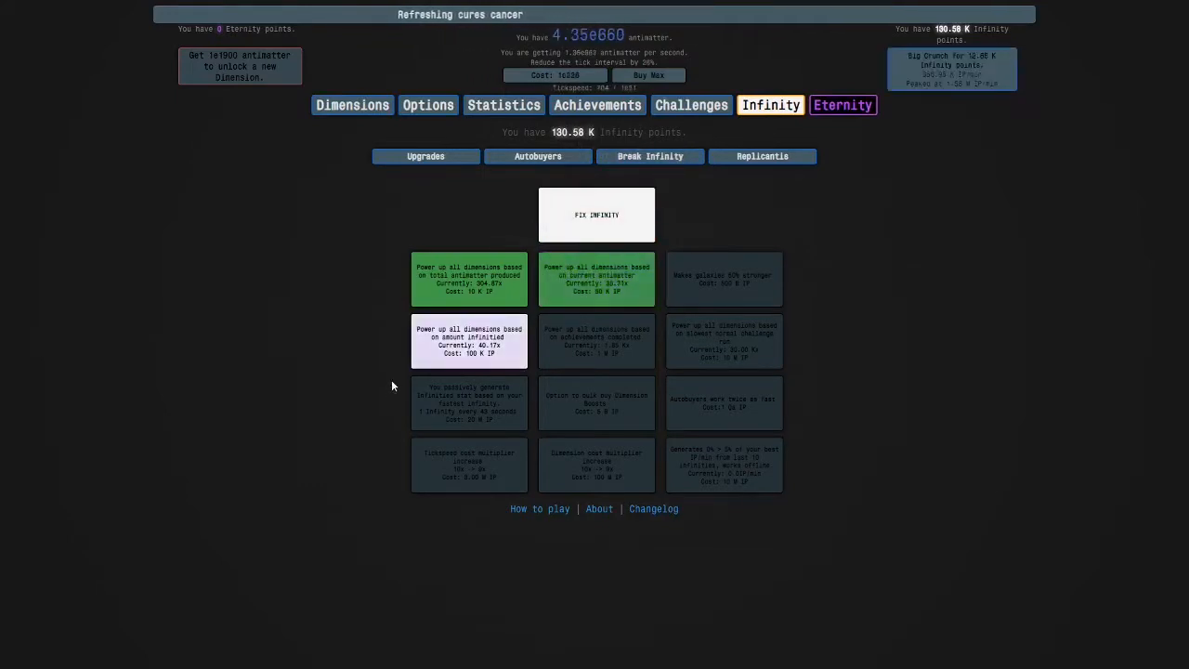
click(951, 69)
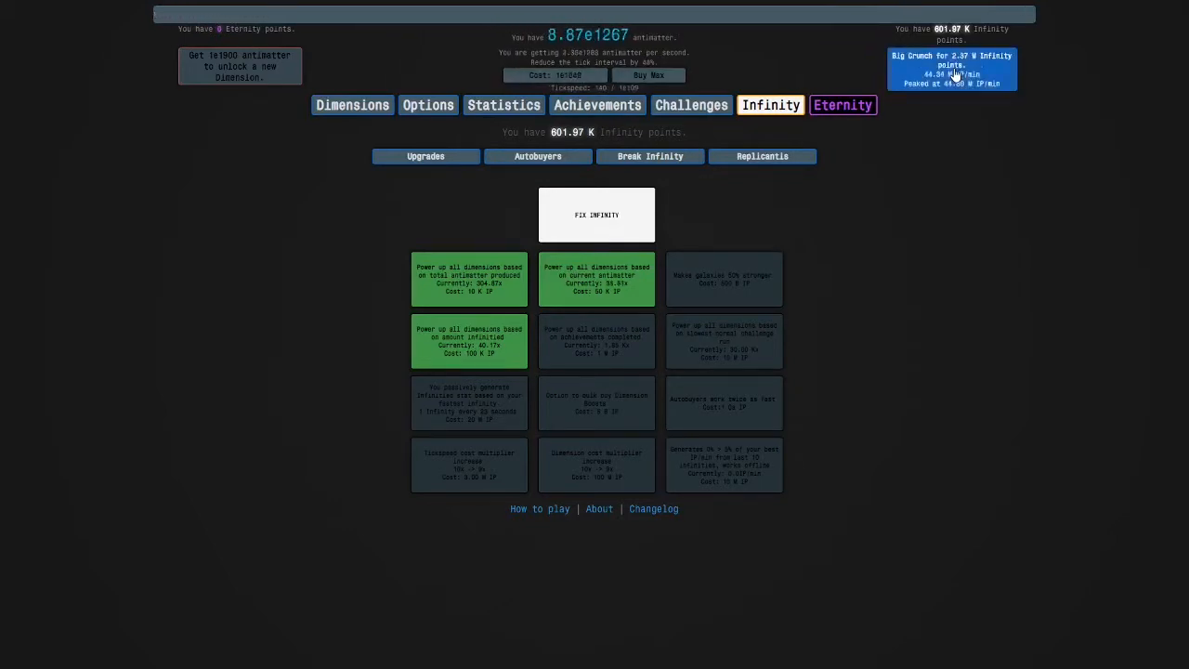
click(597, 340)
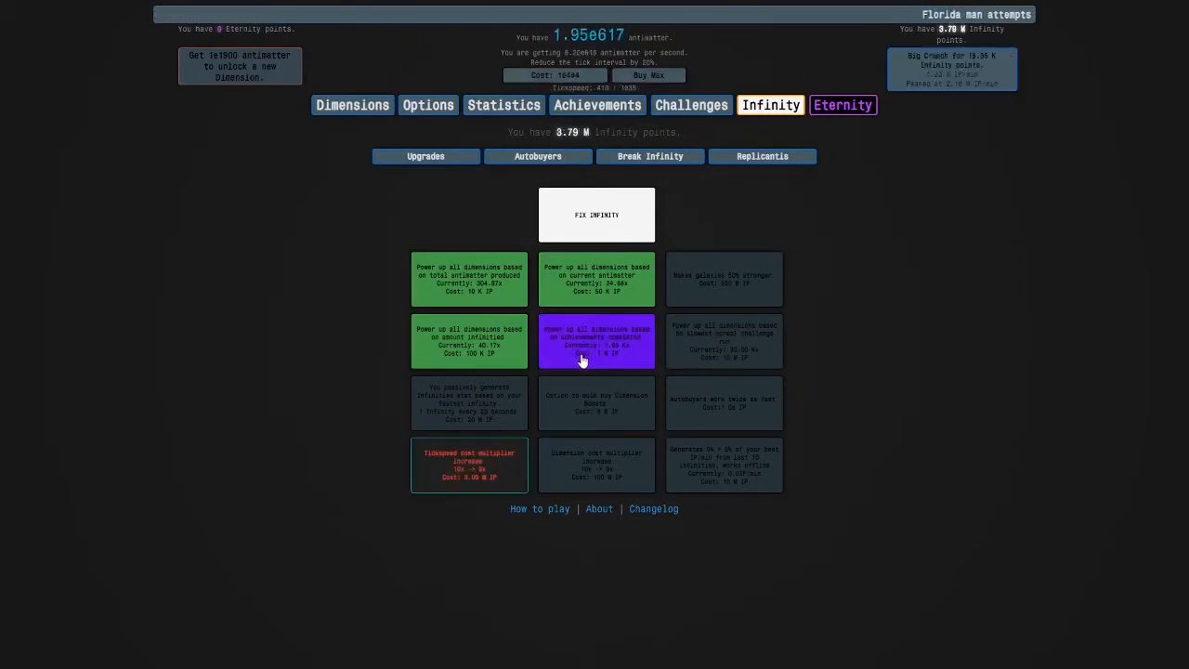
- Buy the achievements-completed and slowest-challenge power-ups, crunching repeatedly for more infinity points
click(597, 340)
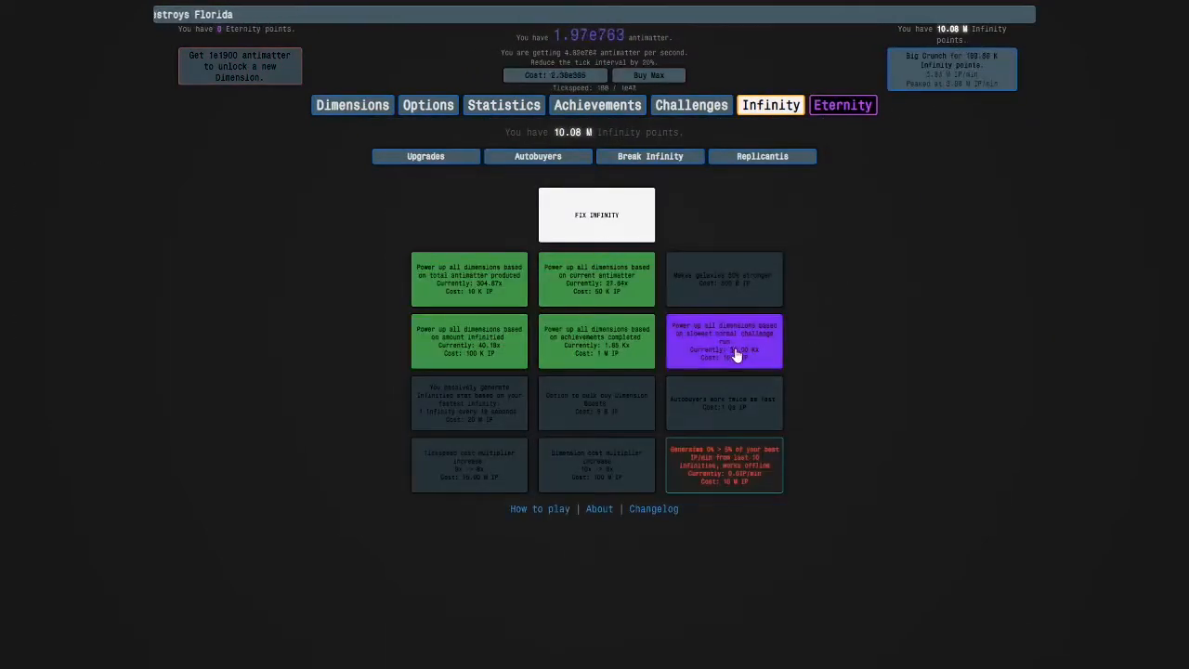
click(723, 340)
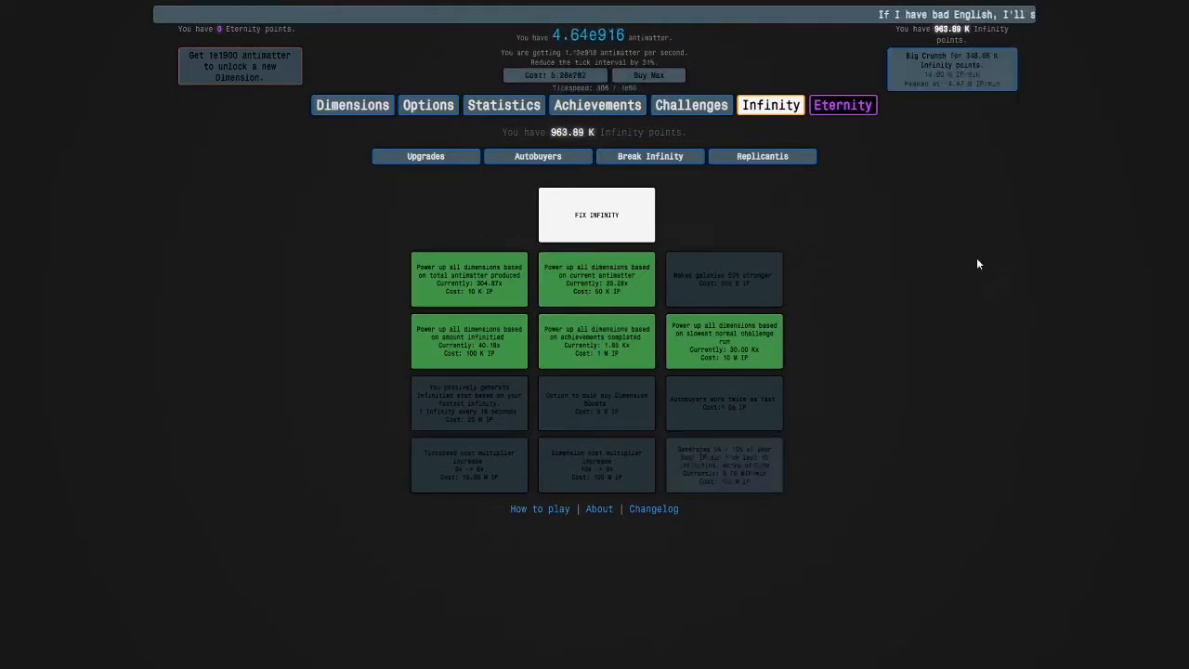
click(950, 69)
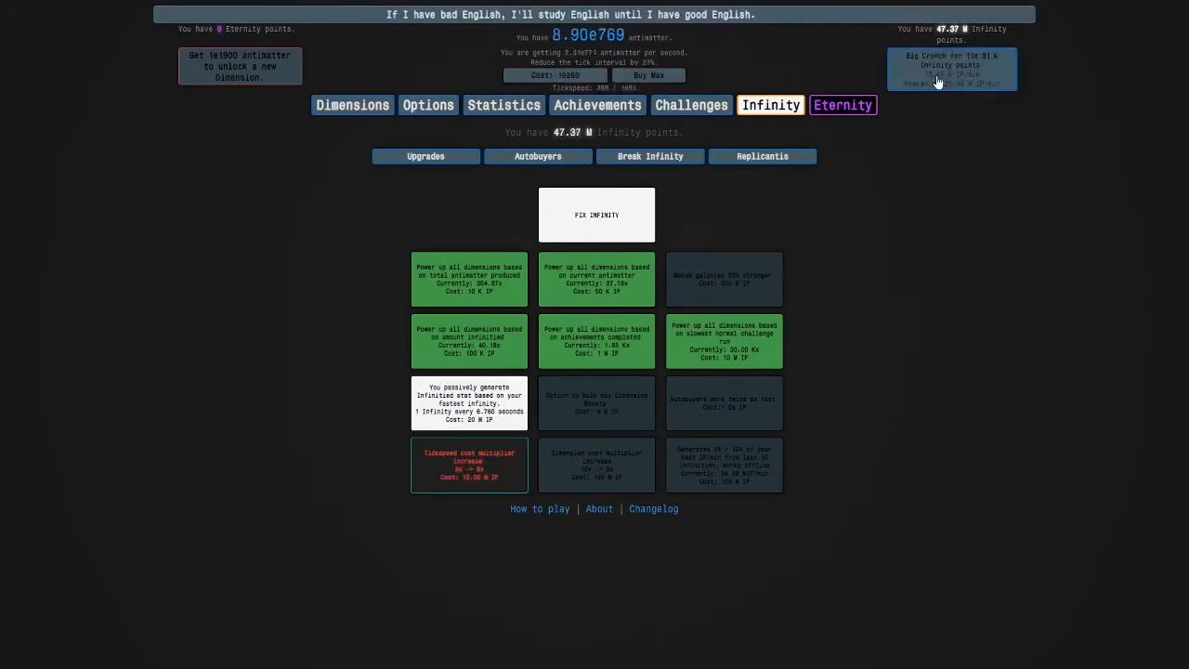
click(951, 67)
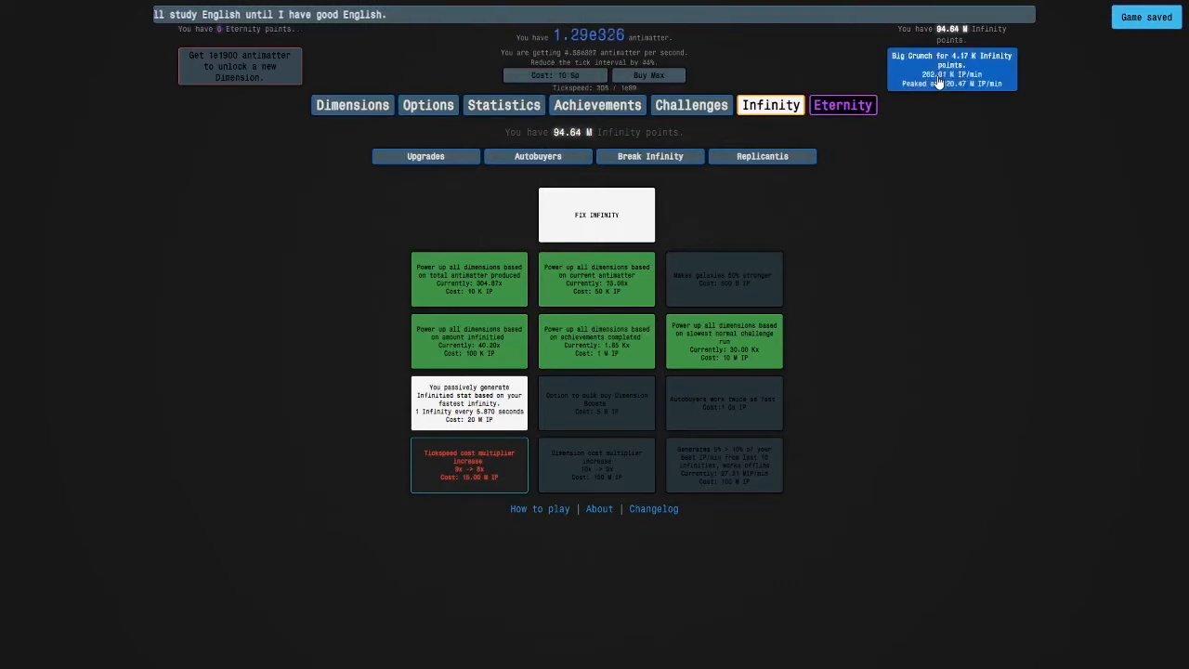
click(951, 70)
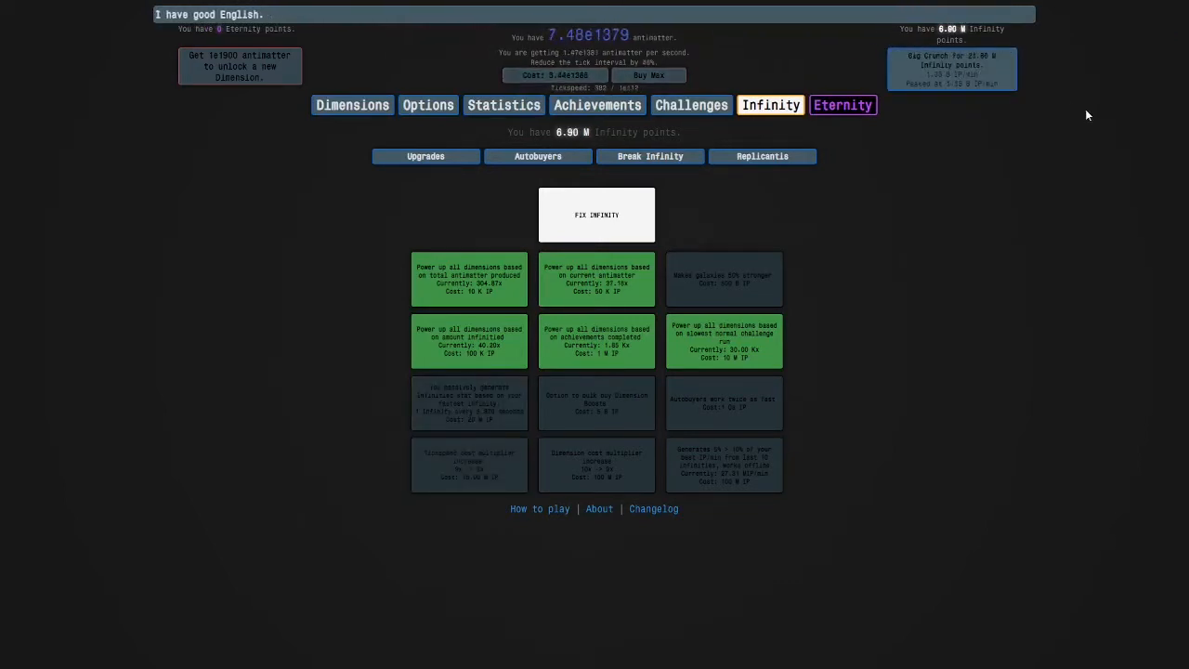
click(352, 105)
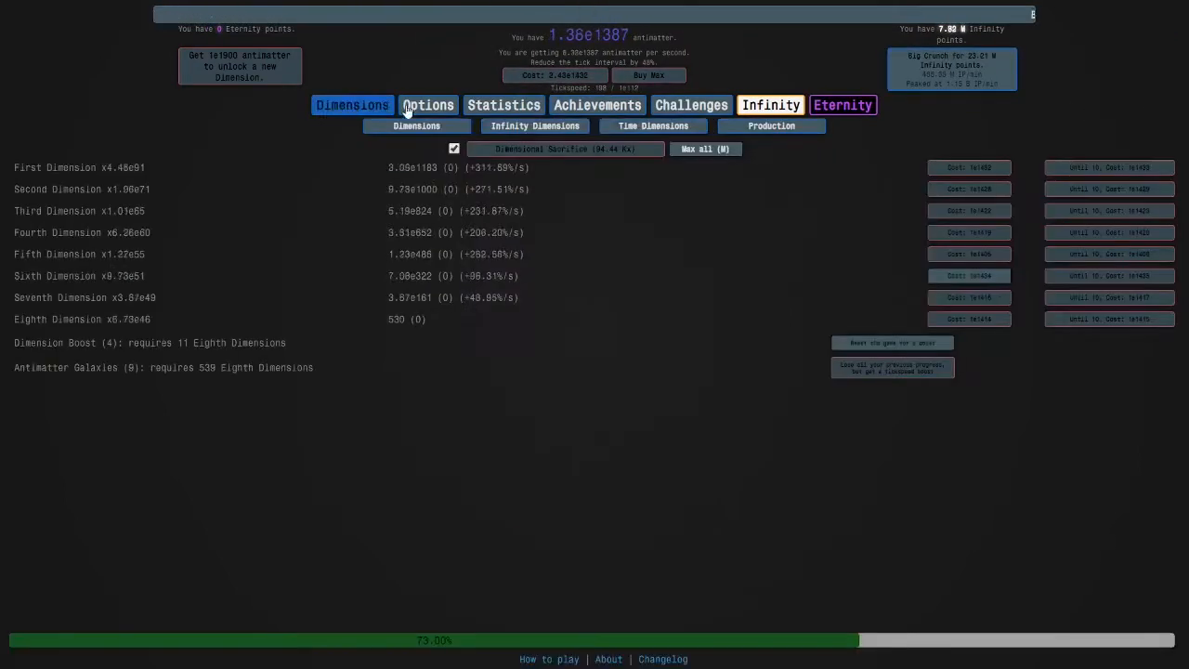
- Buy the remaining Break Infinity upgrades, including the dimension cost multiplier
click(653, 126)
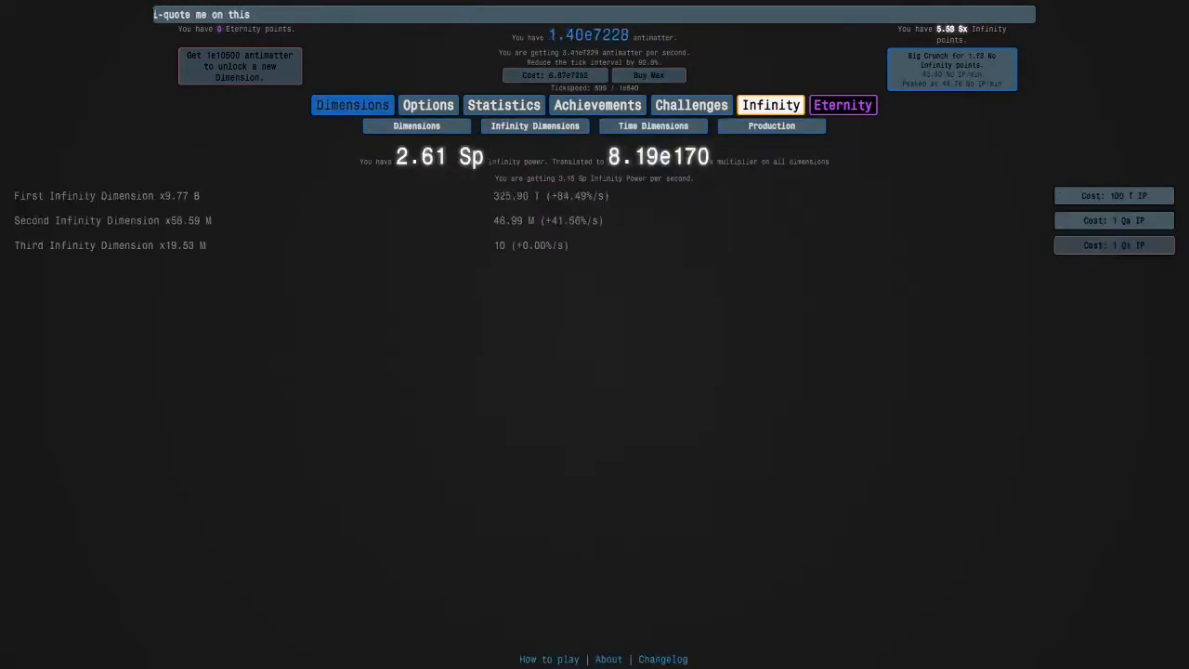
click(1114, 245)
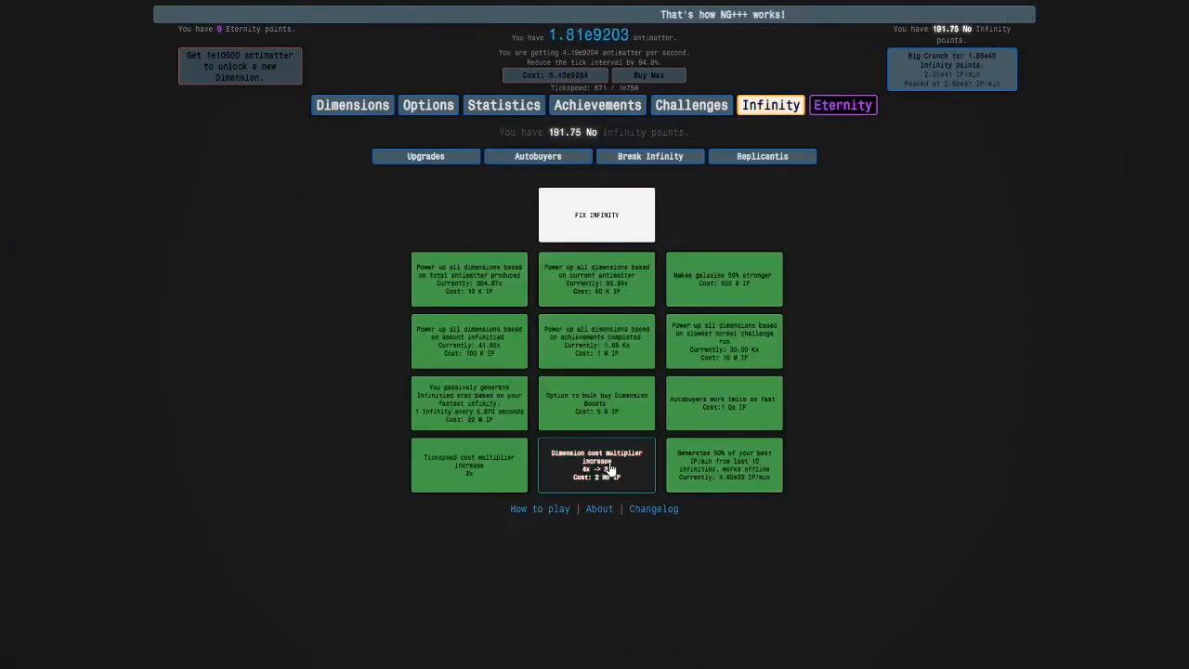
click(534, 125)
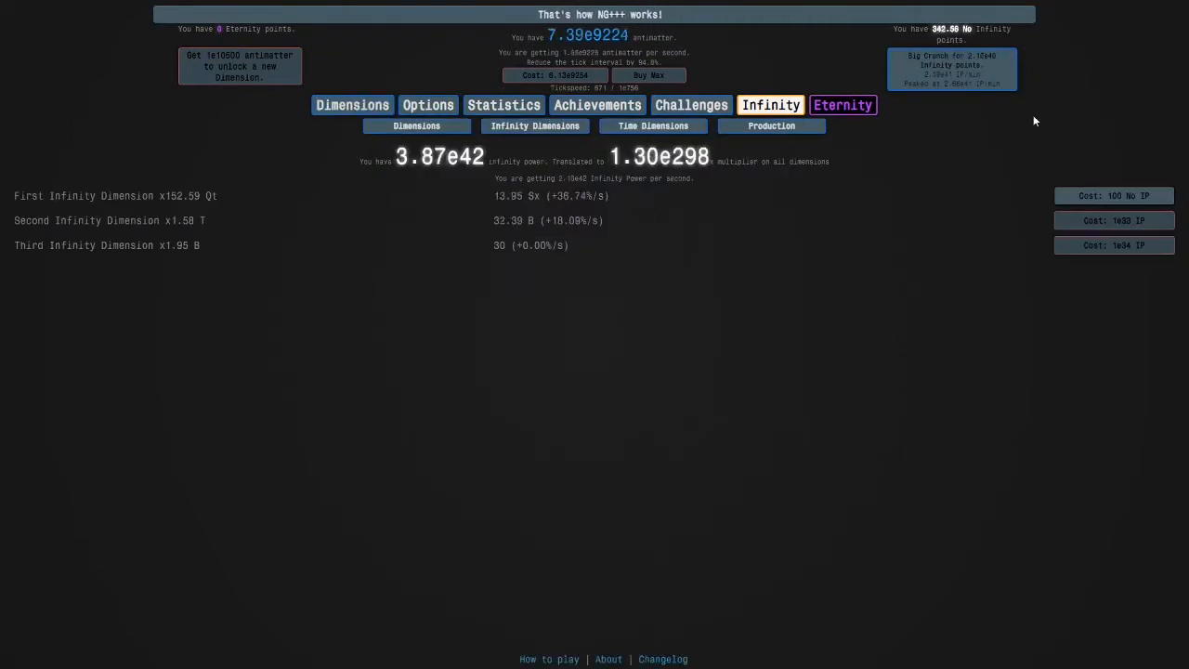
- Buy Second and Third Infinity Dimensions to unlock the fourth, then view Time Dimensions
click(1114, 196)
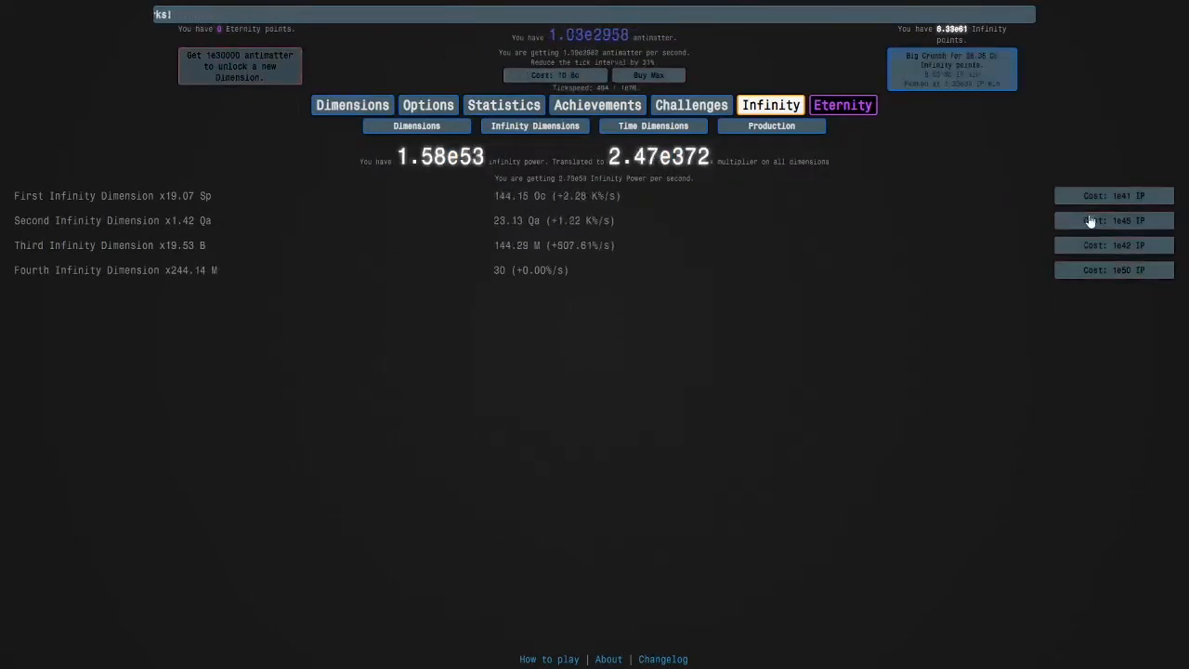
click(1114, 196)
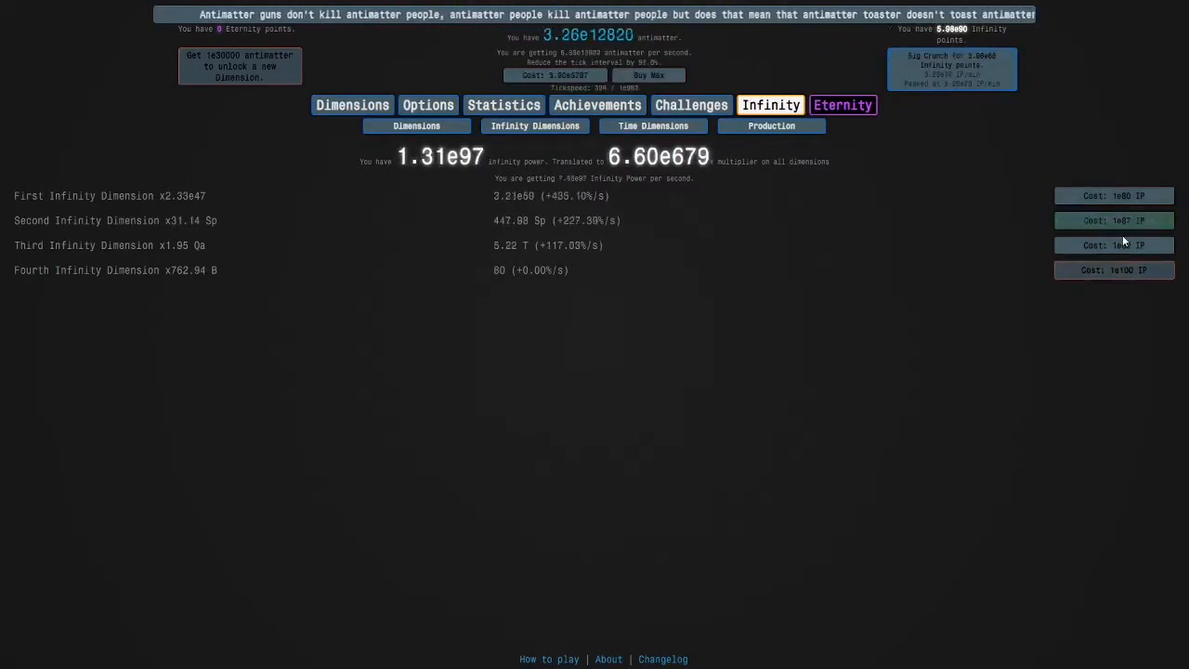
click(1114, 196)
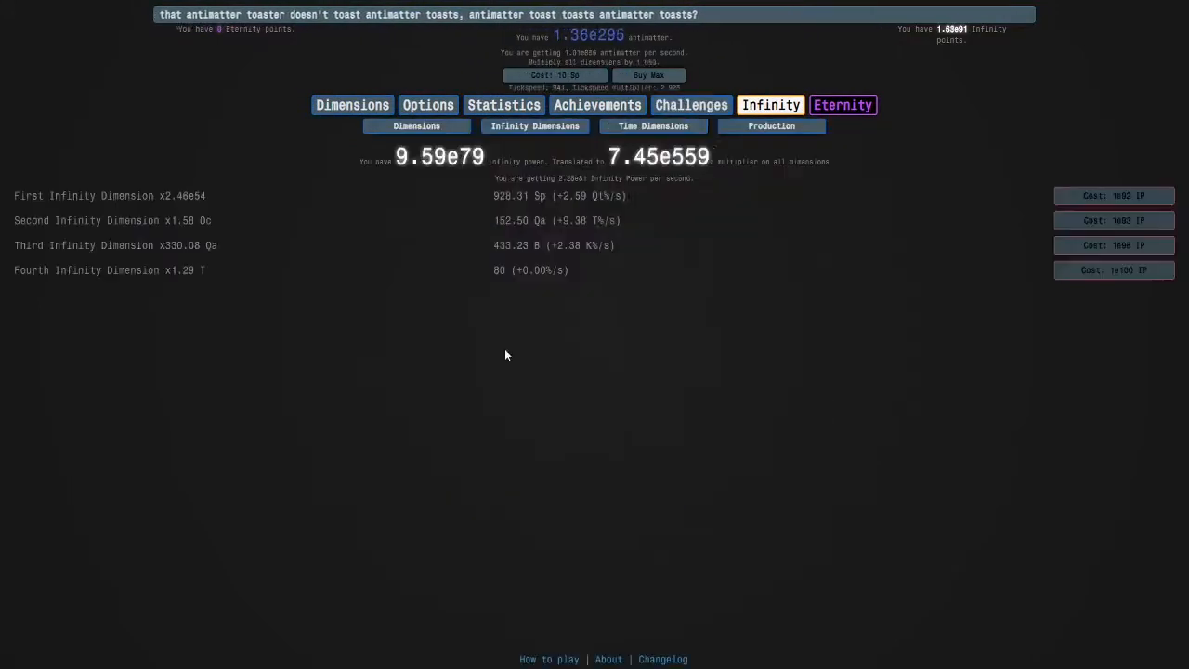
click(692, 104)
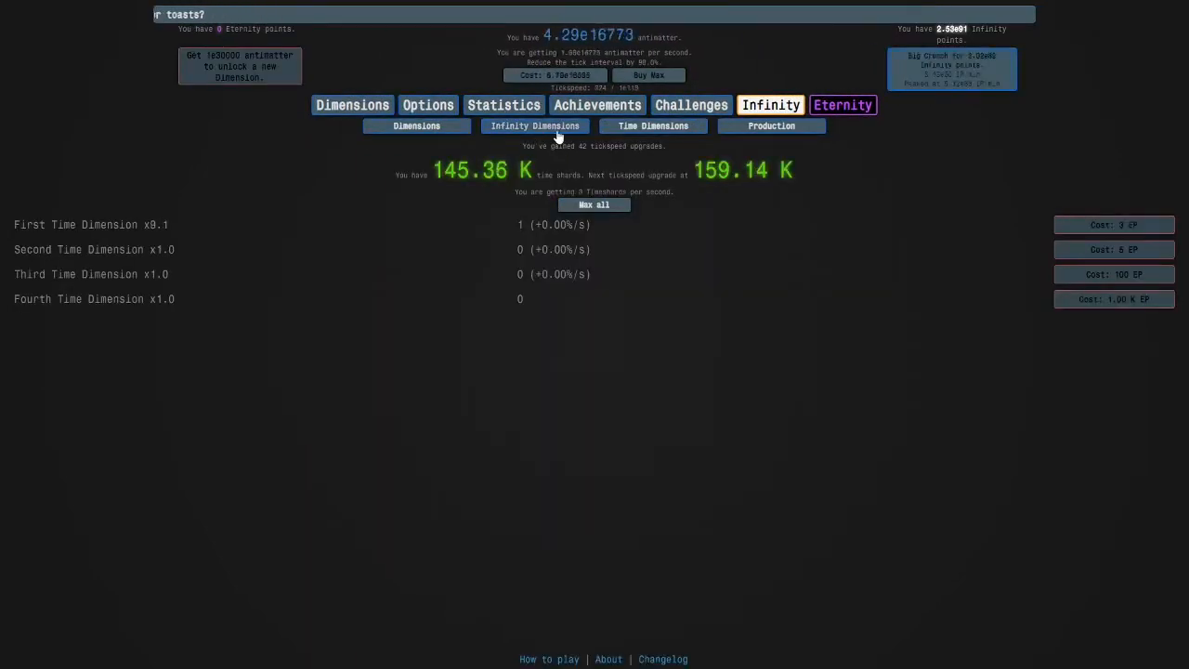
- Buy another Second Infinity Dimension and three more First Infinity Dimensions
click(535, 126)
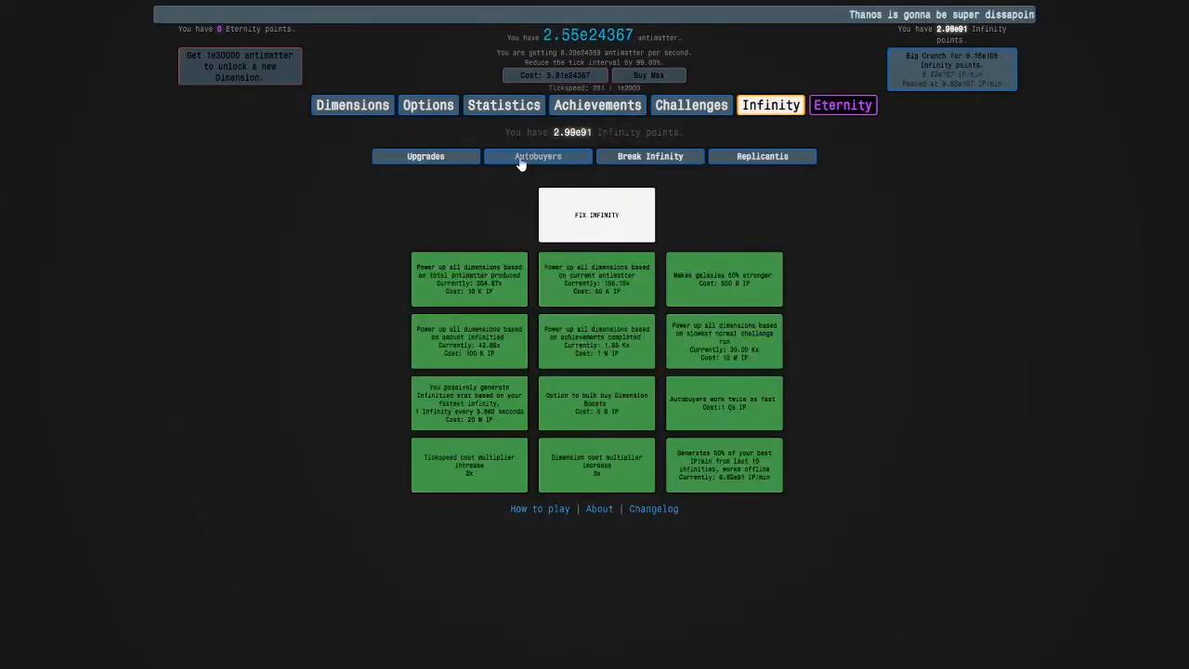
click(538, 156)
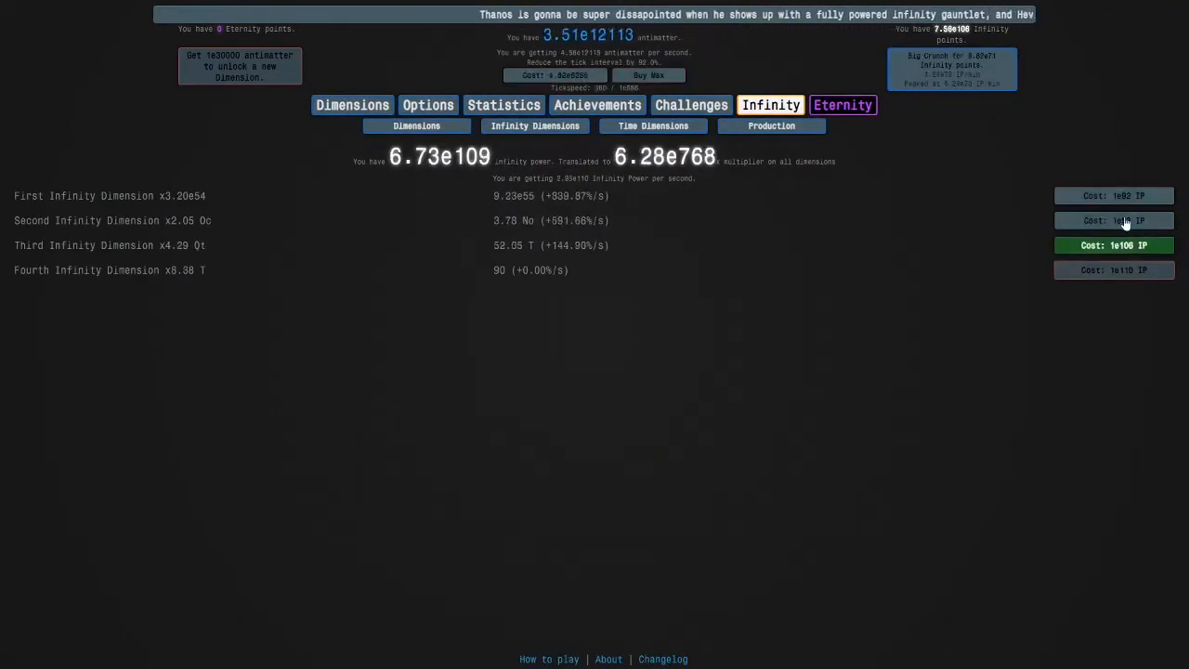
click(1115, 195)
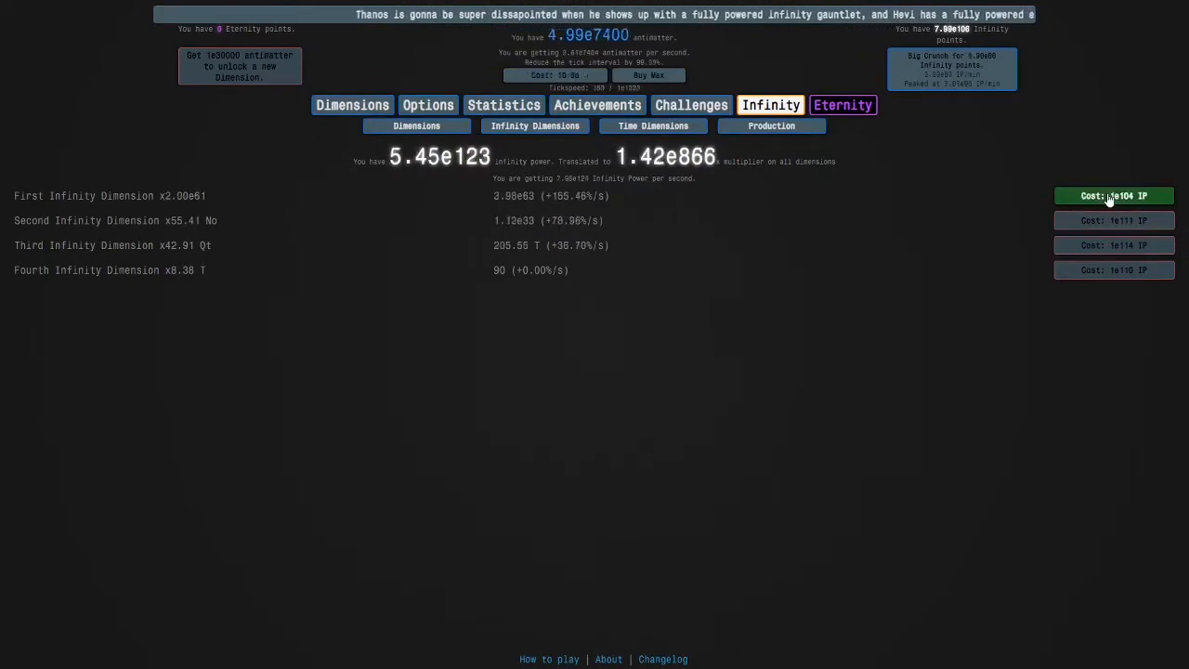
click(1114, 195)
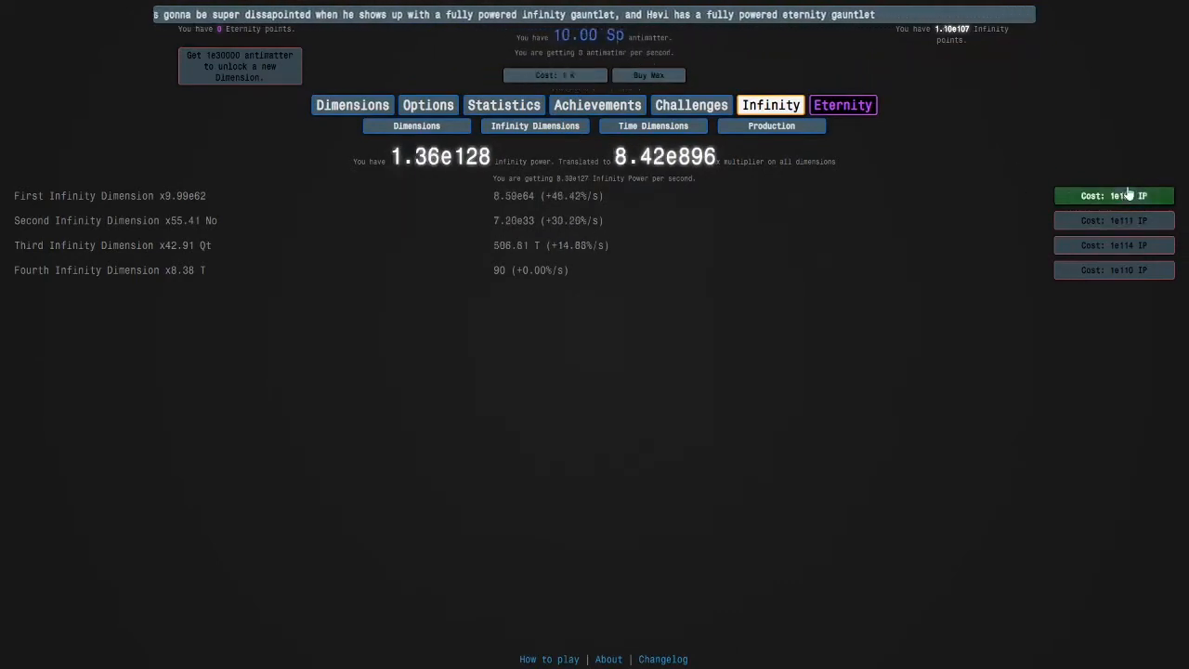
click(1114, 195)
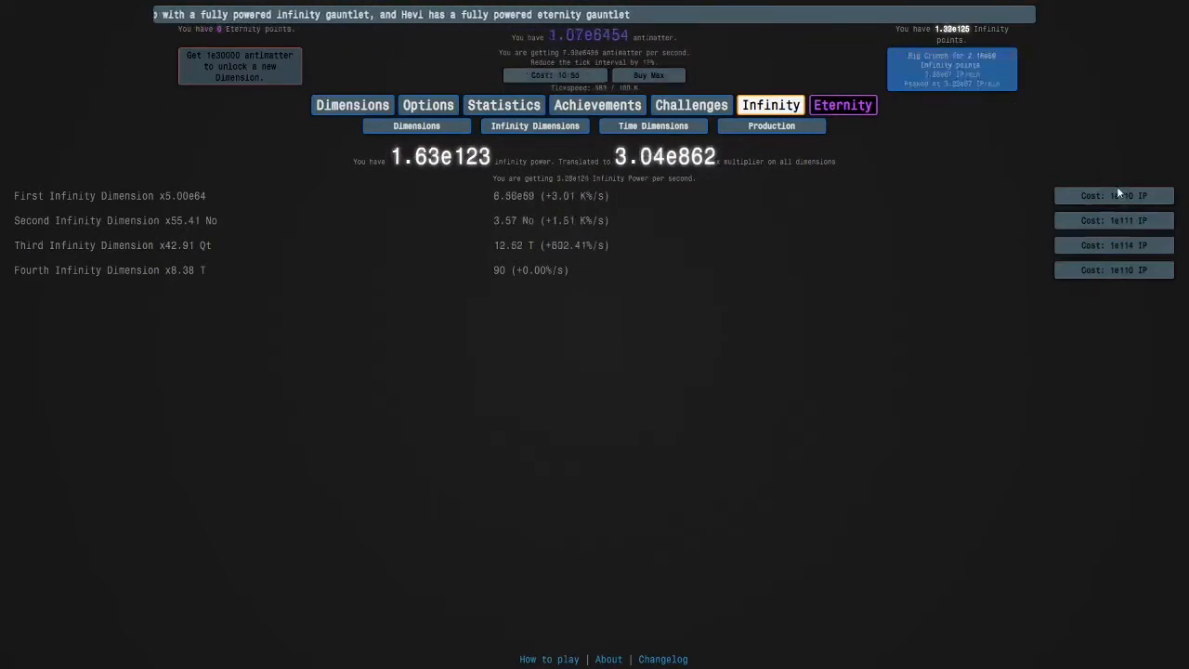
click(1113, 195)
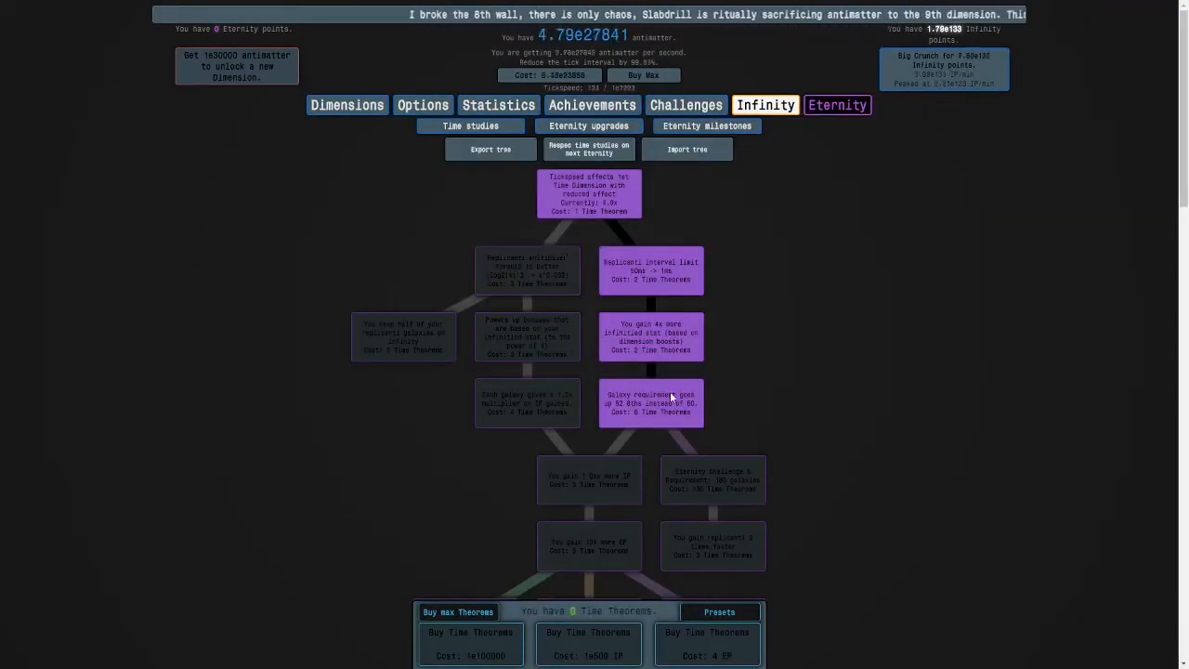
- Buy the galaxy requirement time study, toggle automatic dimension boosts, and view Infinity Dimensions
click(347, 104)
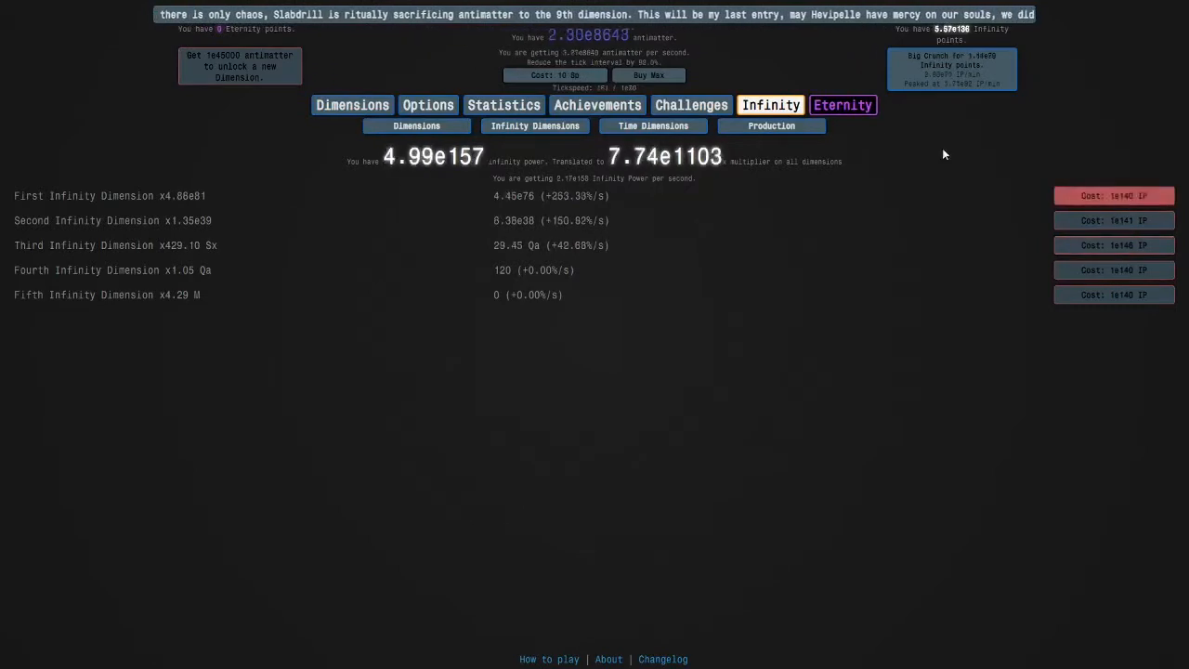
click(692, 104)
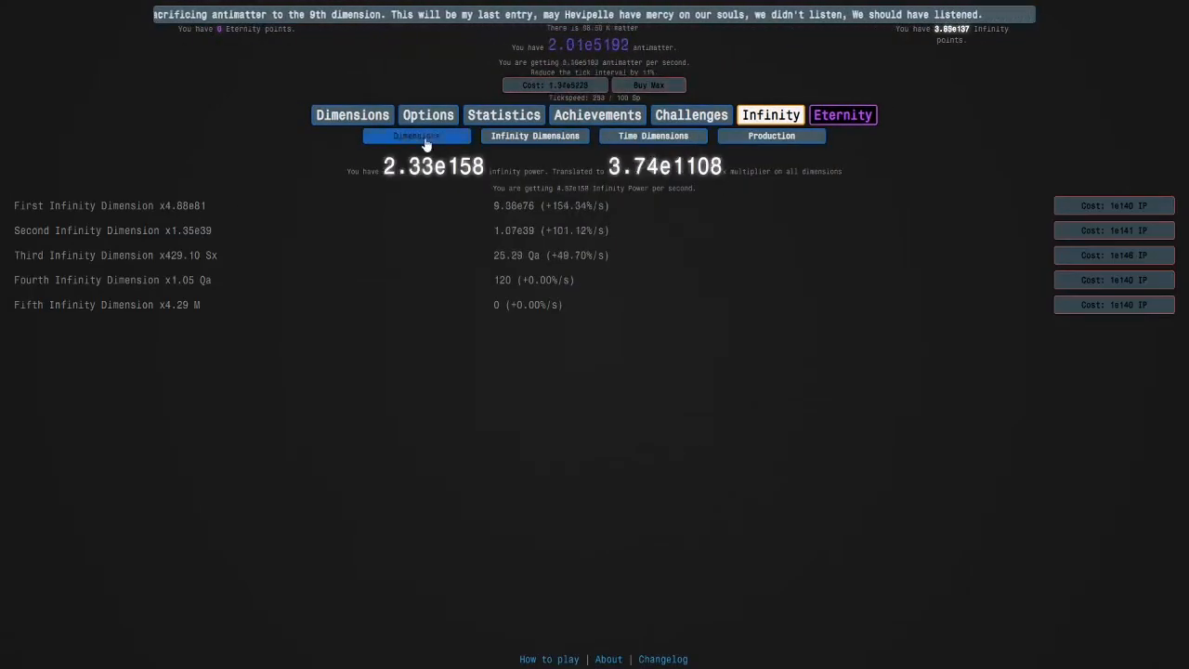
click(532, 166)
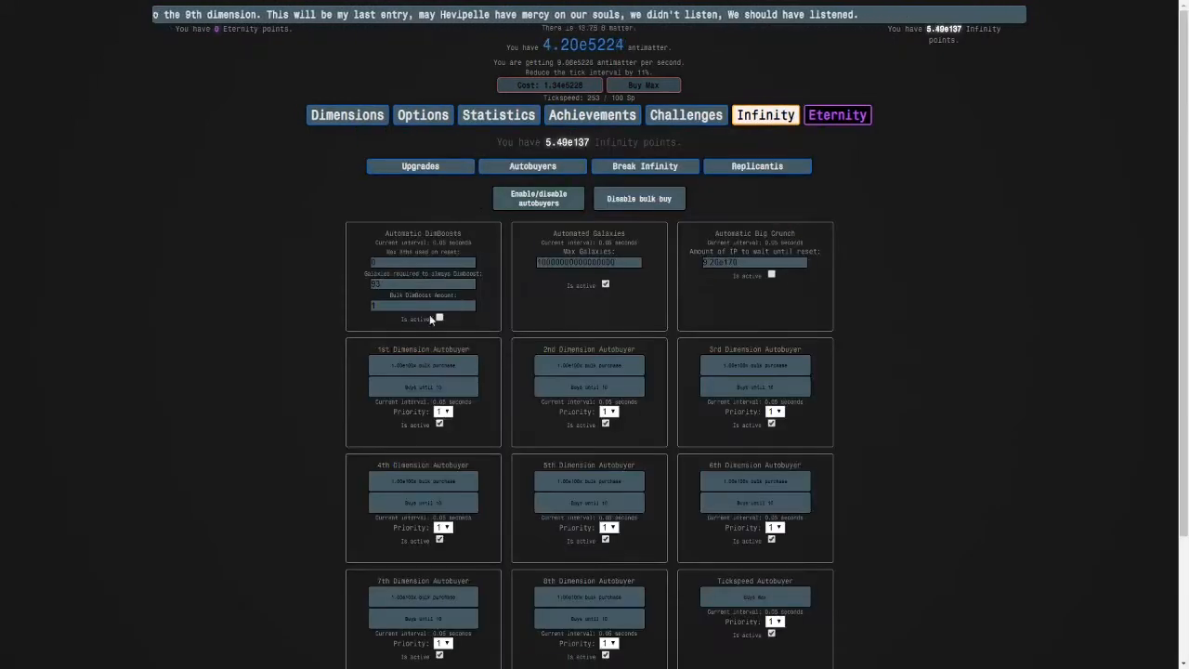
click(534, 136)
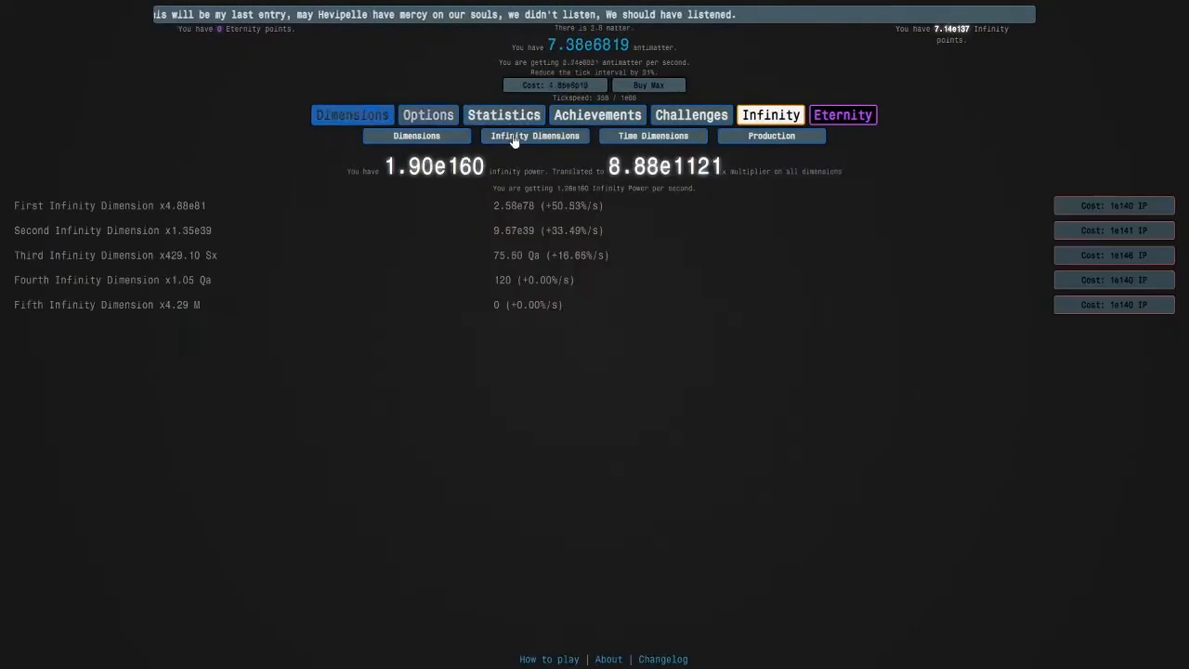
click(416, 136)
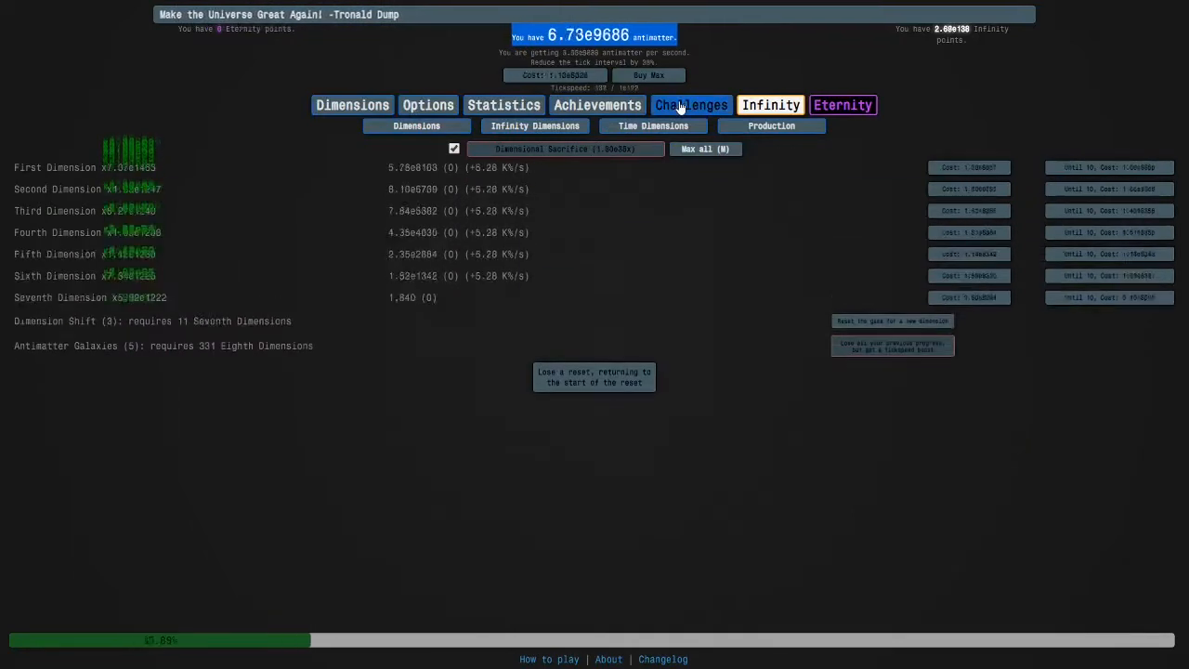
- Review challenges and eternity upgrades, dimension boost, then buy more First Infinity Dimensions
click(691, 104)
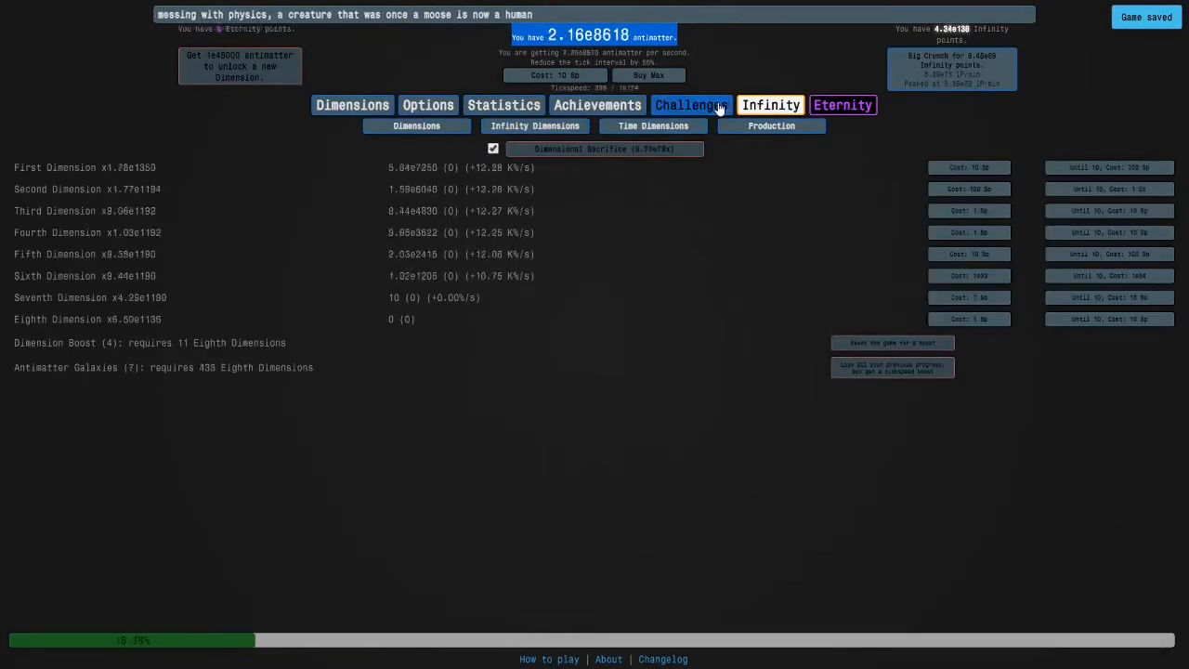
click(692, 104)
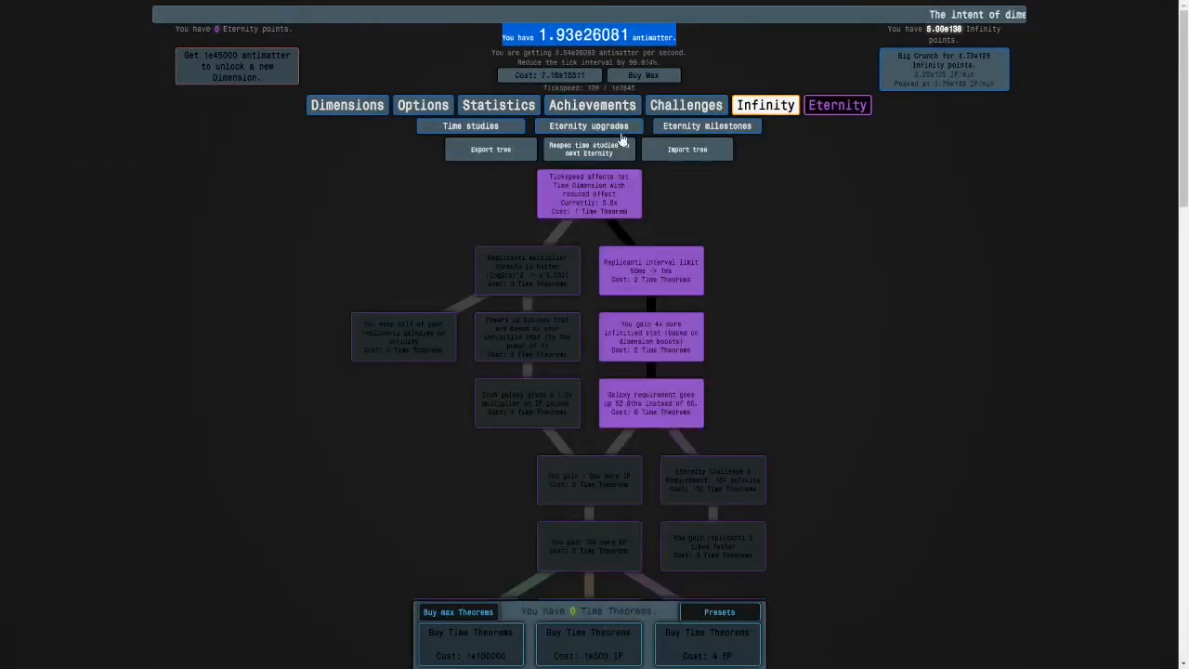
click(707, 126)
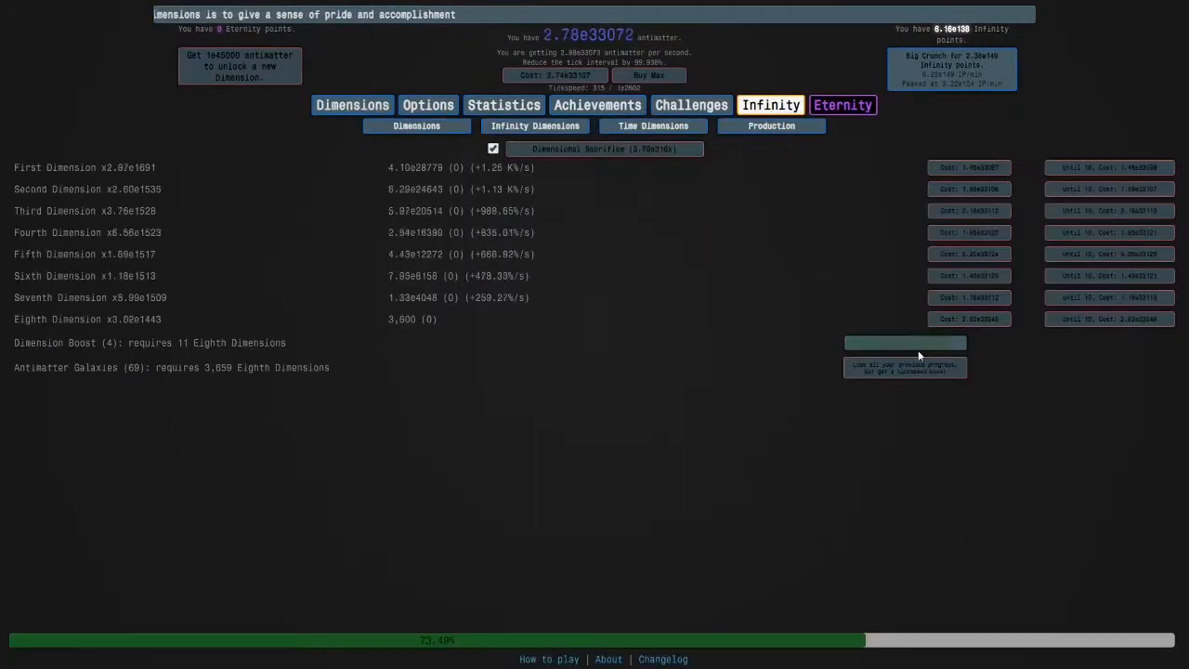
click(905, 343)
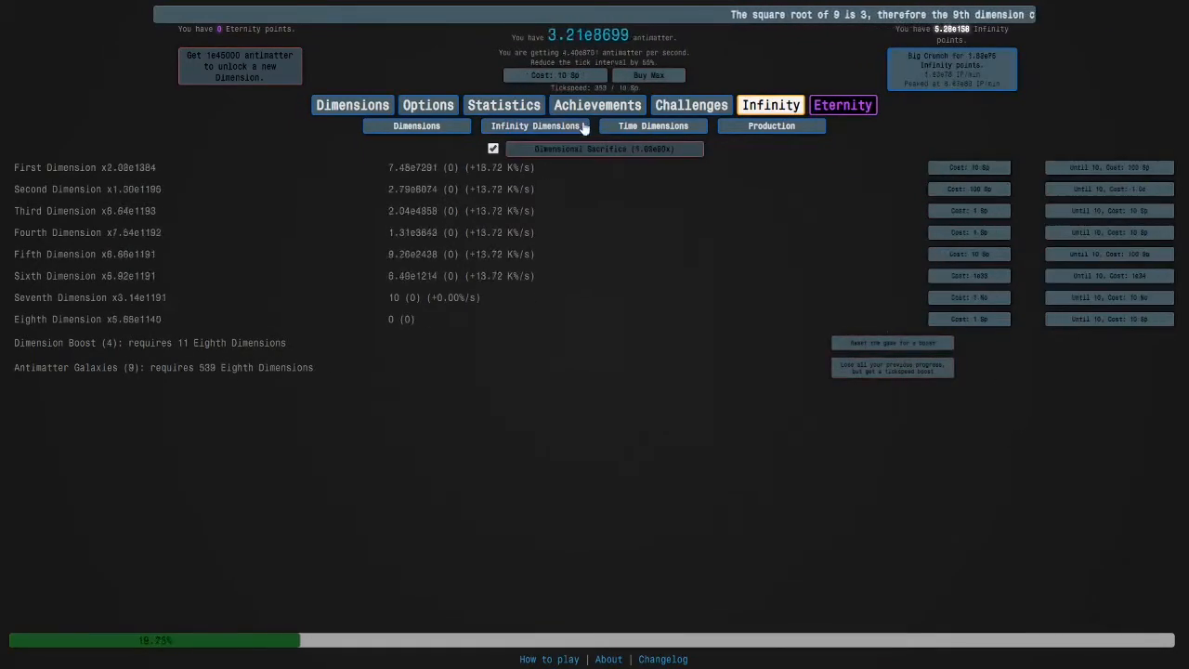
click(534, 126)
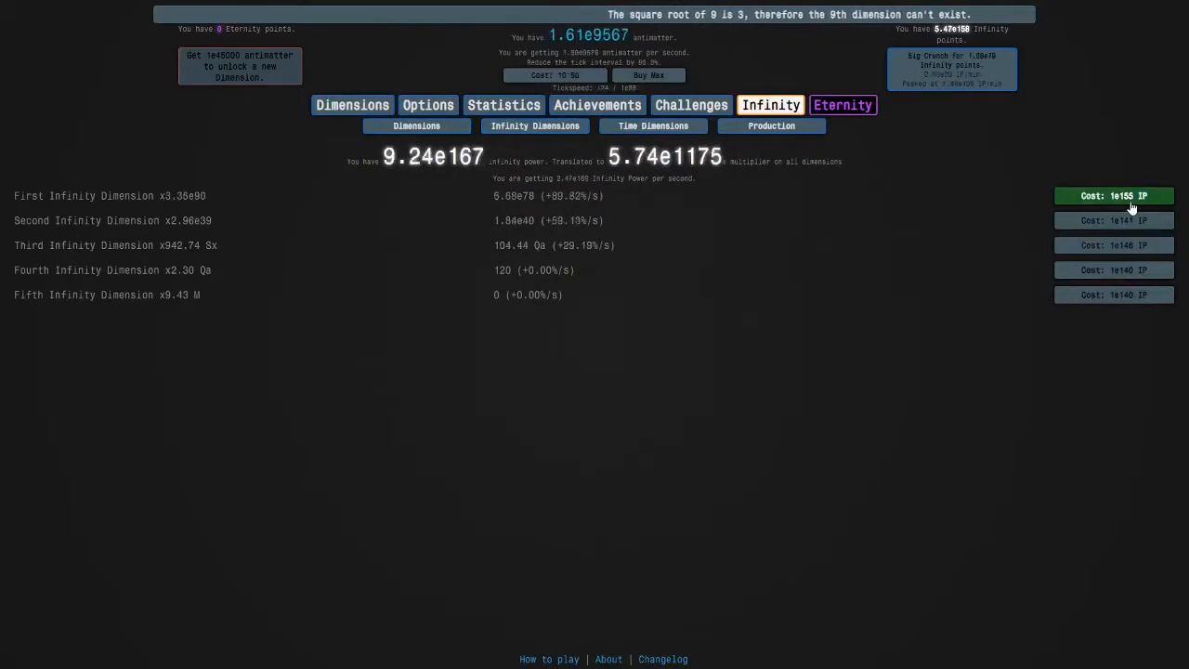
click(1114, 269)
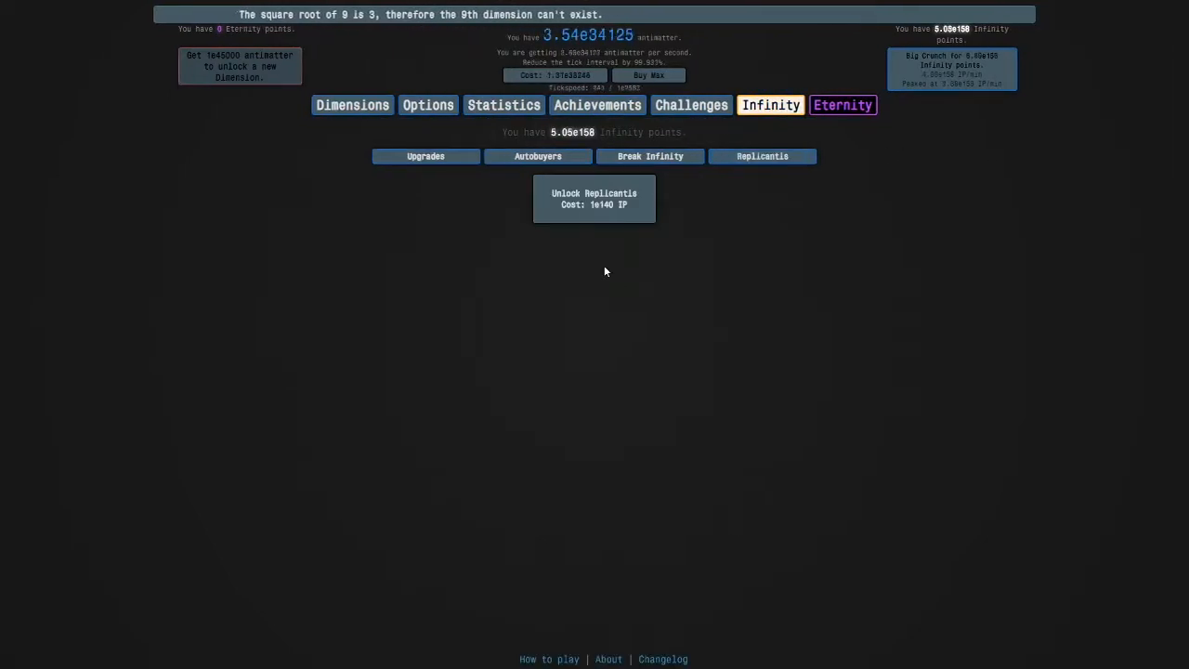
- Unlock Replicanti, dimension boost, then raise the maximum replicanti galaxies to 1
click(594, 198)
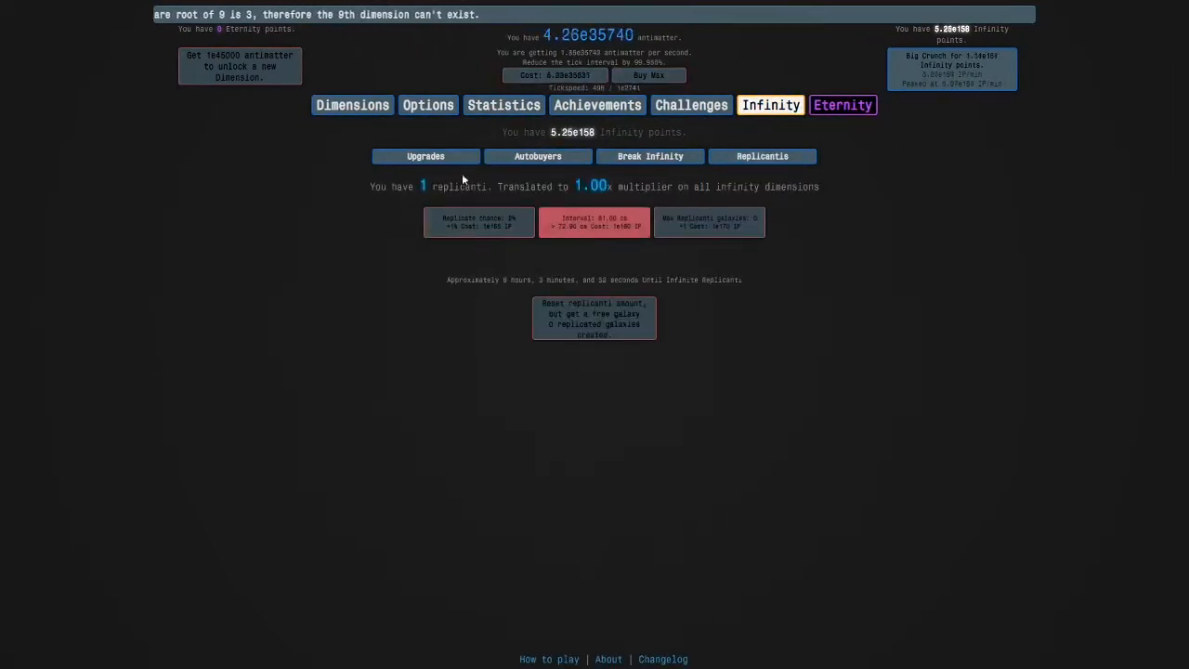
click(352, 104)
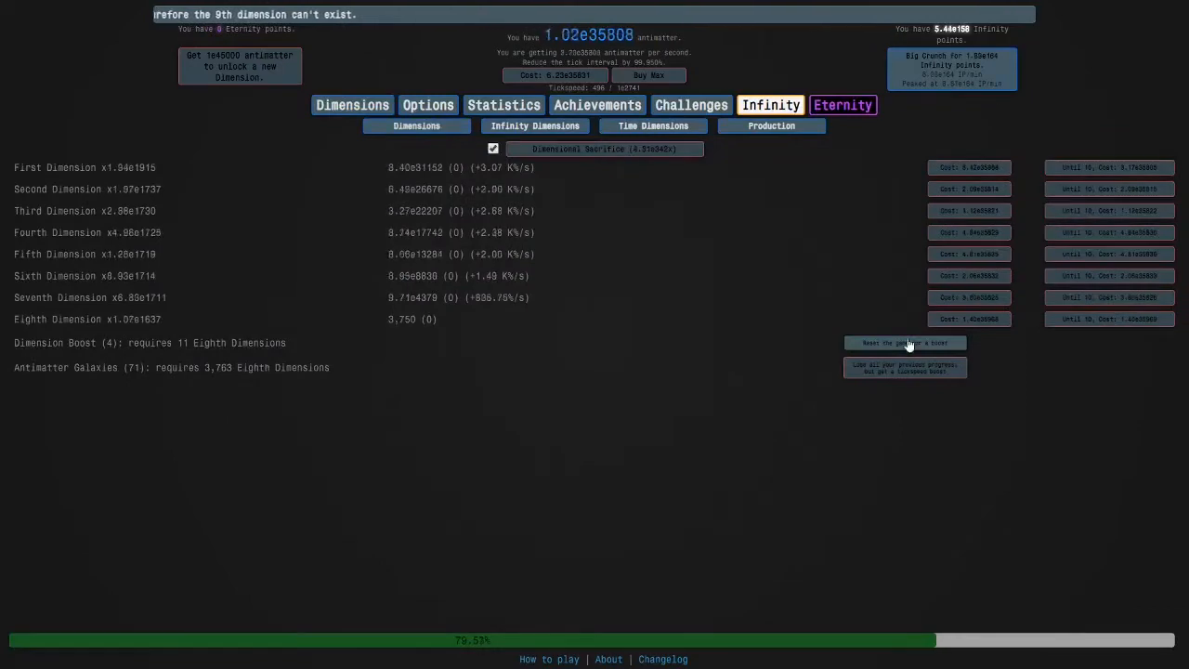
click(904, 343)
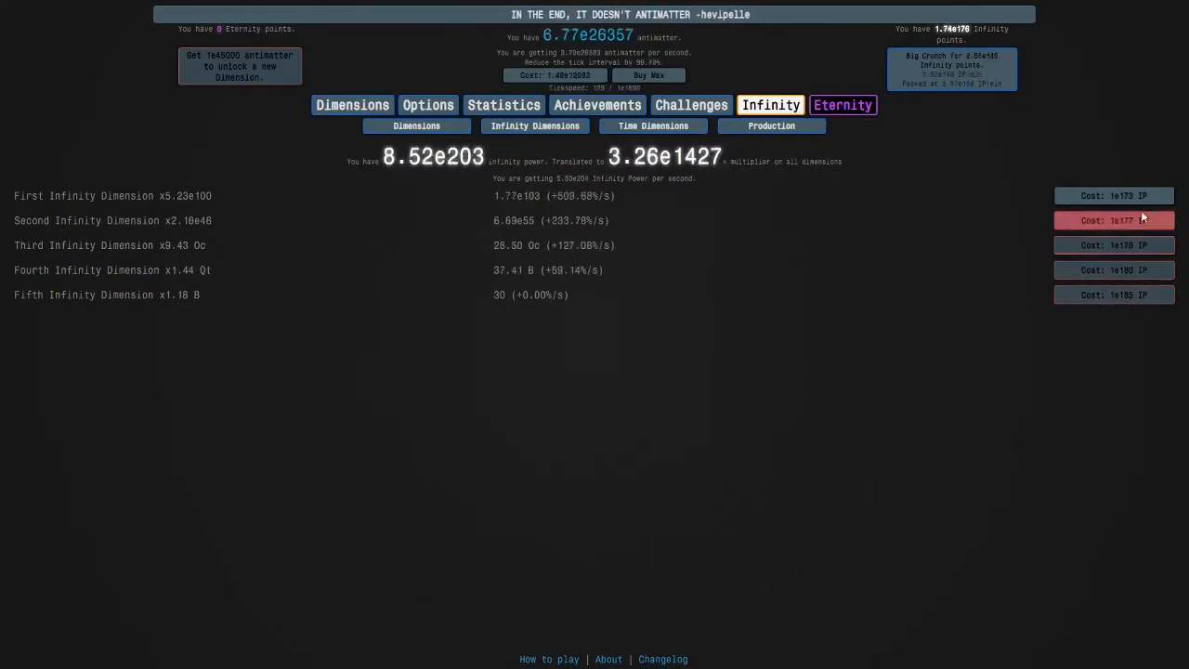
click(770, 104)
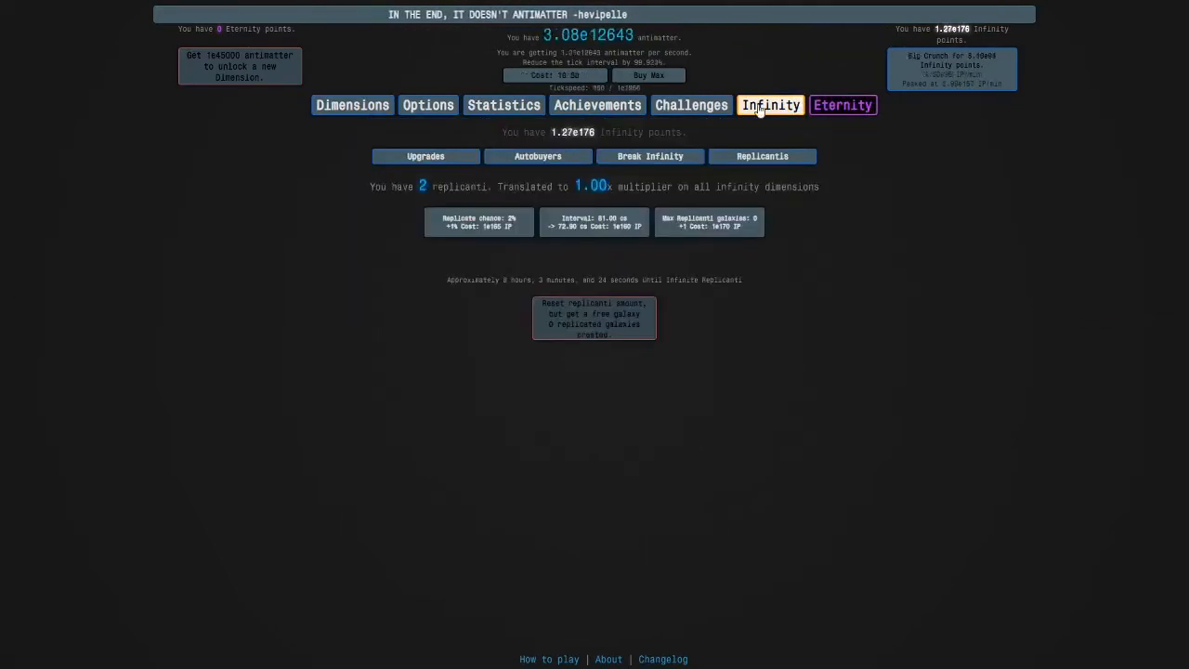
click(709, 221)
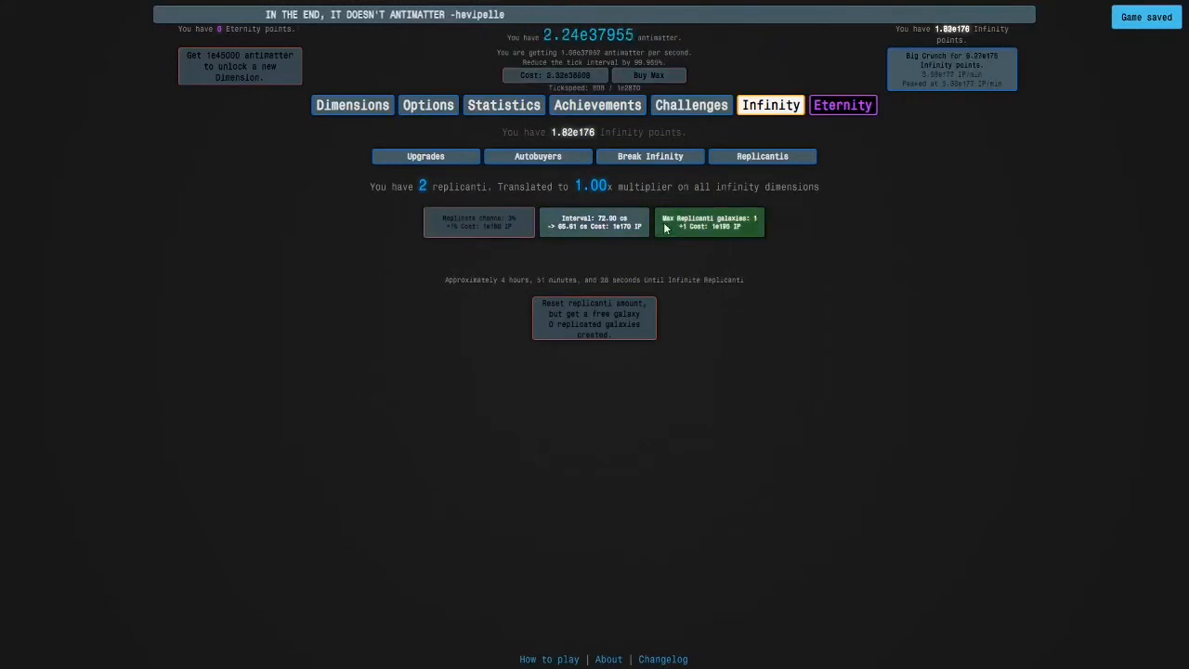
click(532, 156)
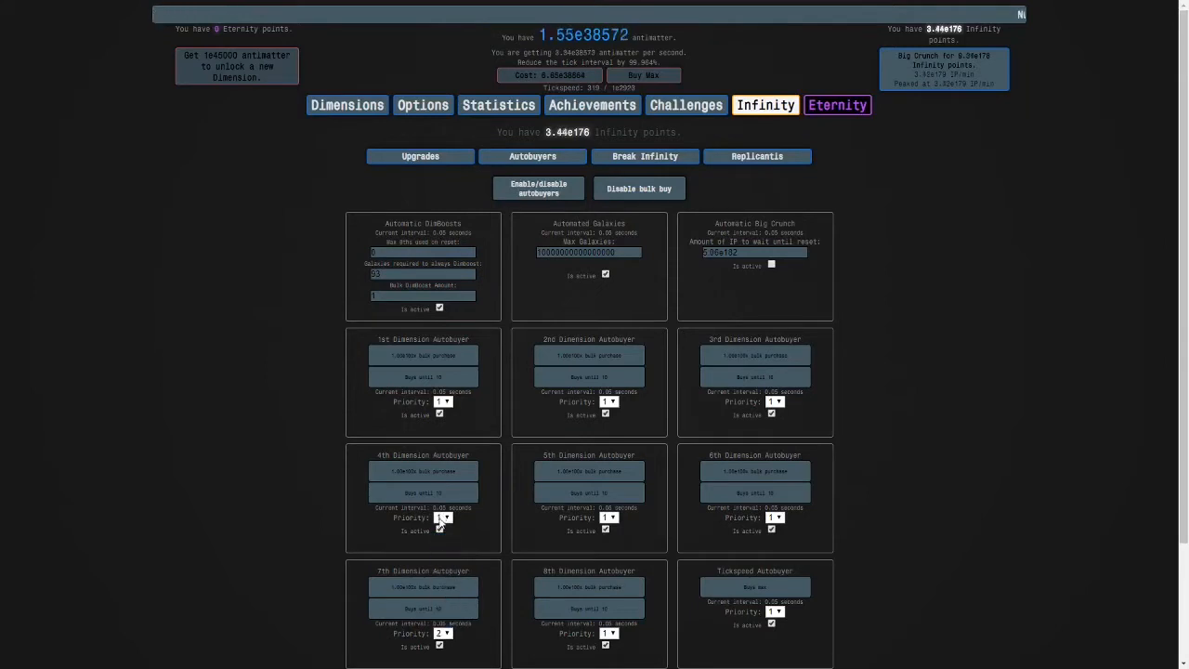
- Untick 'Is active' for Automatic DimBoosts, scroll the autobuyer list, and return to Dimensions
click(439, 401)
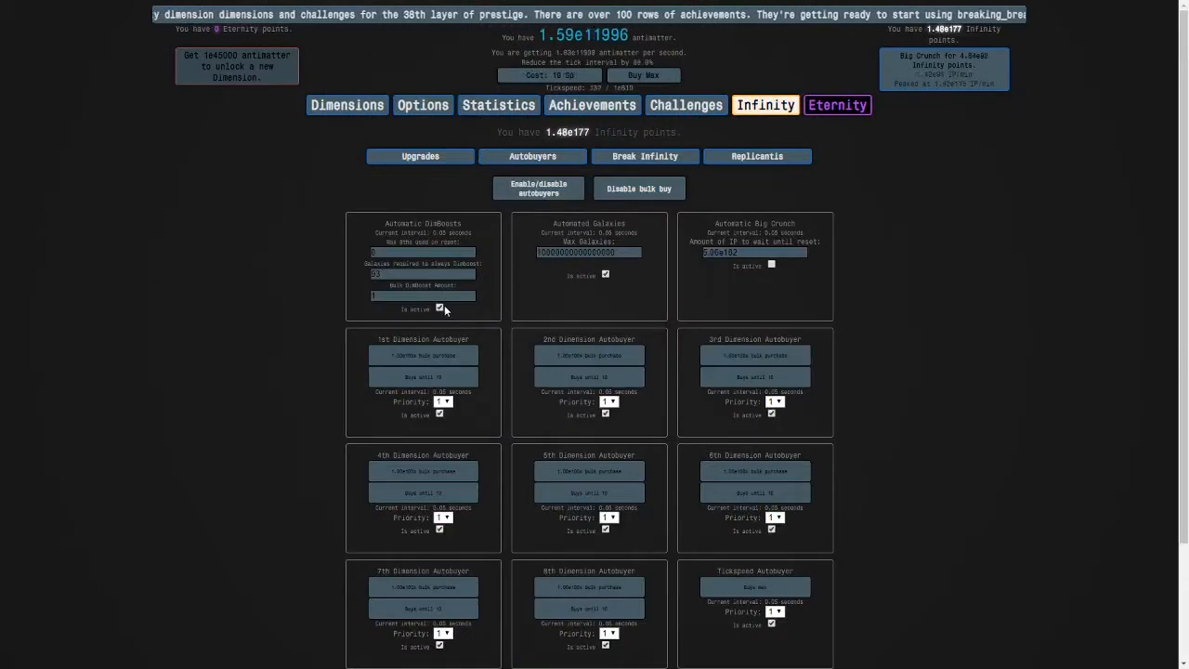
scroll(down, 3)
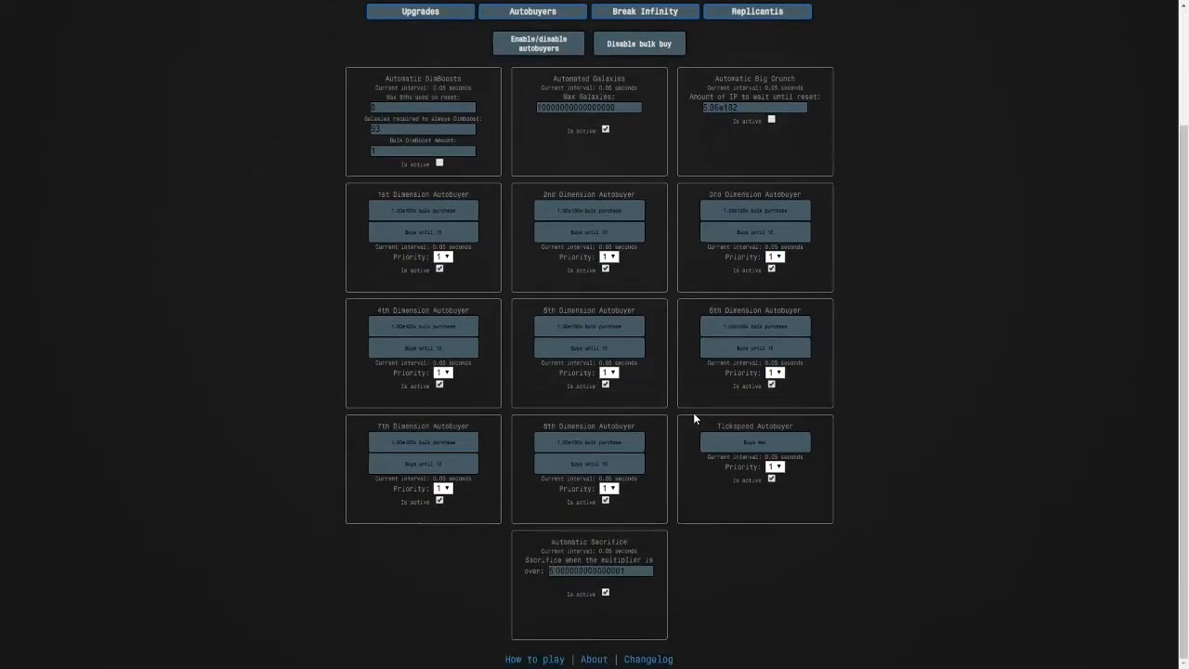
click(353, 104)
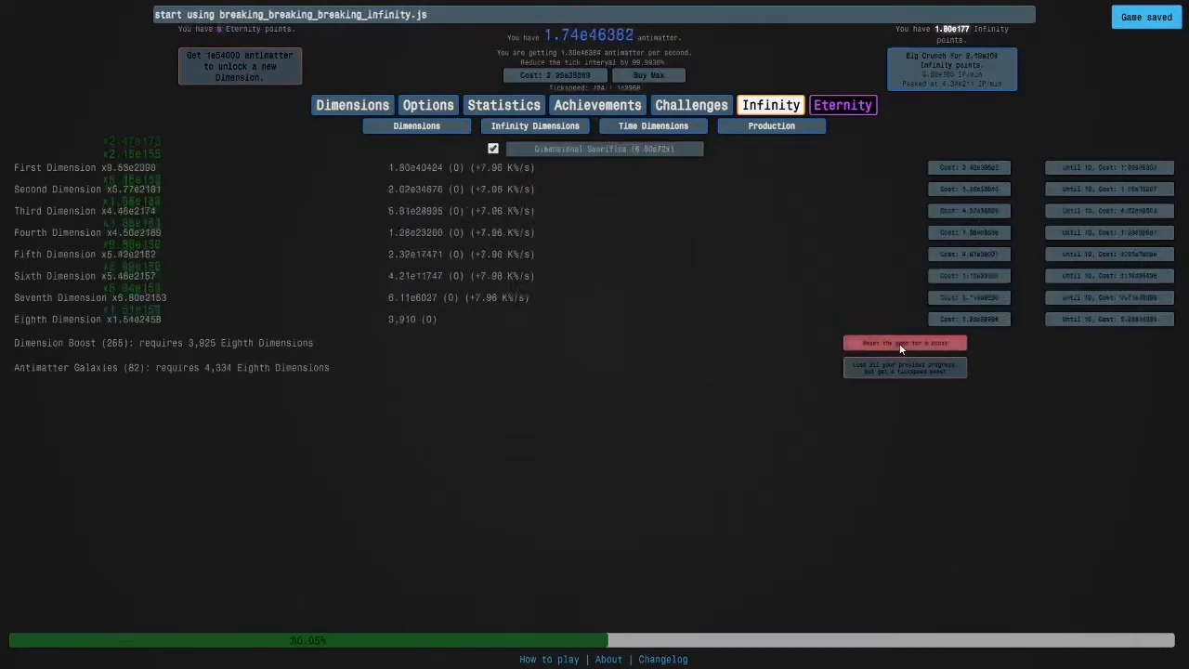
- Dimension boost, then buy the Sixth, Second and First Infinity Dimensions
click(905, 343)
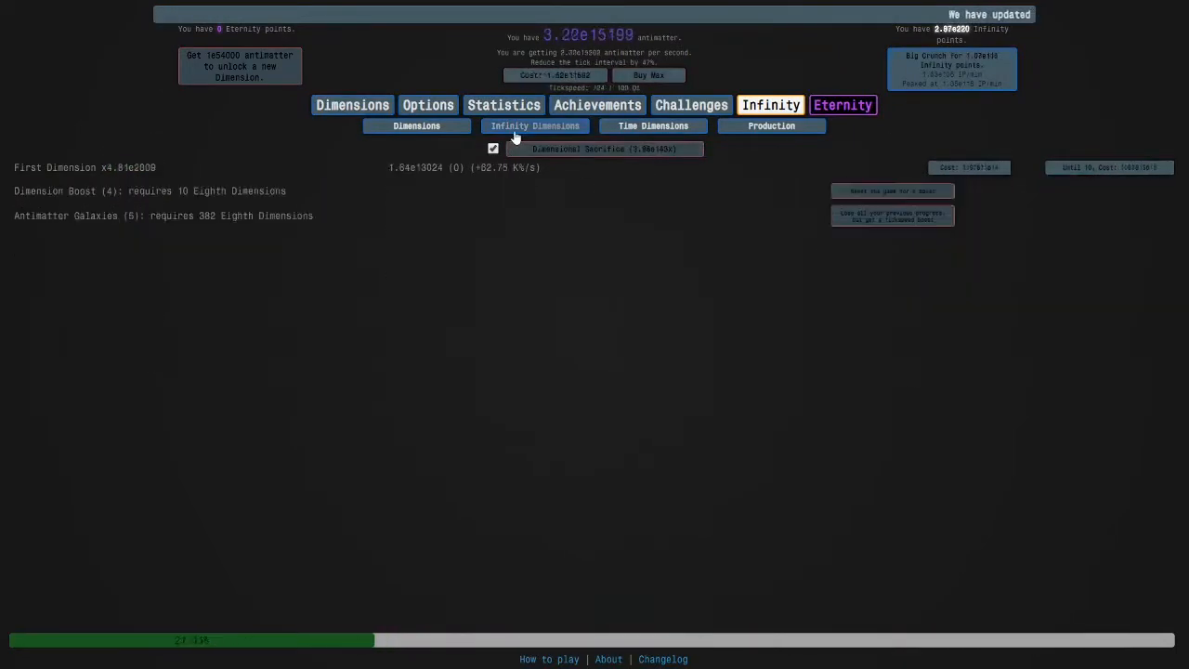
click(535, 126)
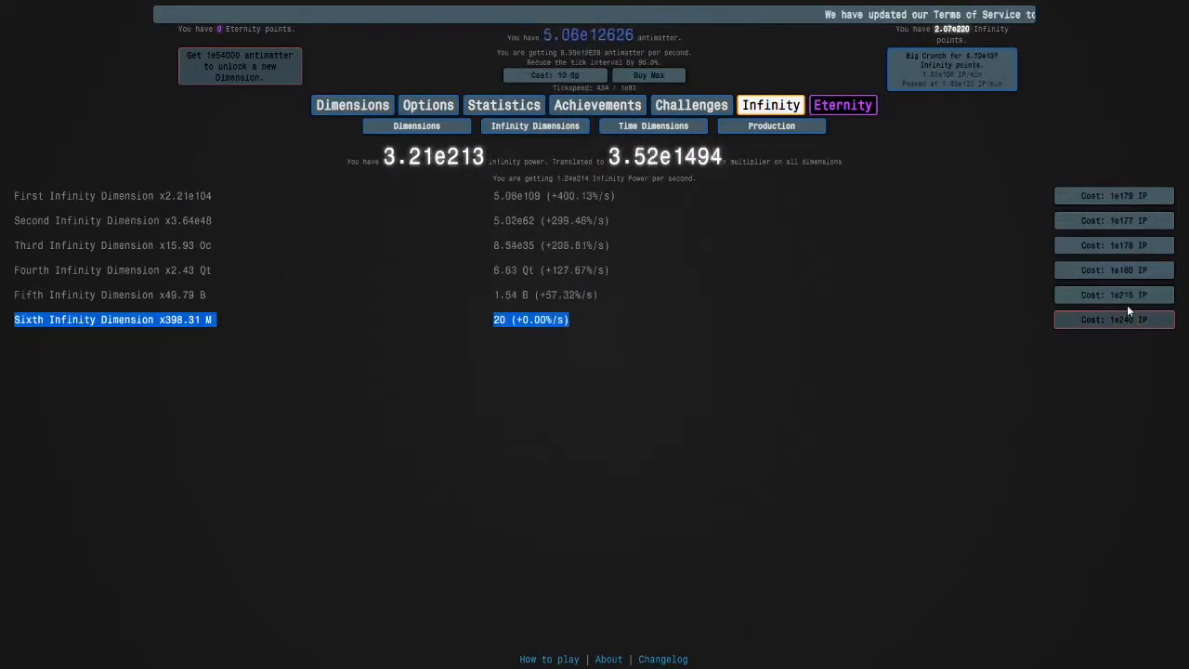
click(1115, 269)
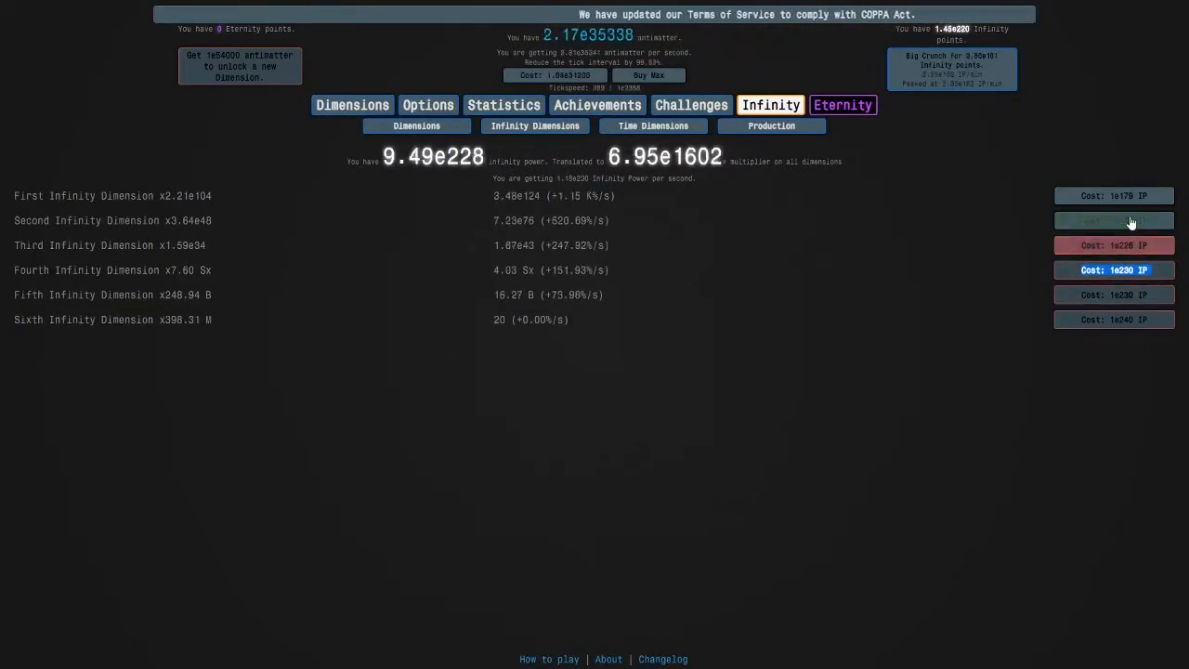
click(1114, 195)
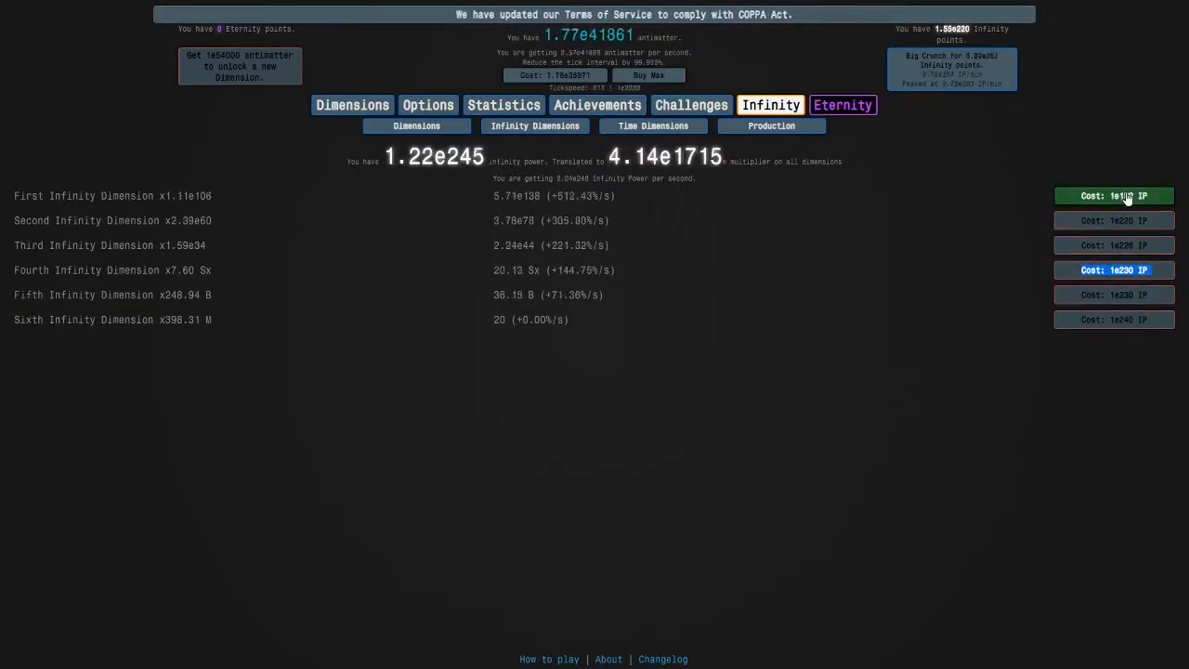
click(1115, 195)
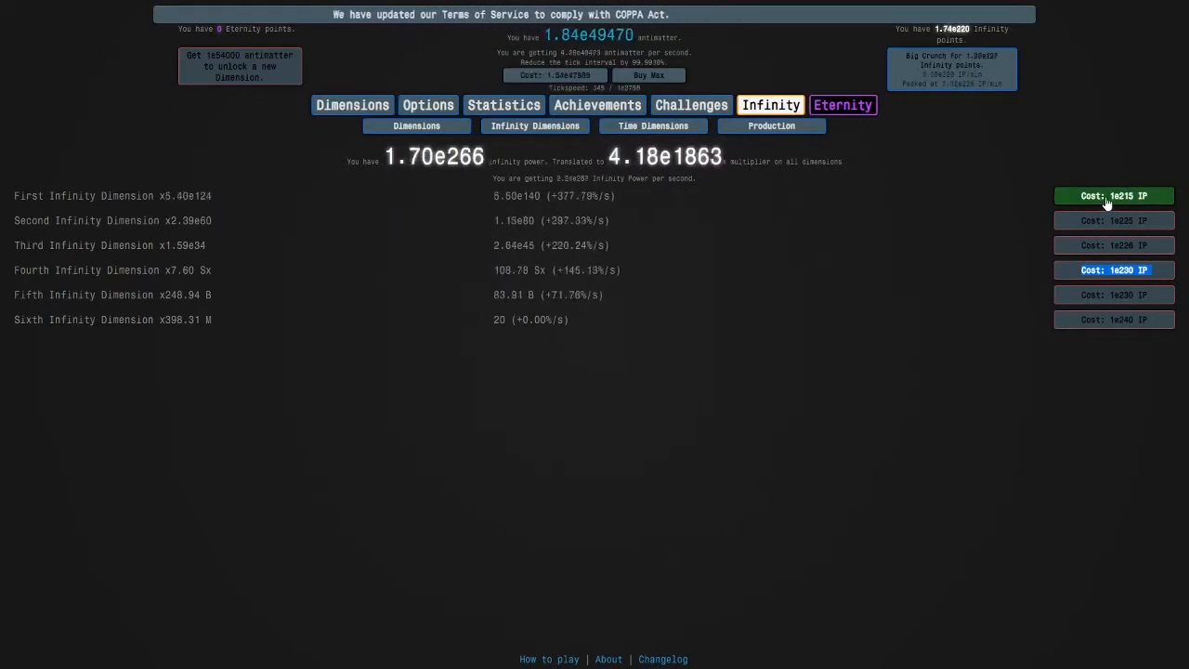
click(762, 156)
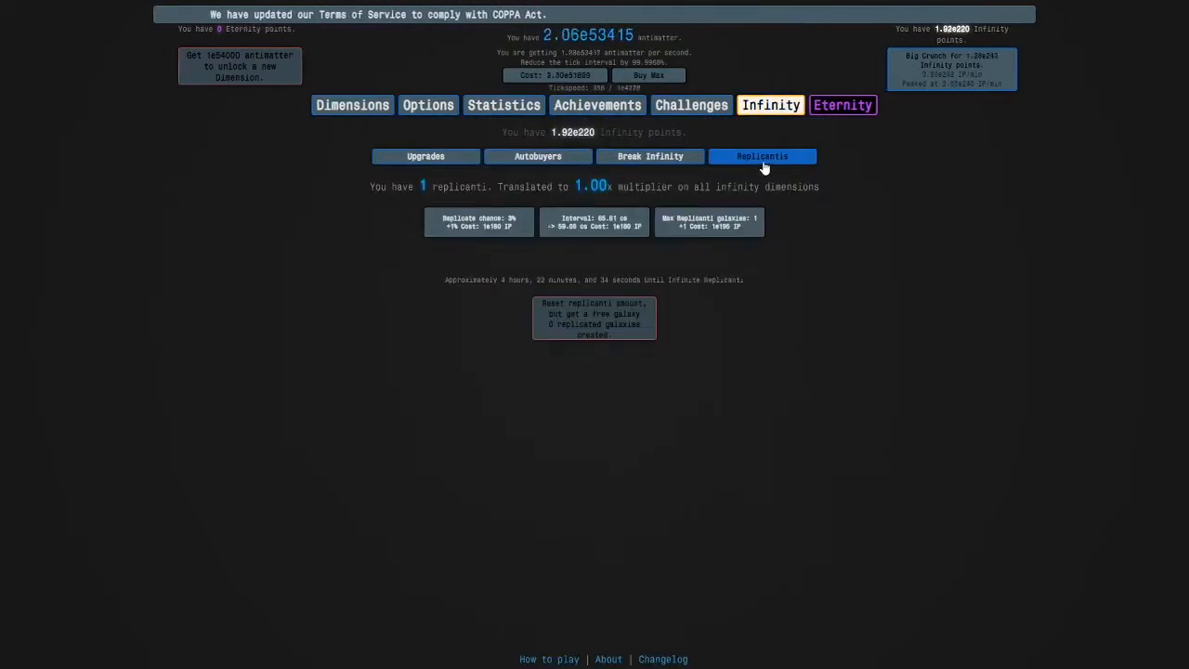
- Shorten the replicanti interval on the Replicanti page, then reopen the Dimensions list
click(479, 221)
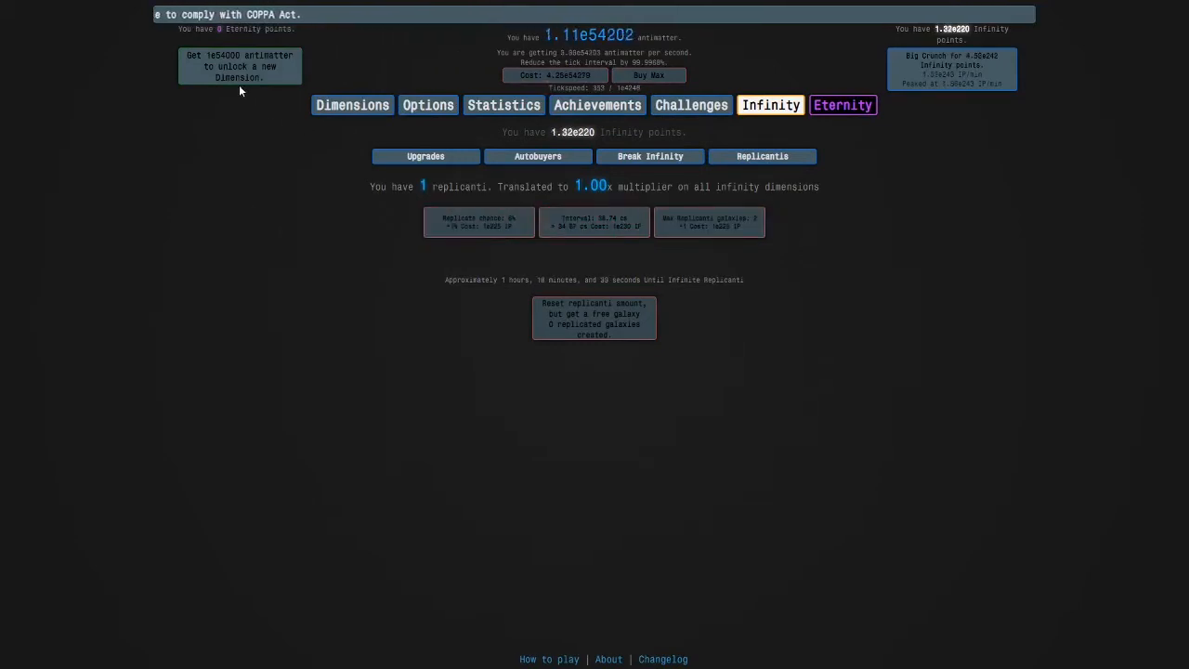
click(535, 126)
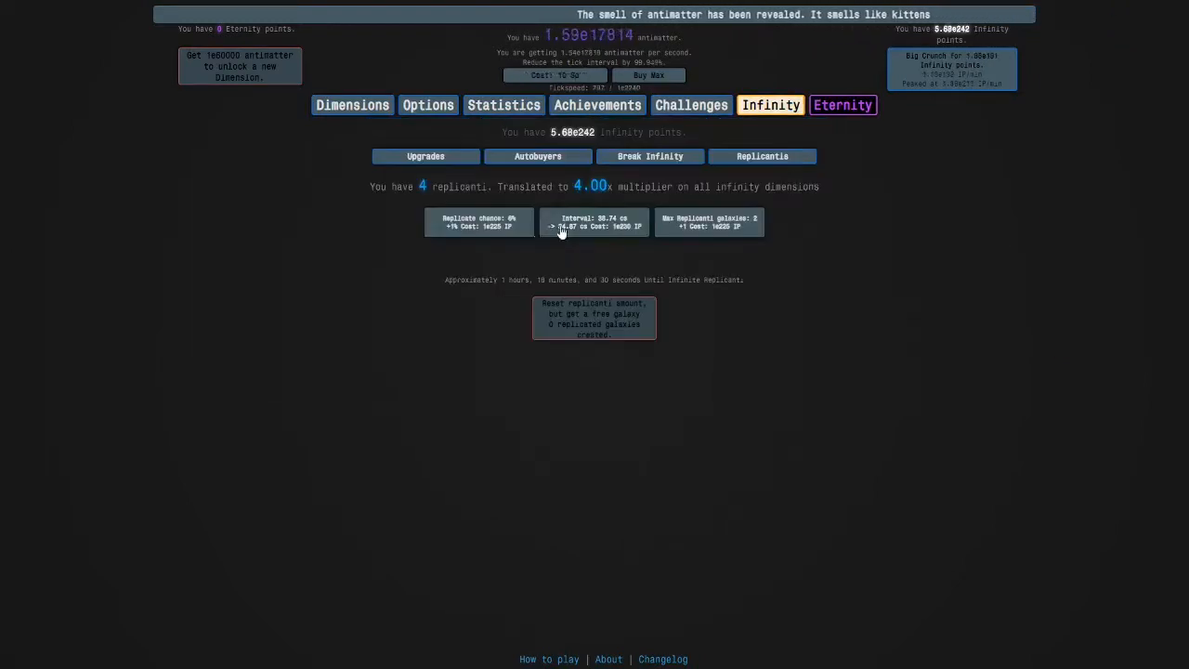
click(594, 221)
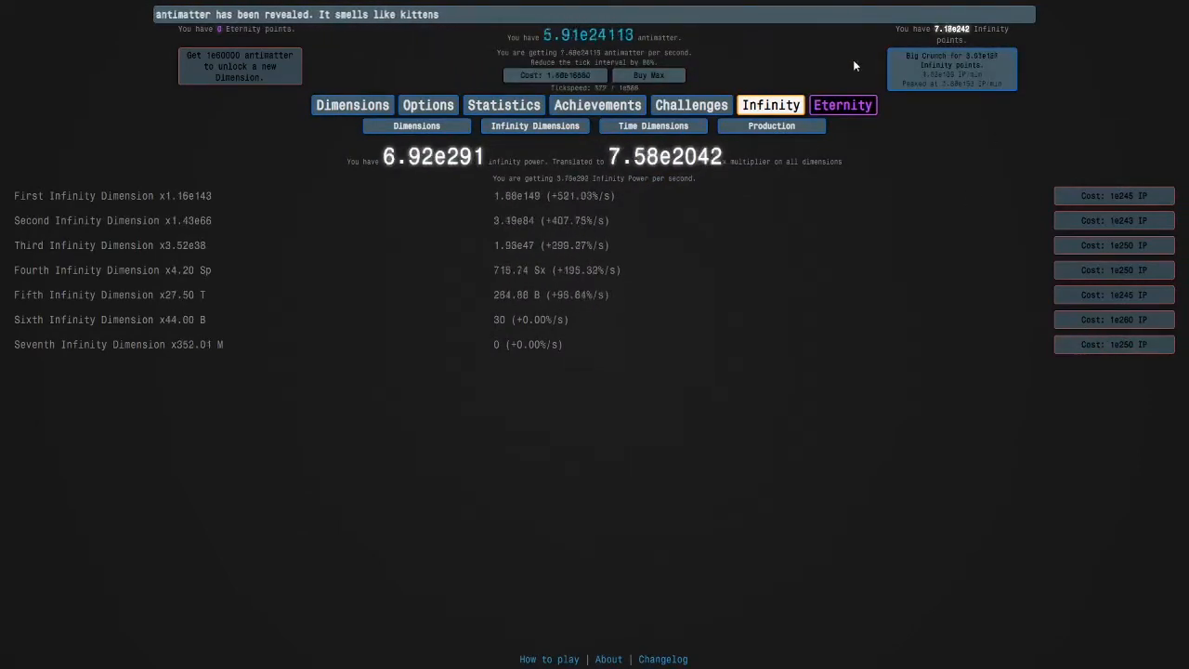
click(416, 125)
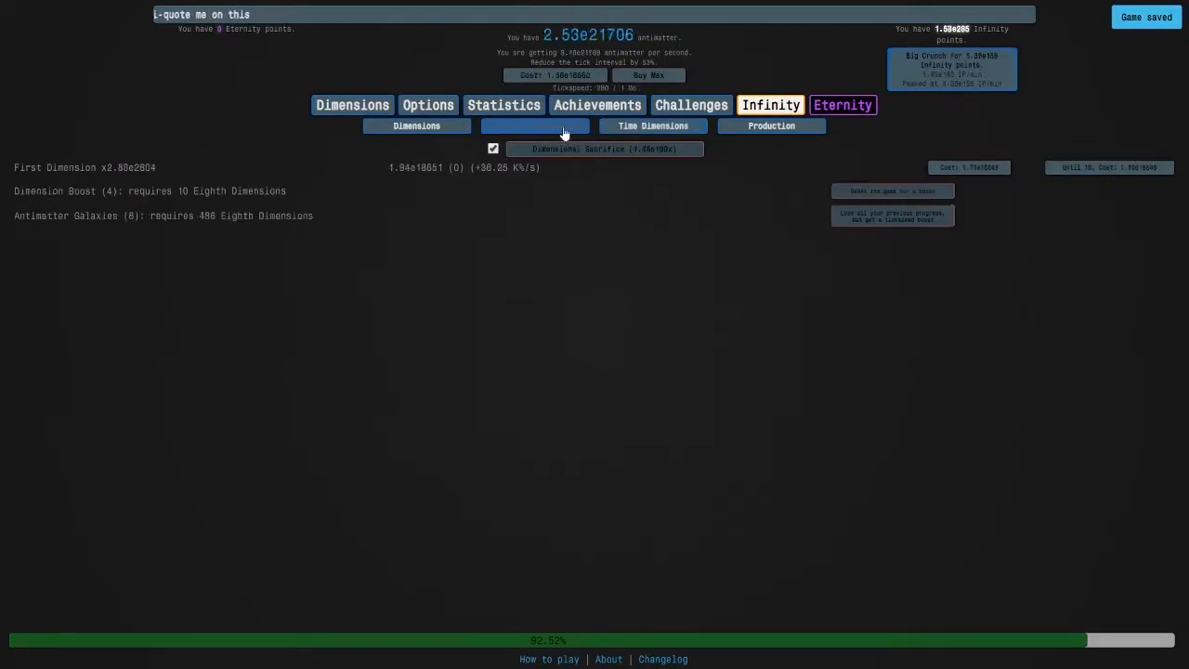
- Buy more Second and First Infinity Dimensions, then the replicanti interval limit time study
click(535, 125)
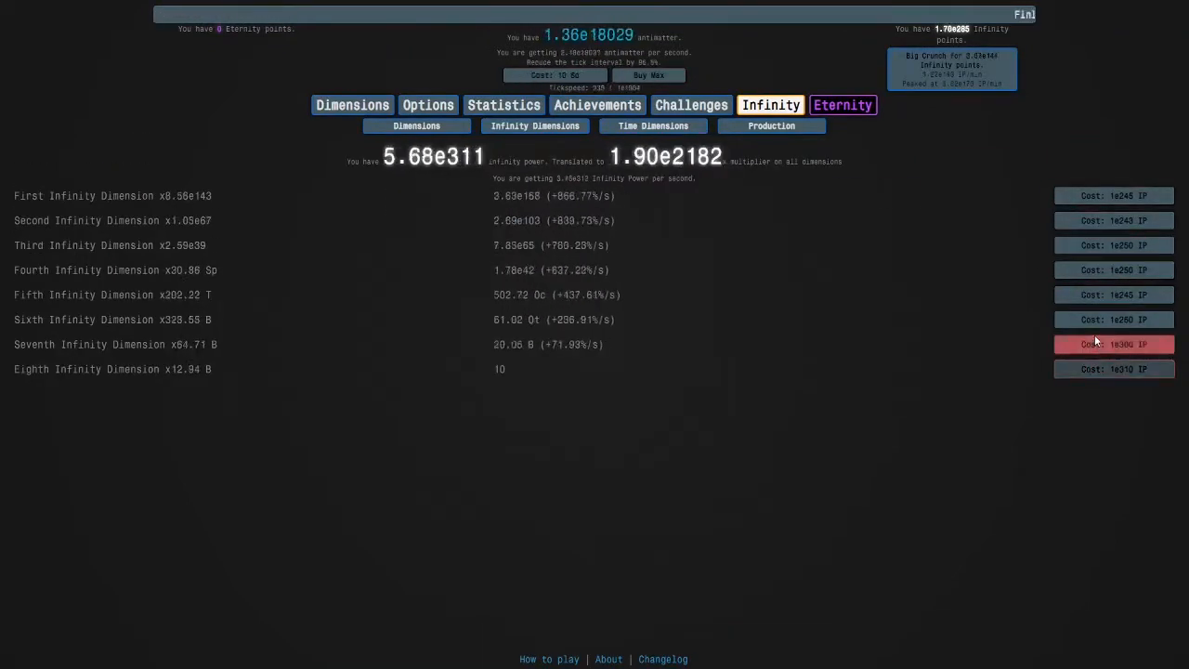
click(1114, 270)
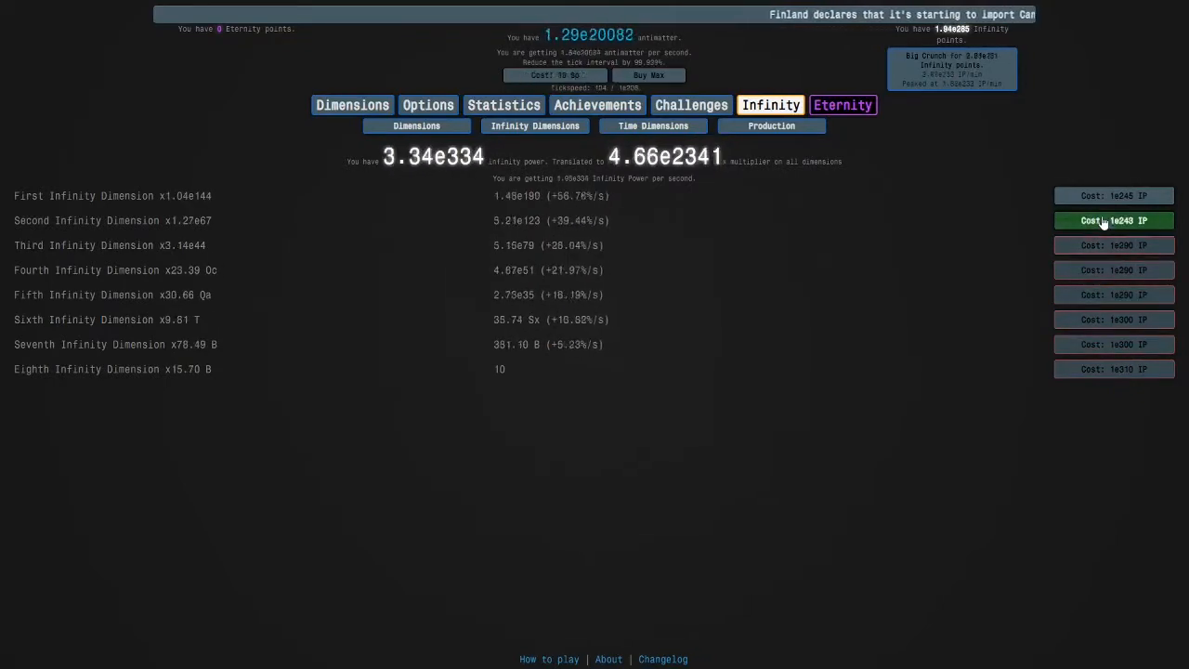
click(1114, 220)
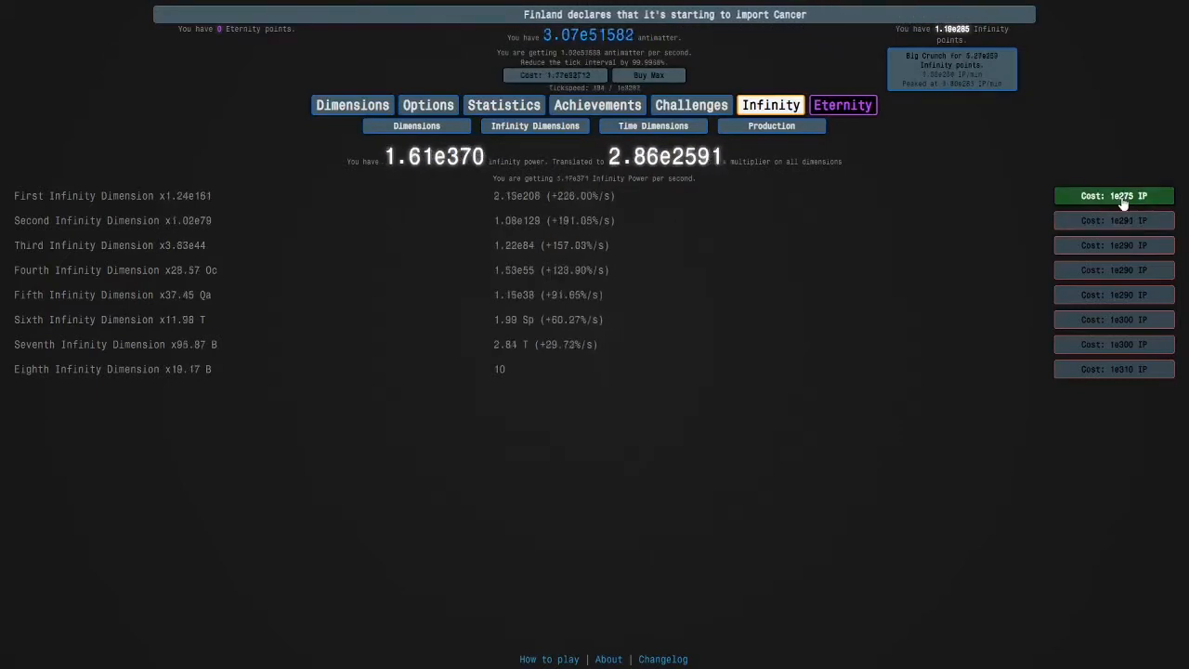
click(838, 104)
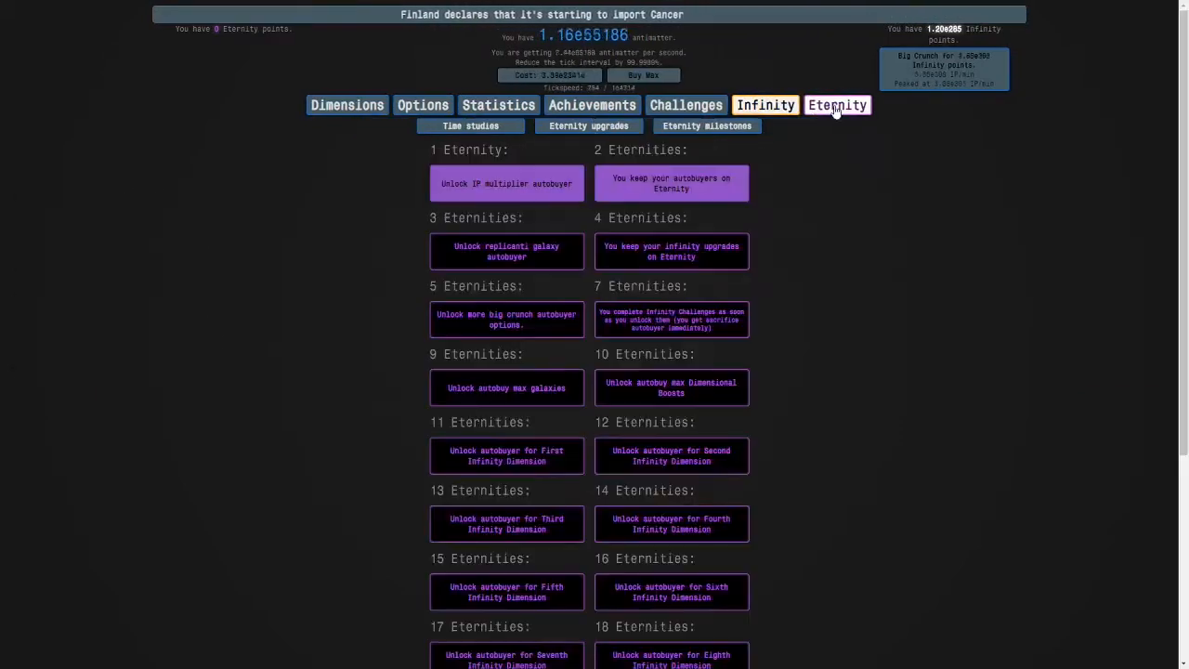
click(471, 125)
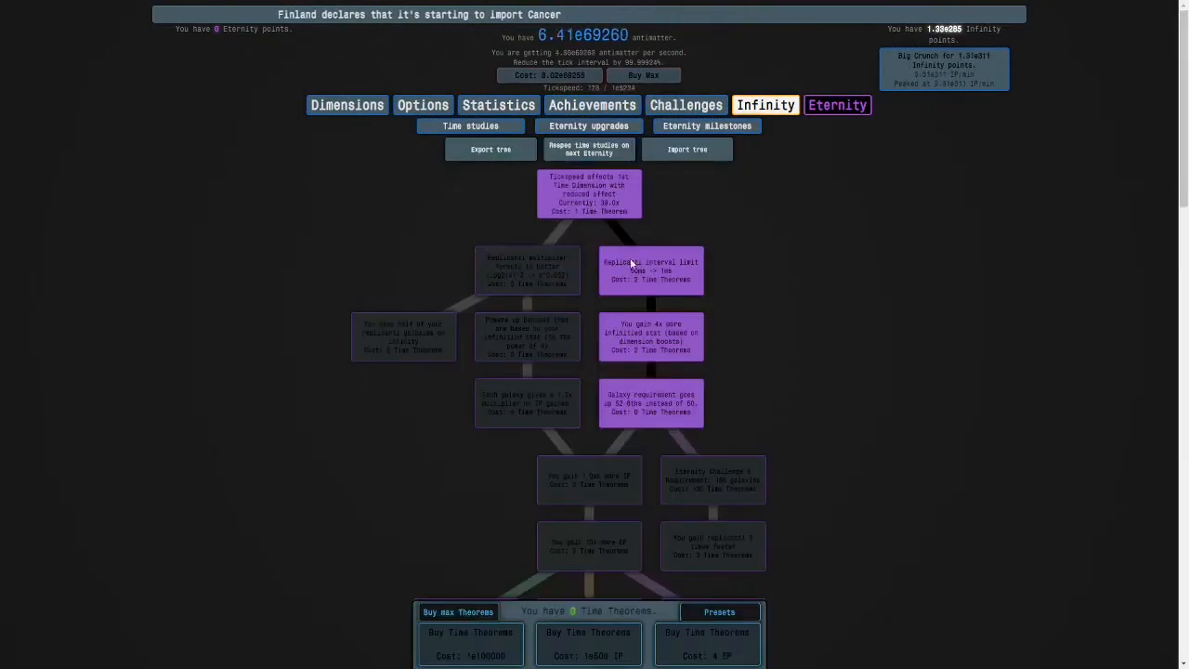
click(589, 546)
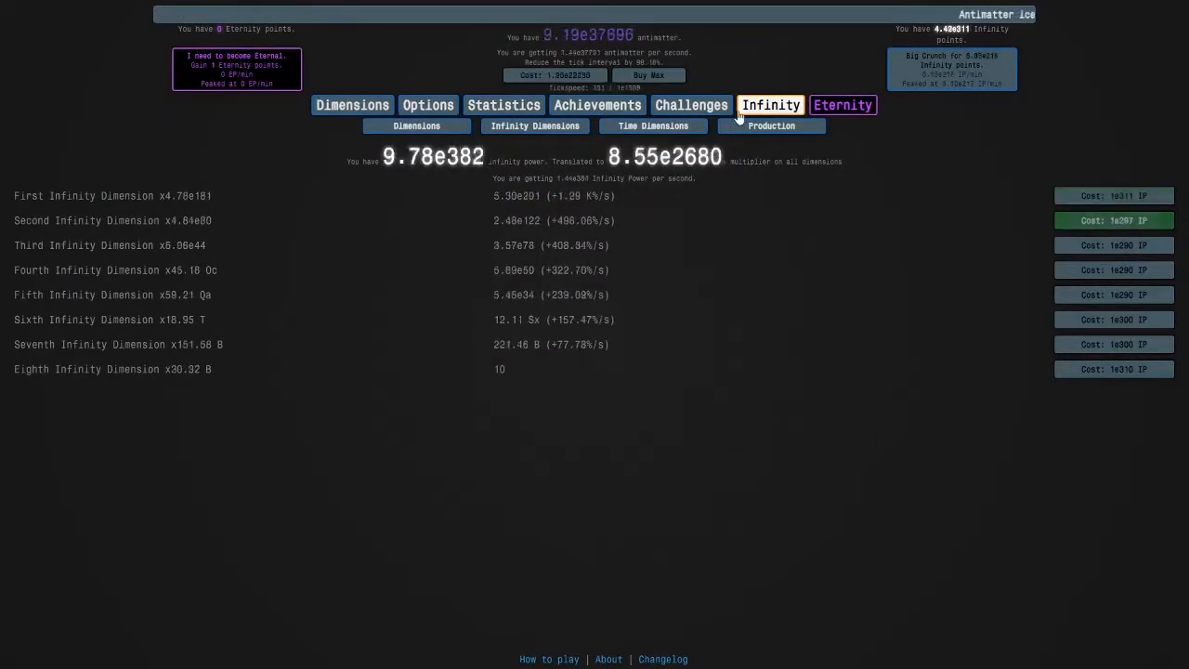
- Buy Infinity Dimensions up to 40 Eighth, then buy the Replicate chance upgrade
click(763, 156)
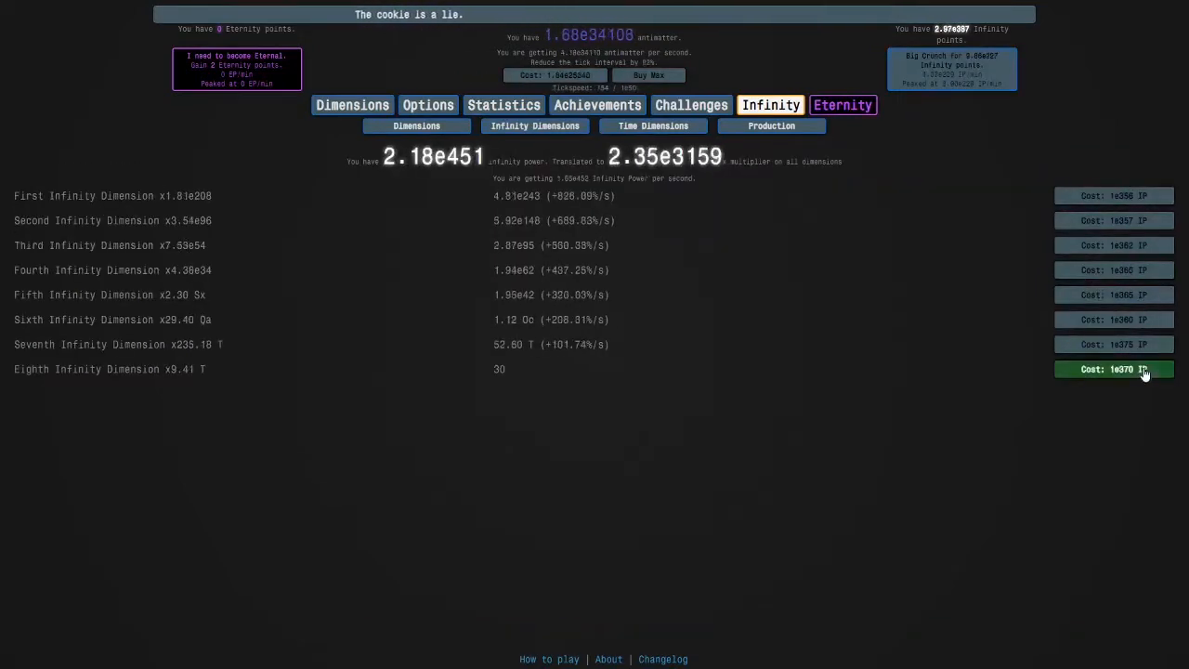
click(1115, 369)
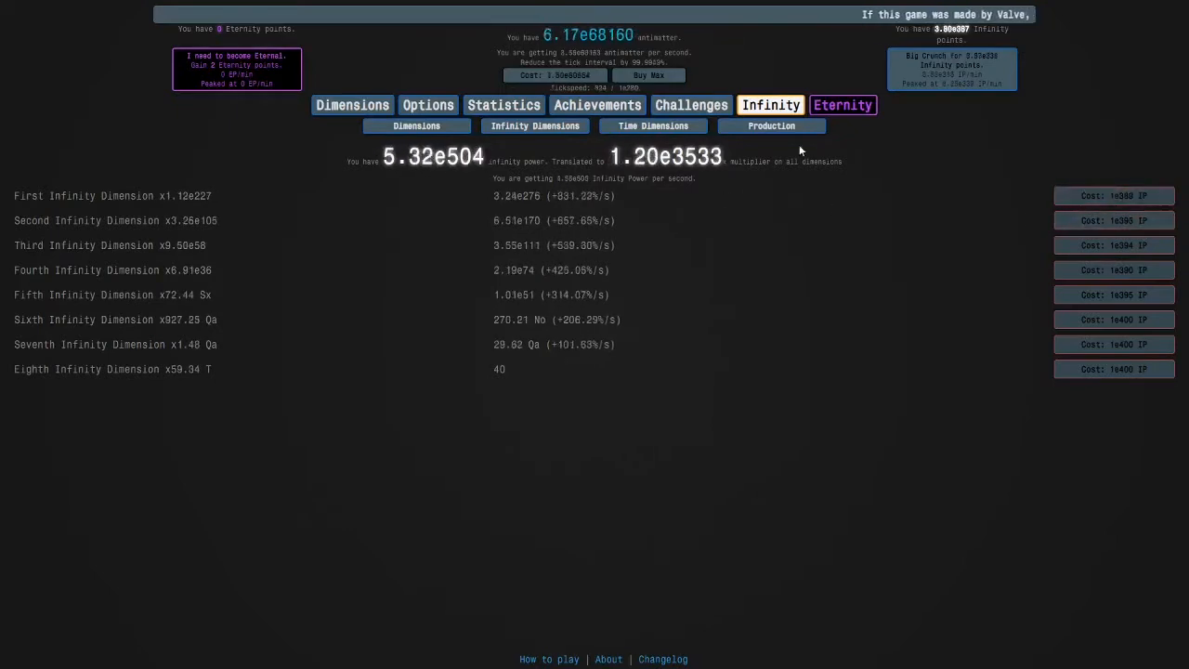
click(762, 155)
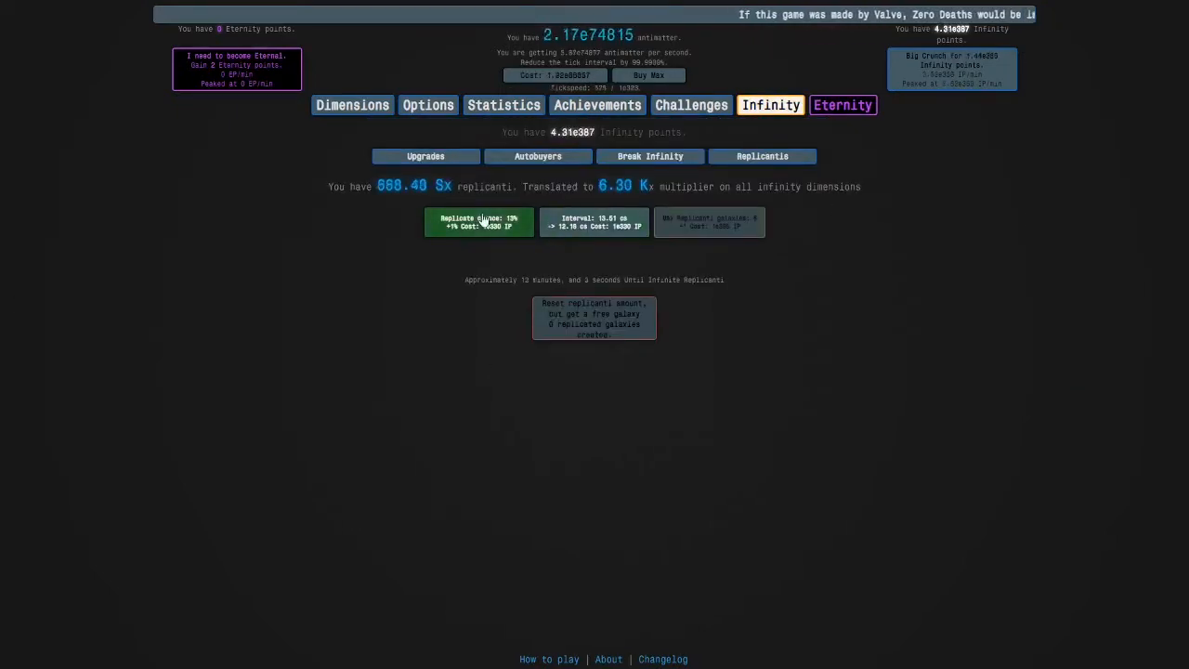
click(594, 221)
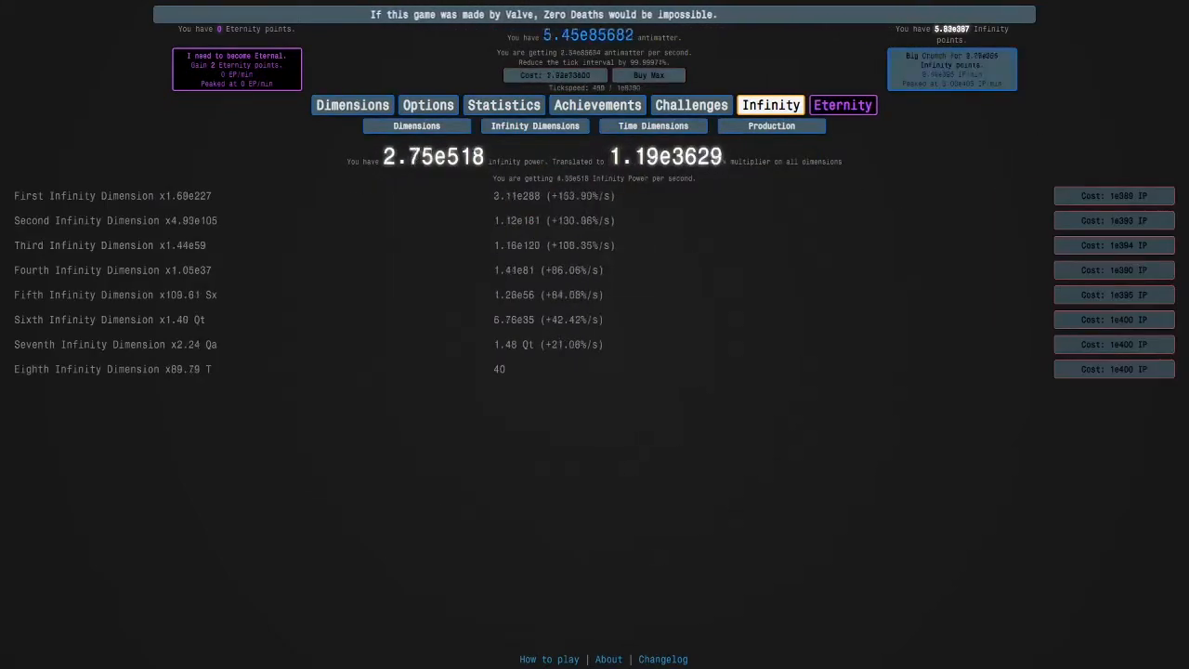
click(416, 125)
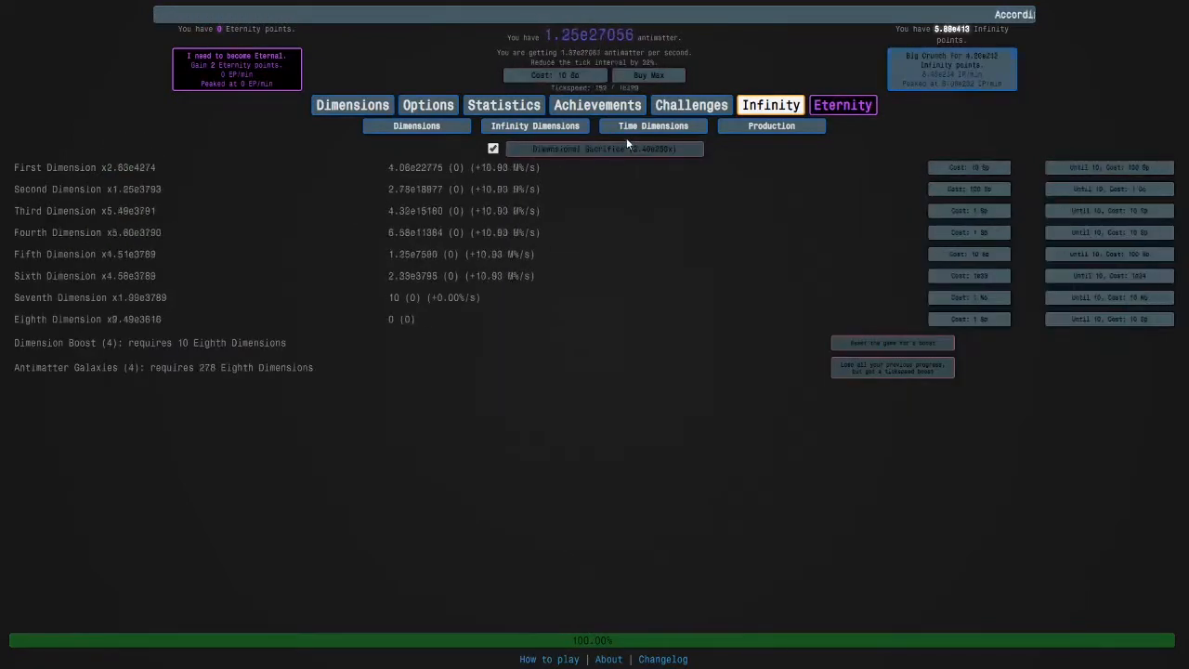
- Crunch twice and buy more First and Sixth Infinity Dimensions
click(535, 125)
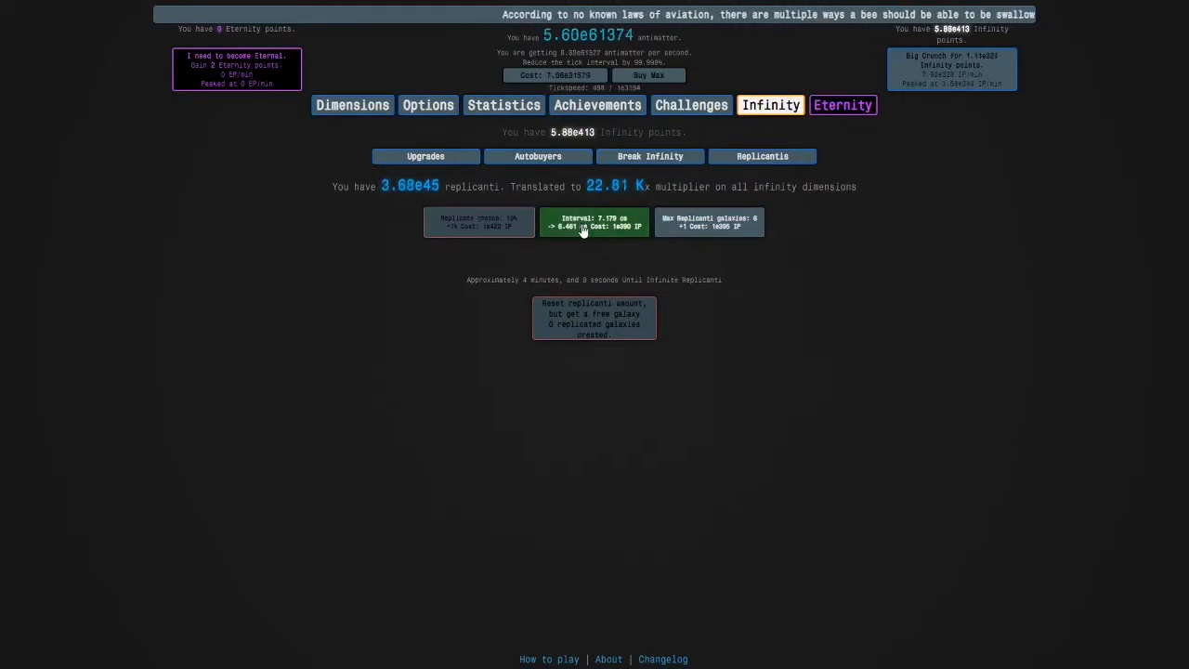
click(352, 104)
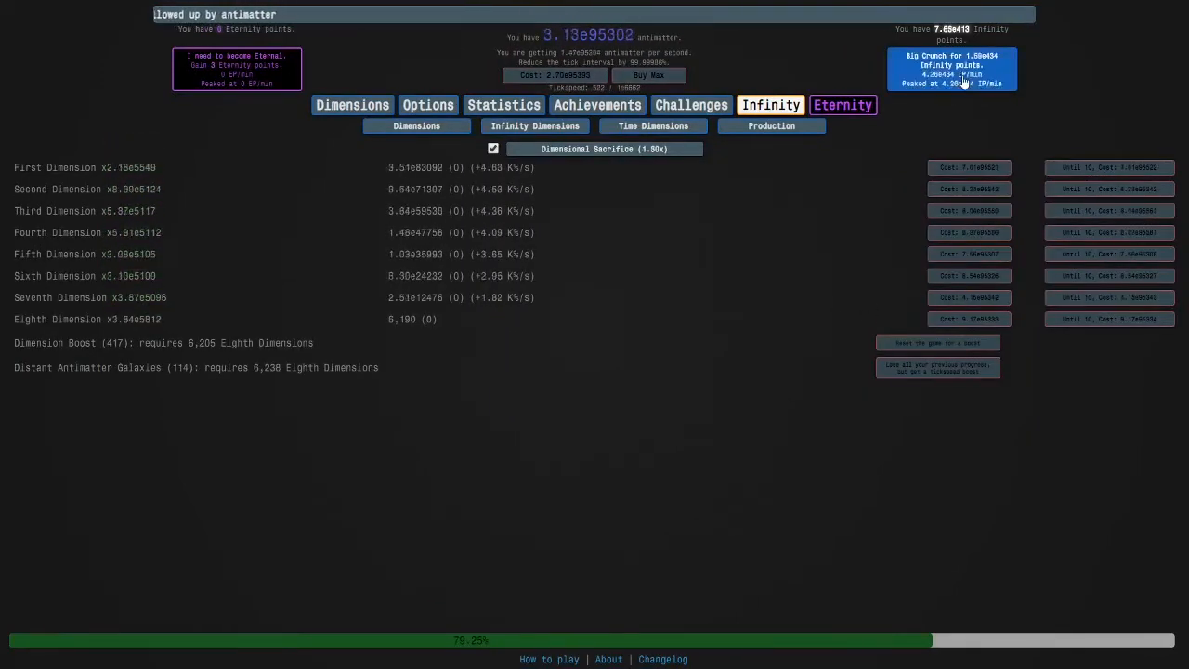
click(535, 125)
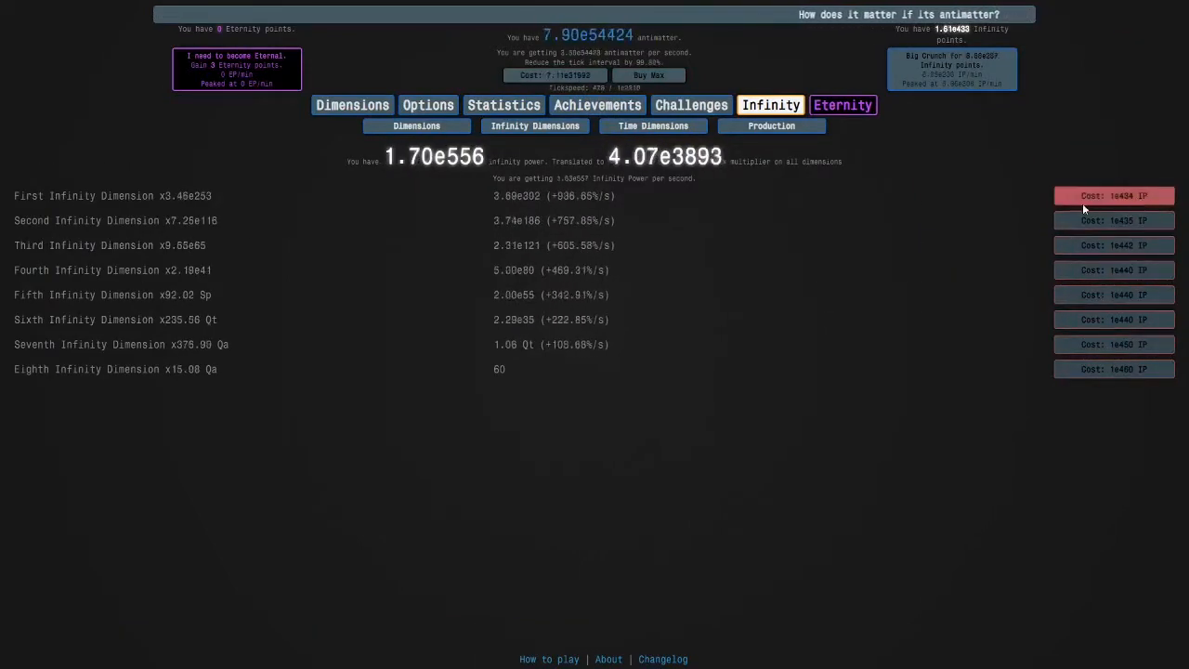
click(762, 156)
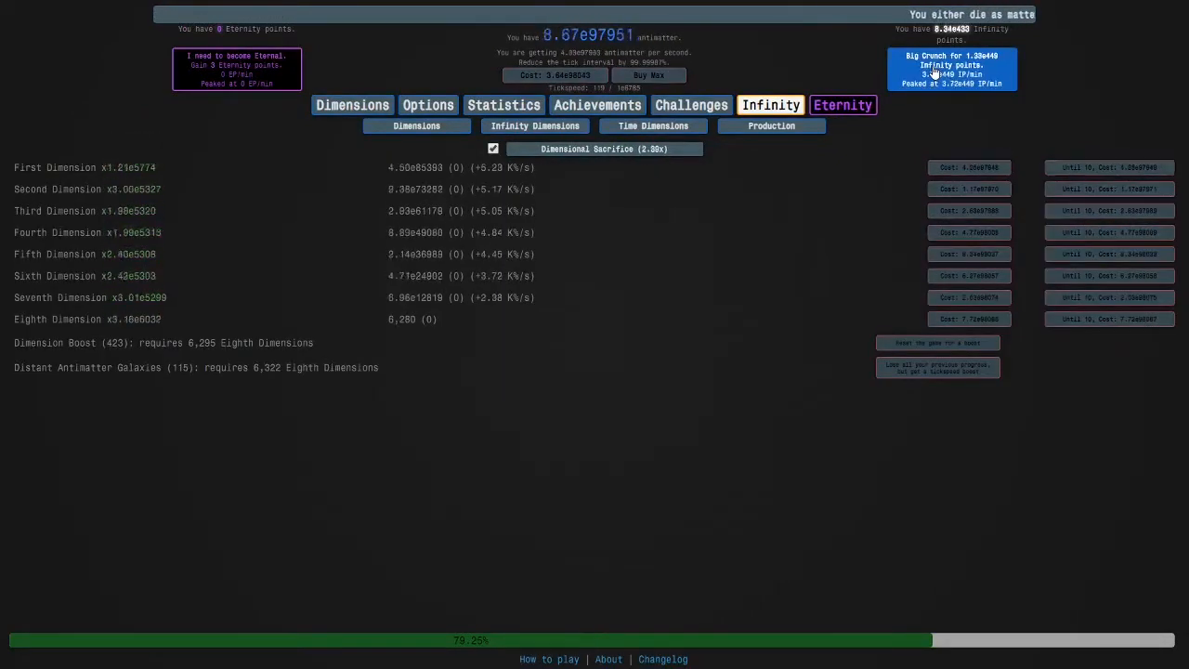
click(535, 125)
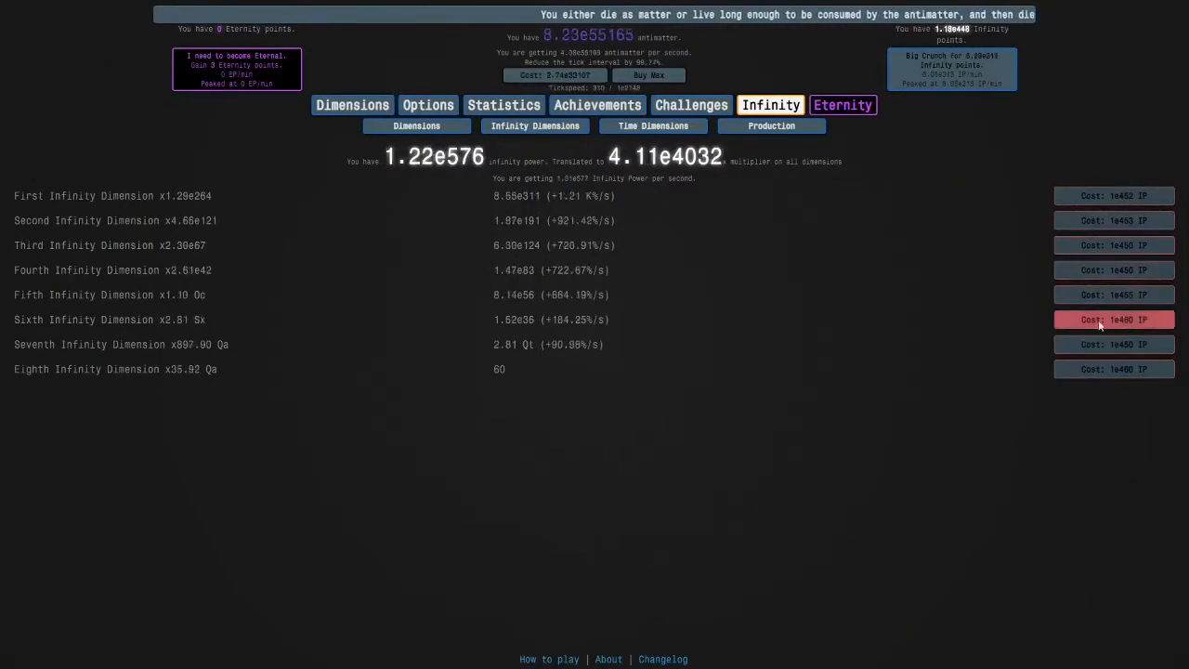
click(762, 155)
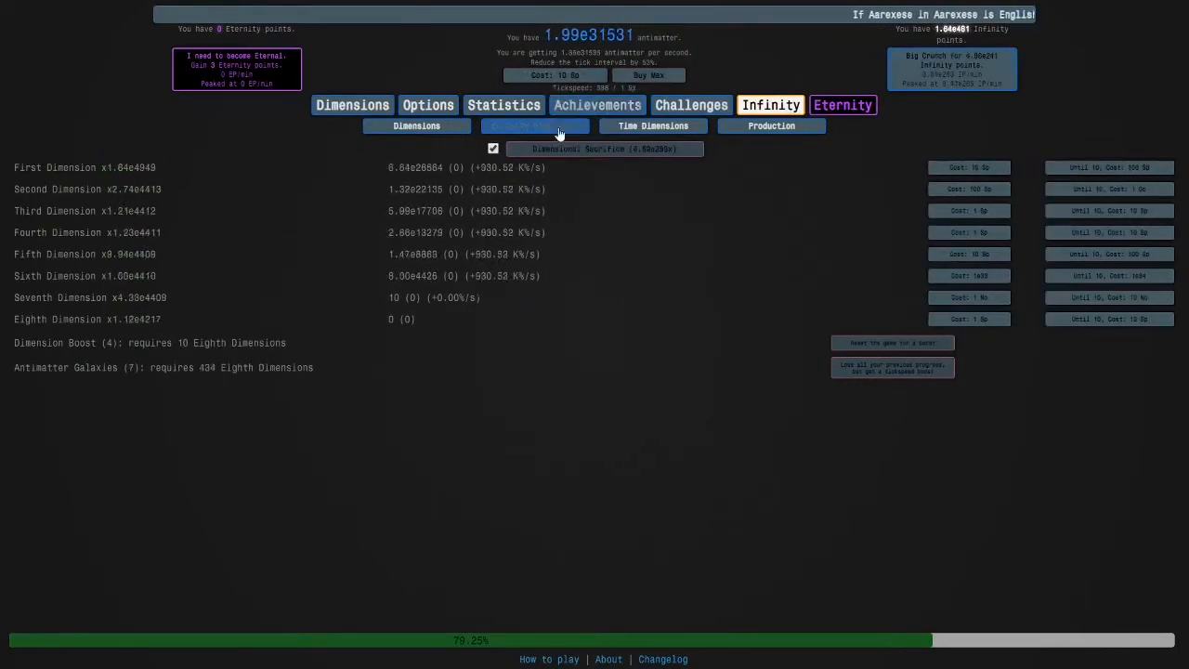
- Buy replicanti interval and chance upgrades, lifting IP to 1.25e472
click(534, 125)
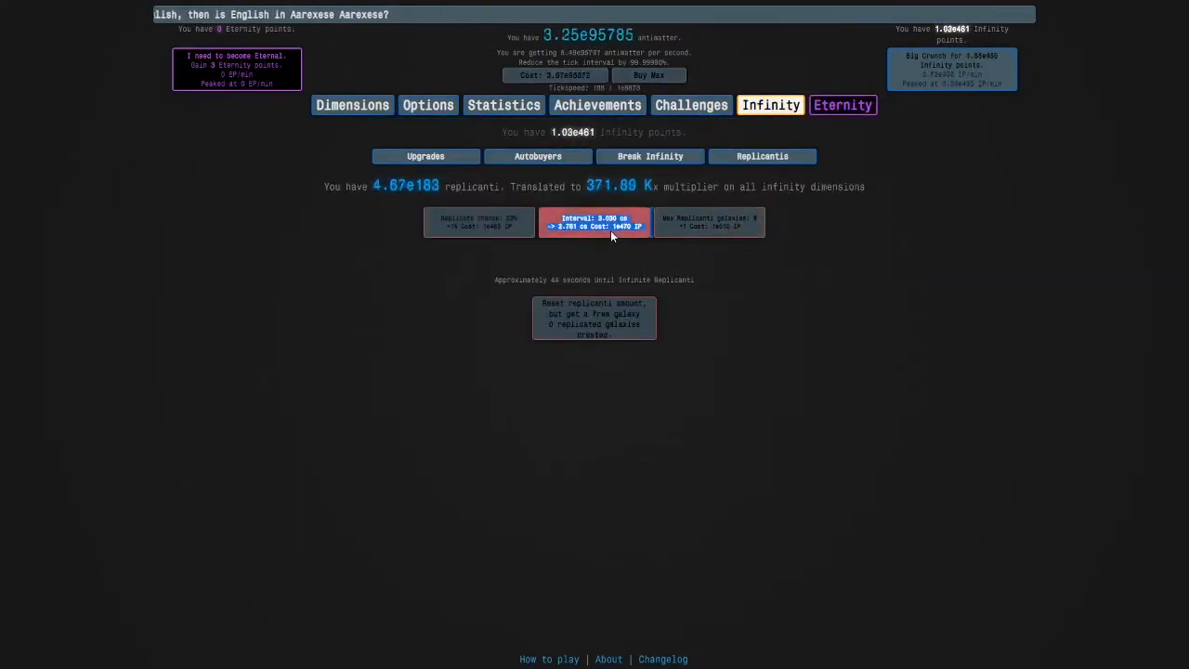
click(352, 104)
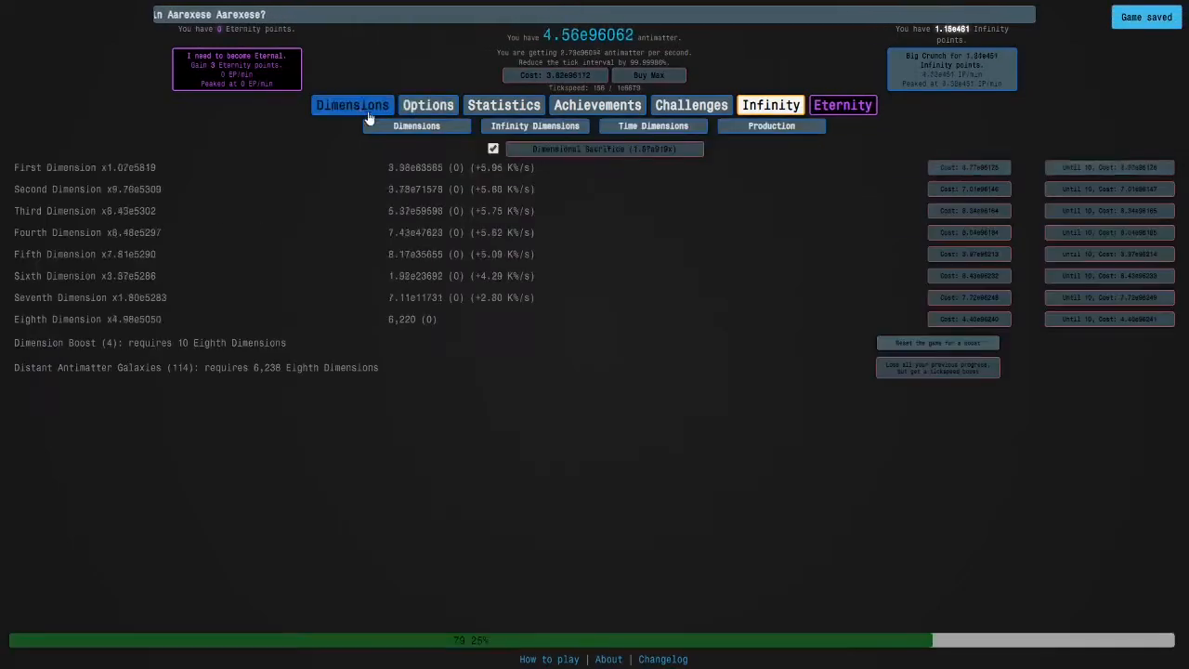
click(770, 104)
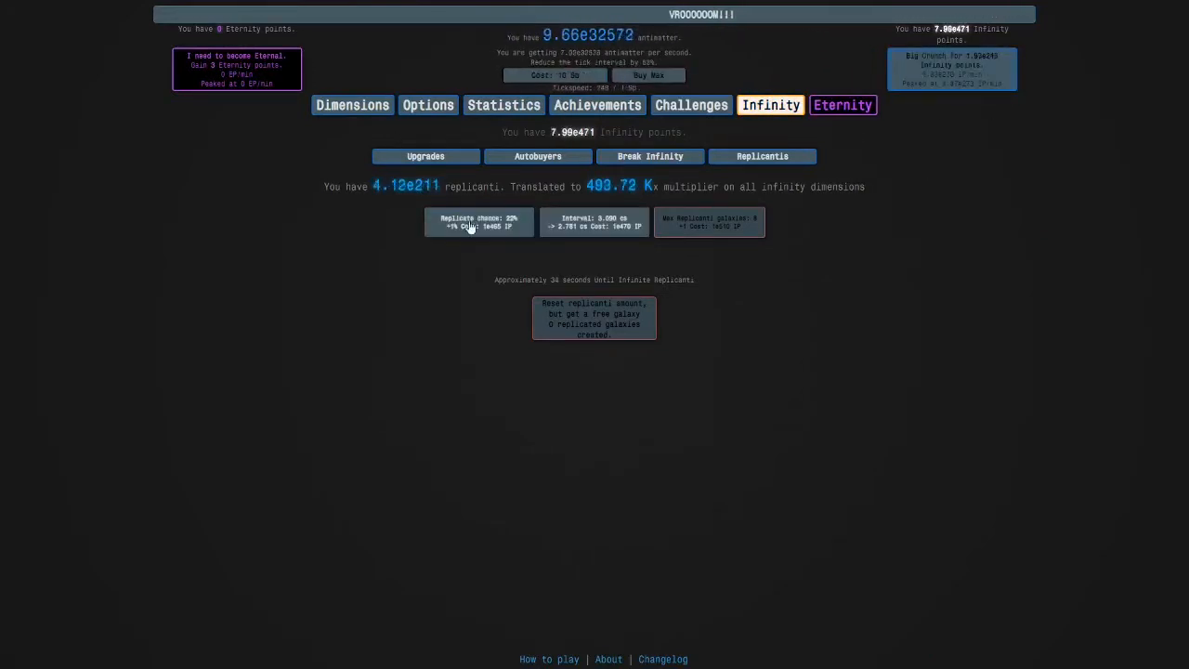
click(352, 104)
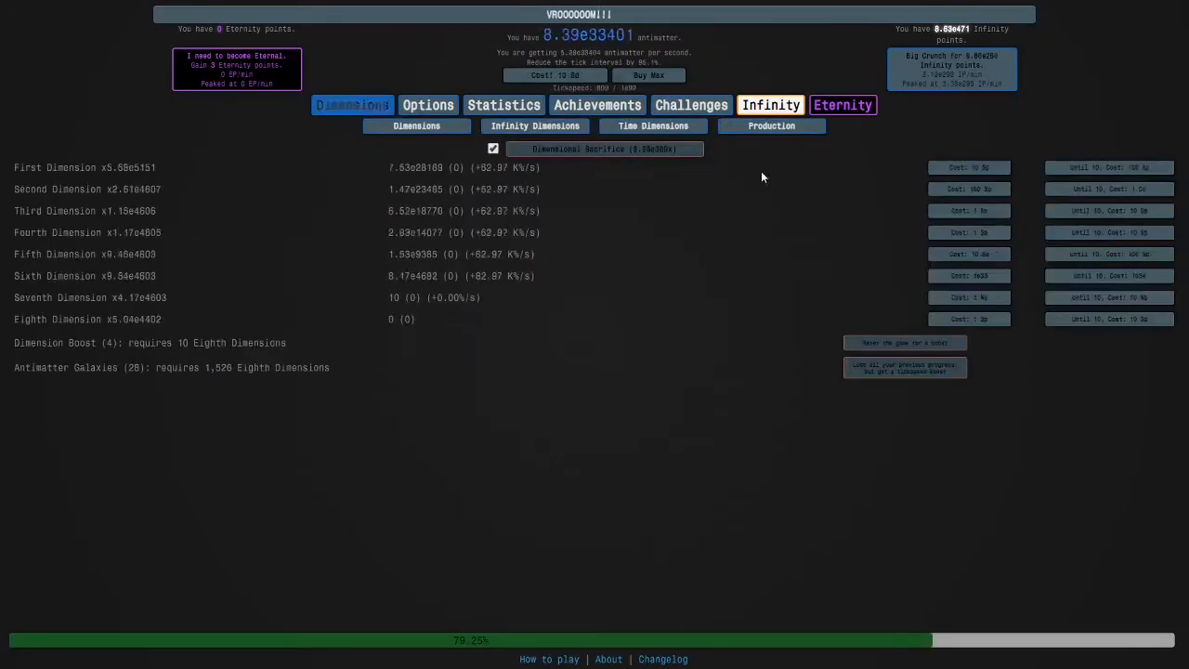
click(535, 126)
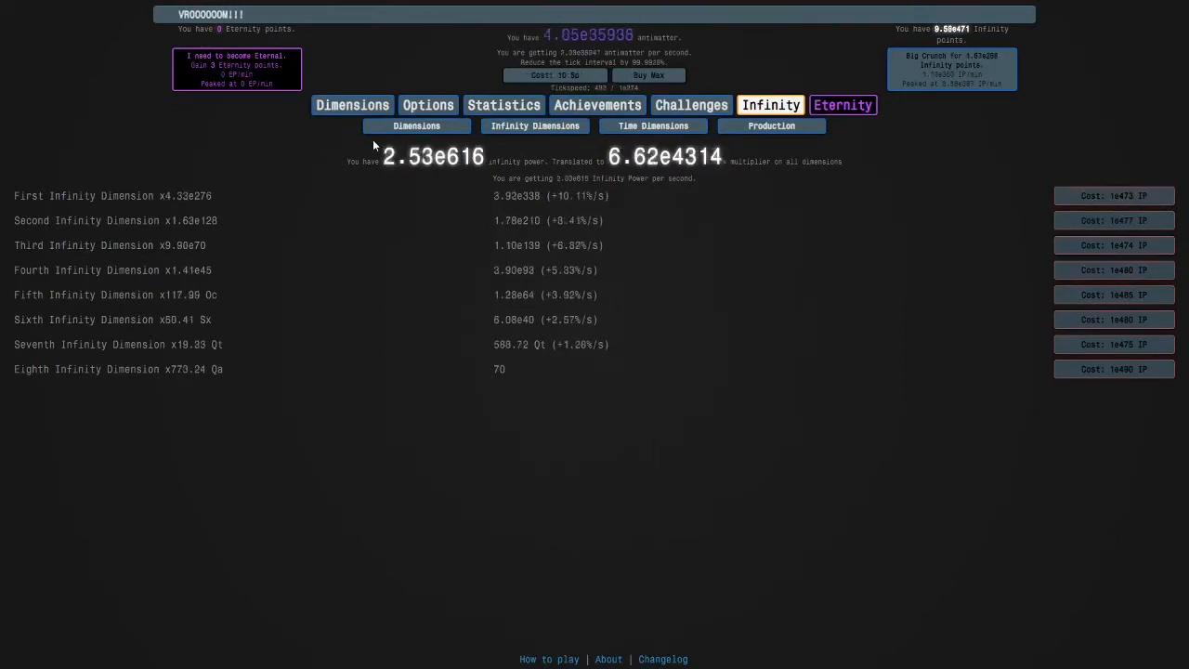
click(416, 125)
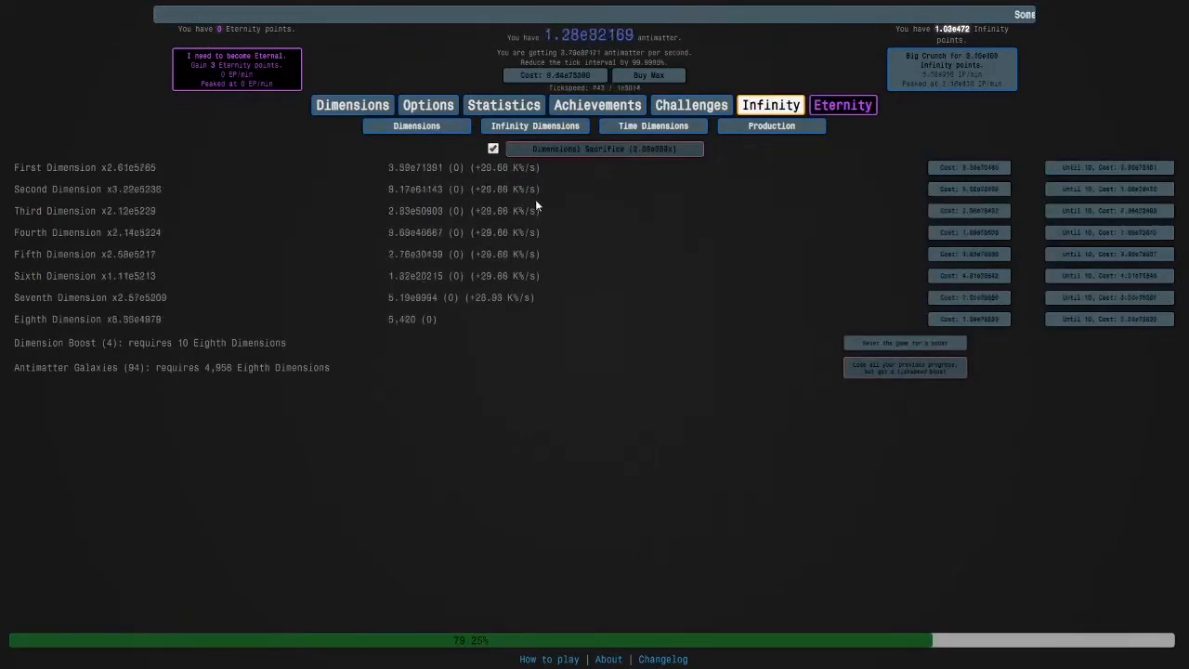
click(504, 104)
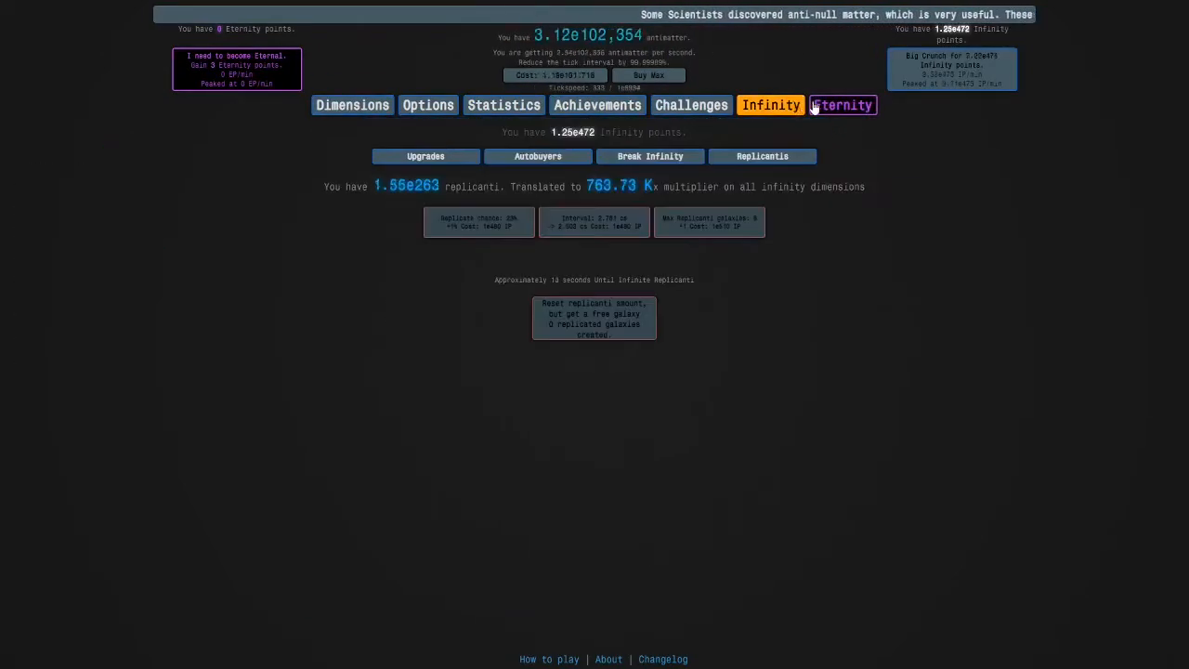
- Claim a replicanti galaxy and crunch to 5.45e478 IP with infinity progress at 100%
click(843, 104)
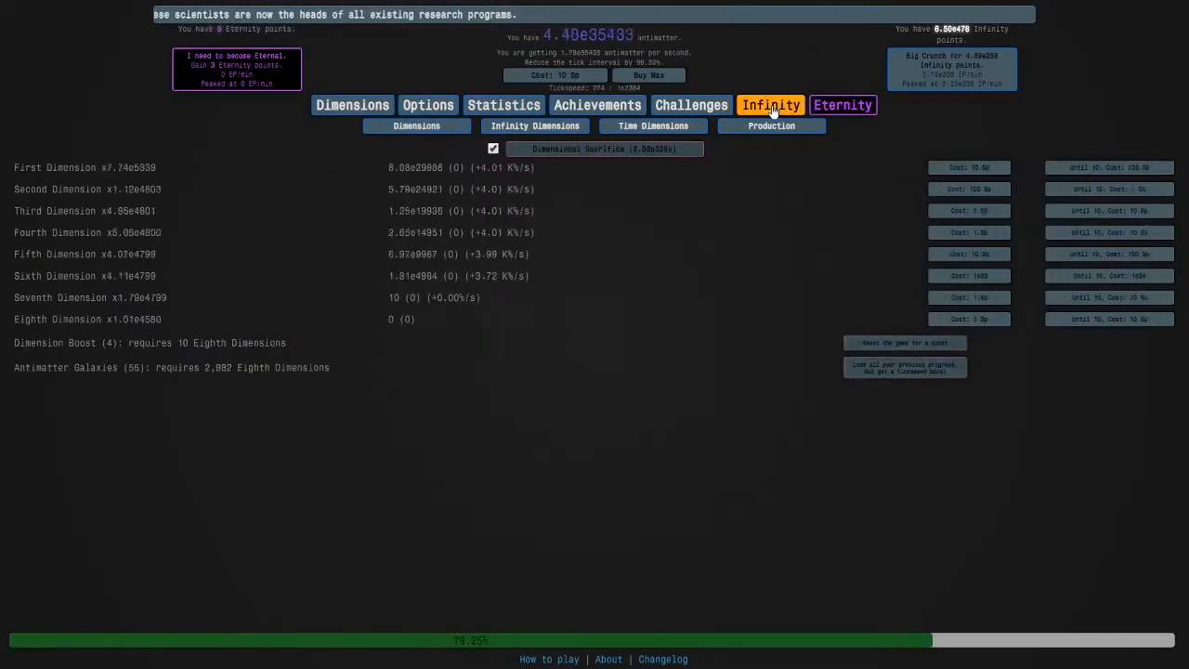
click(769, 104)
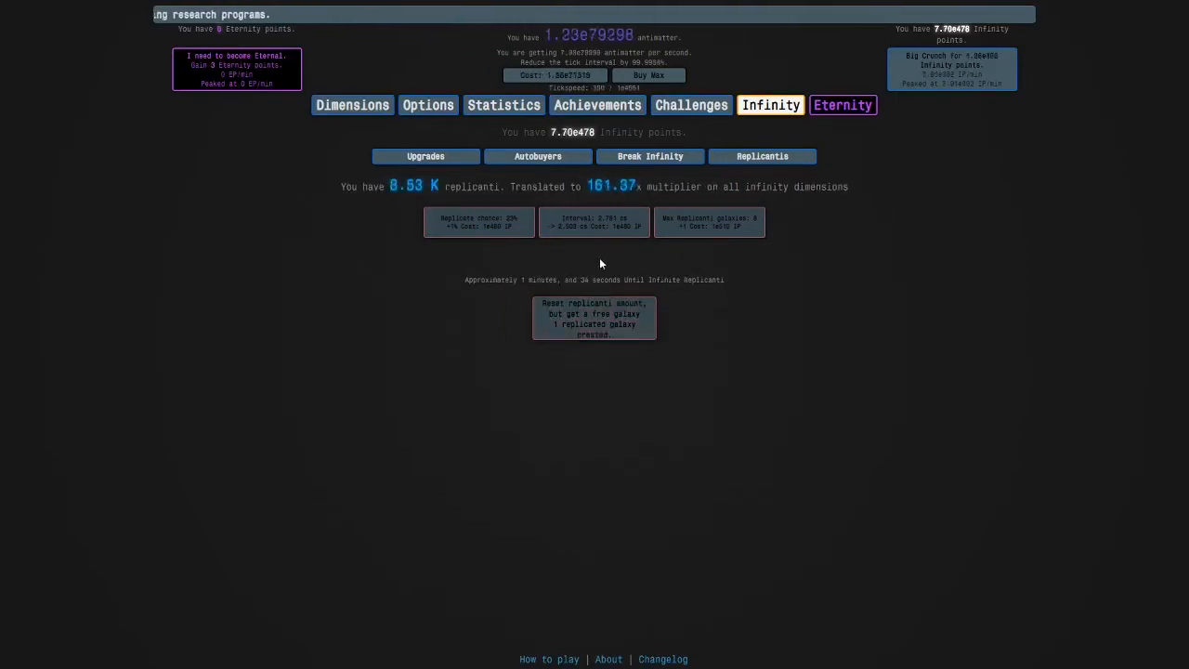
click(352, 104)
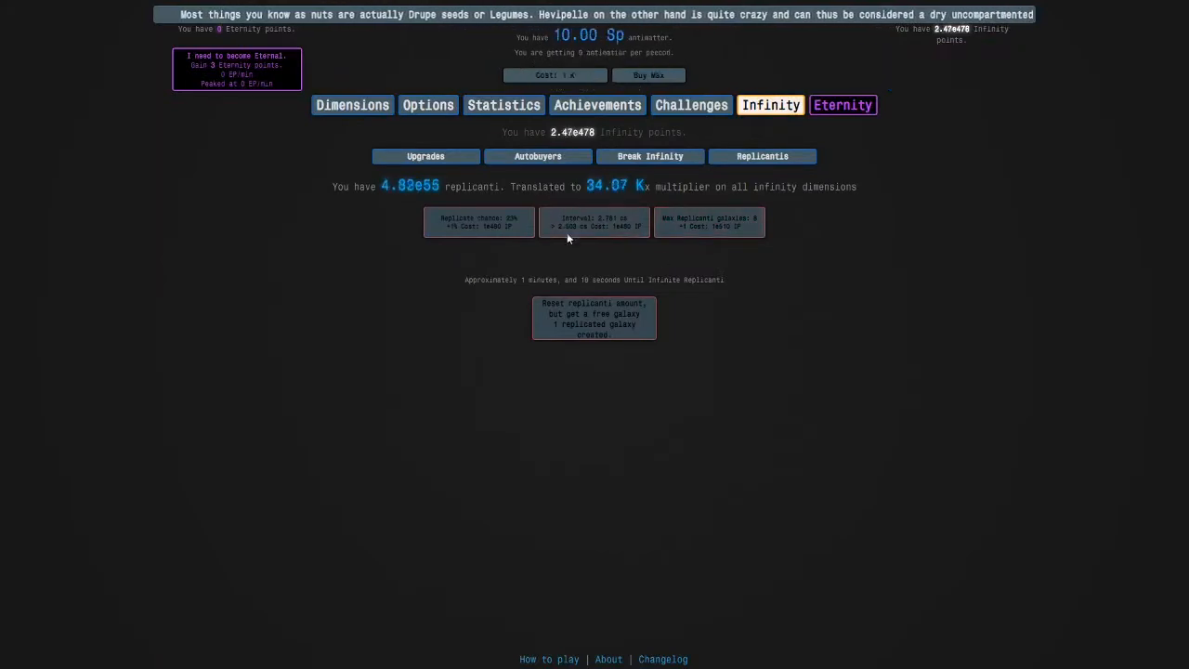
click(352, 105)
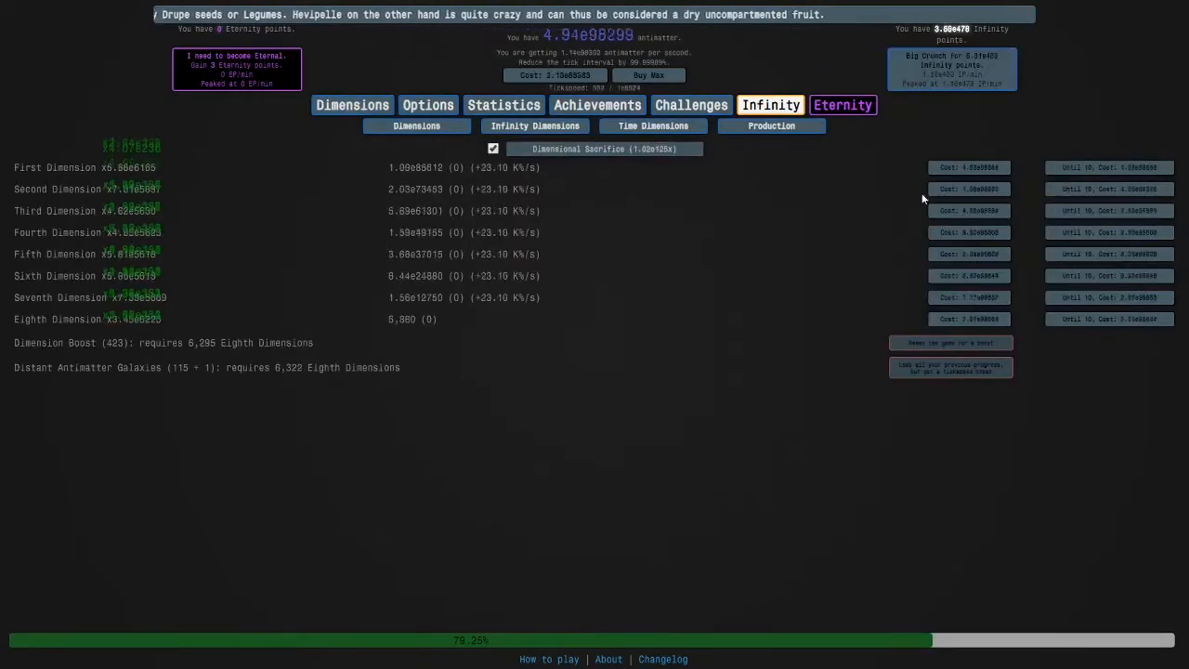
click(955, 67)
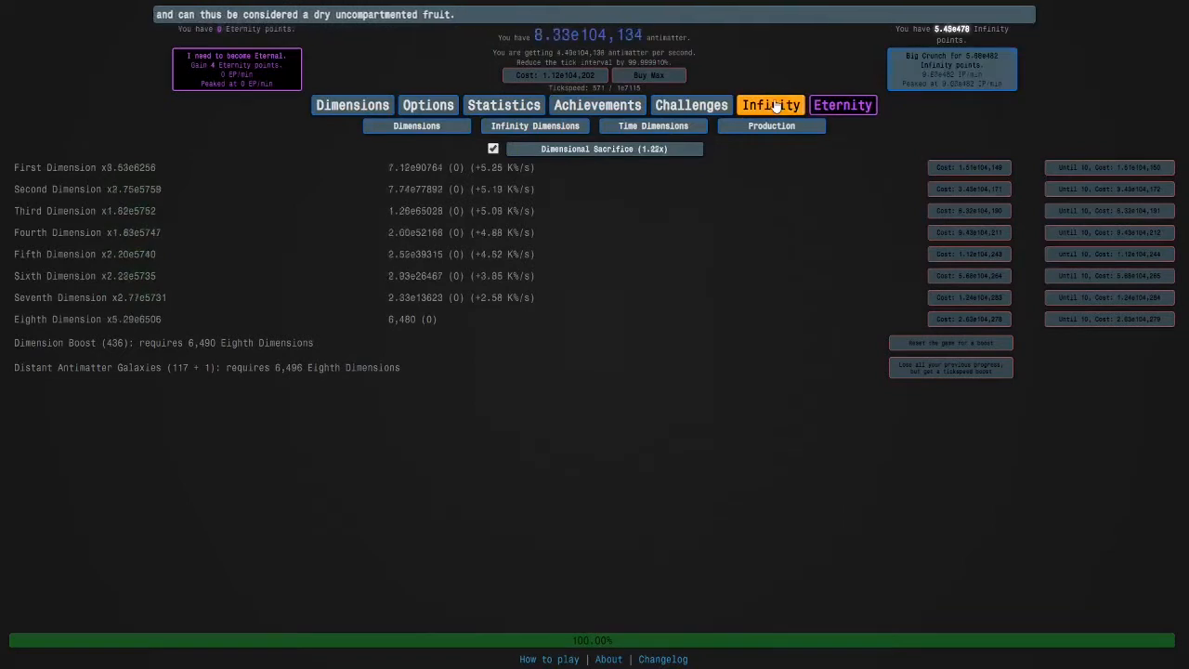
- Return to the Replicanti page and wait while infinity points accumulate
click(771, 104)
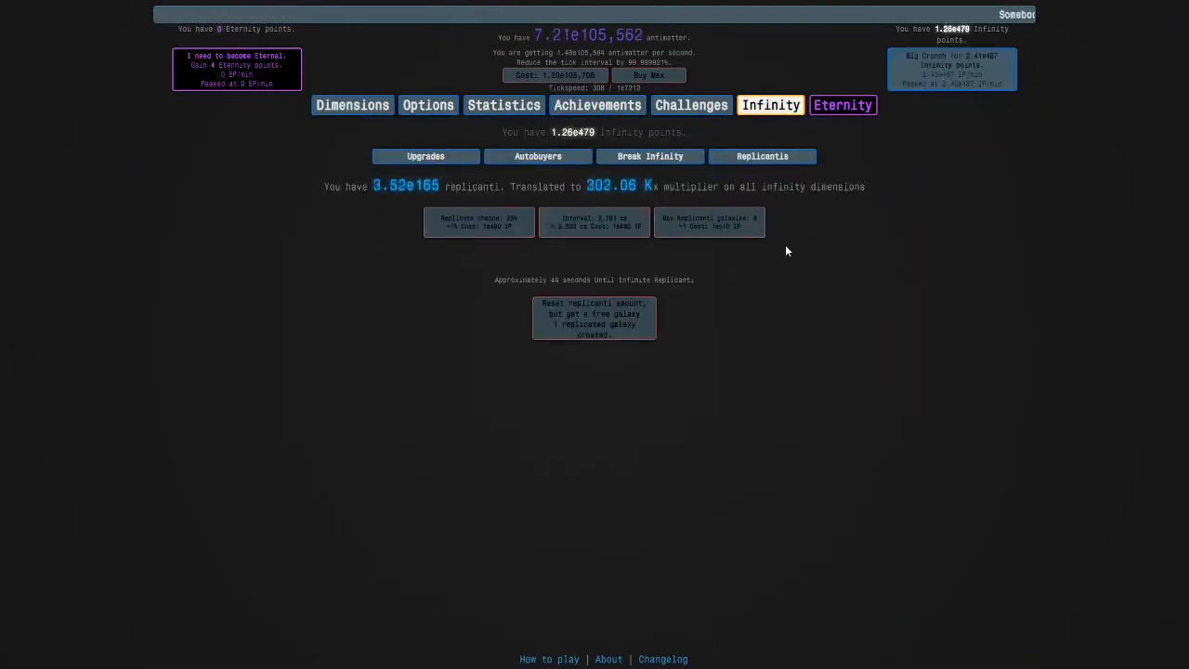
mouse_move(640, 398)
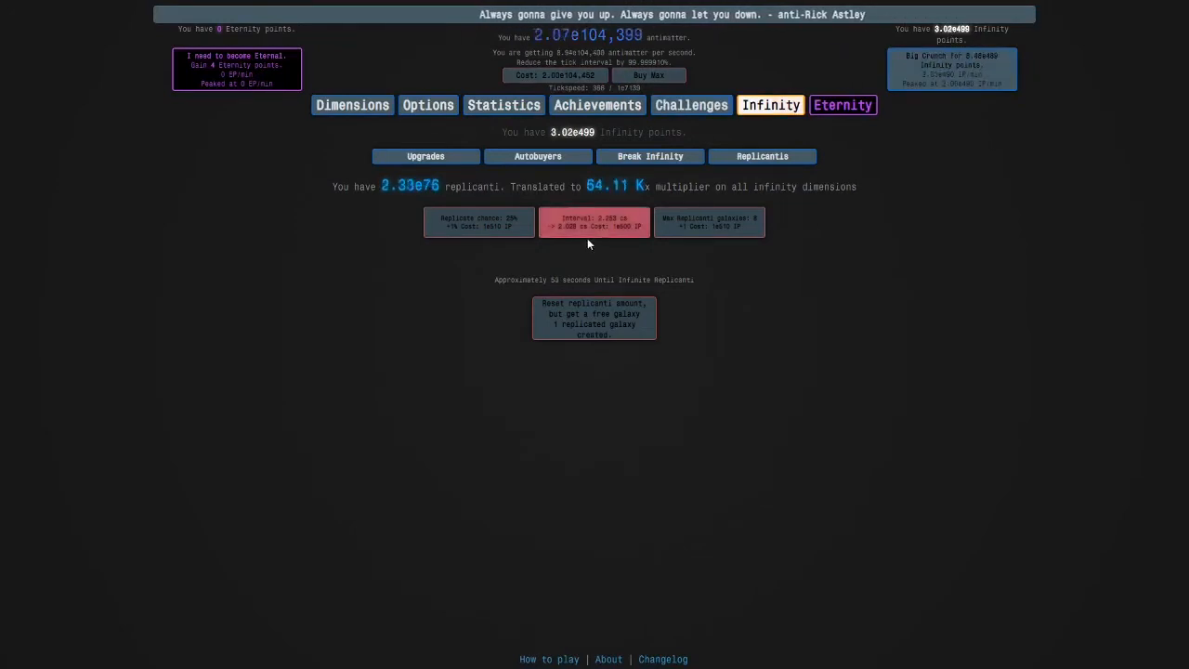
- Let replicanti reach 1.80e308 and claim the second free galaxy at 5.12e499 IP
click(426, 155)
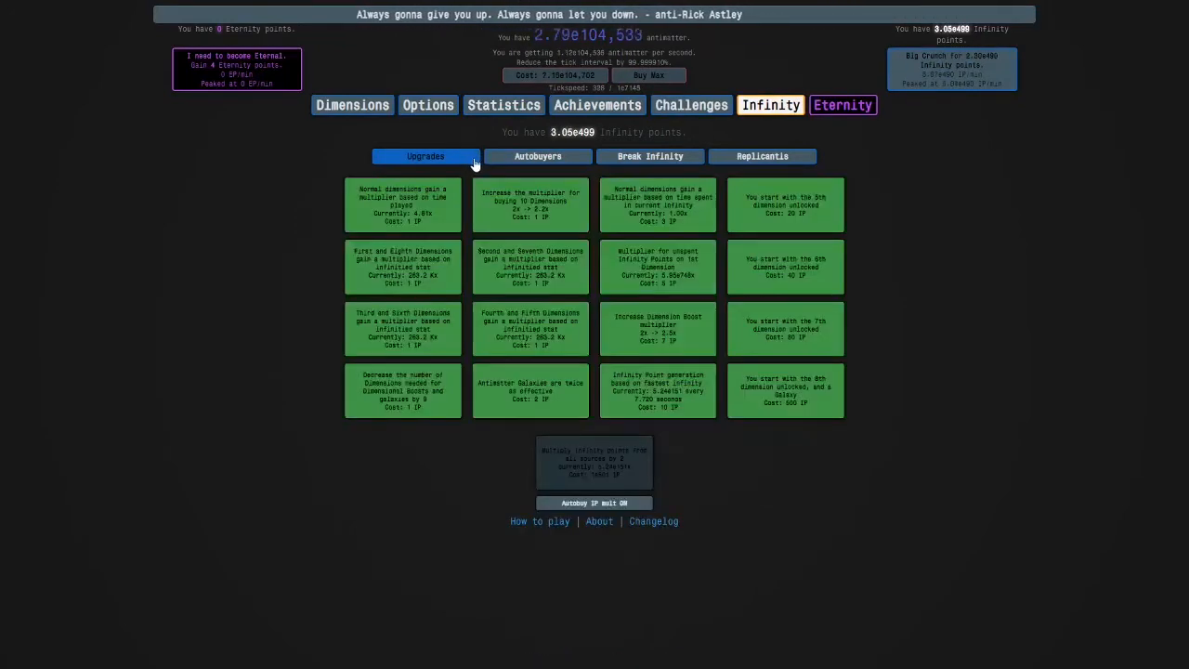
click(762, 156)
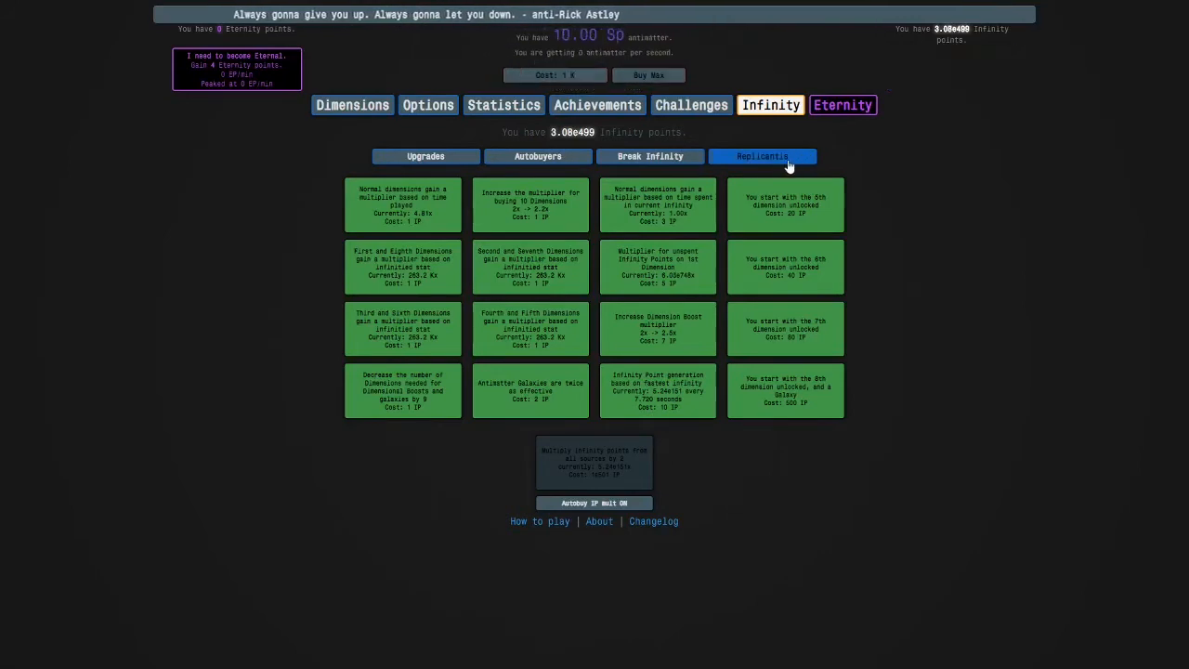
click(763, 156)
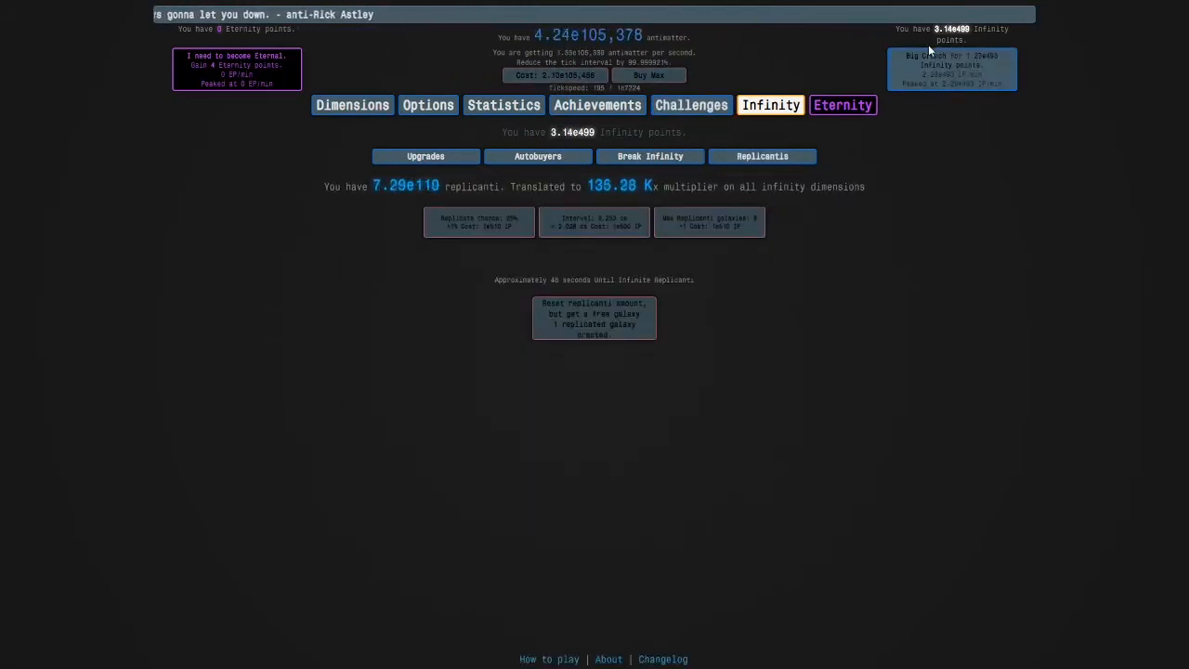
mouse_move(790, 166)
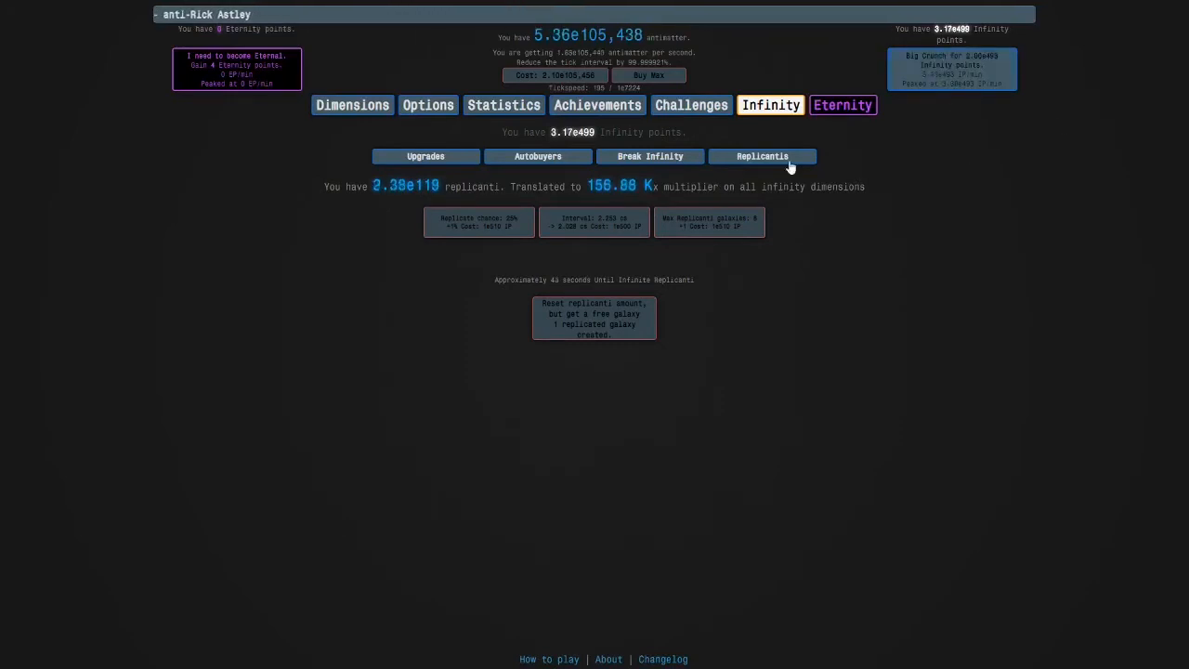
click(837, 104)
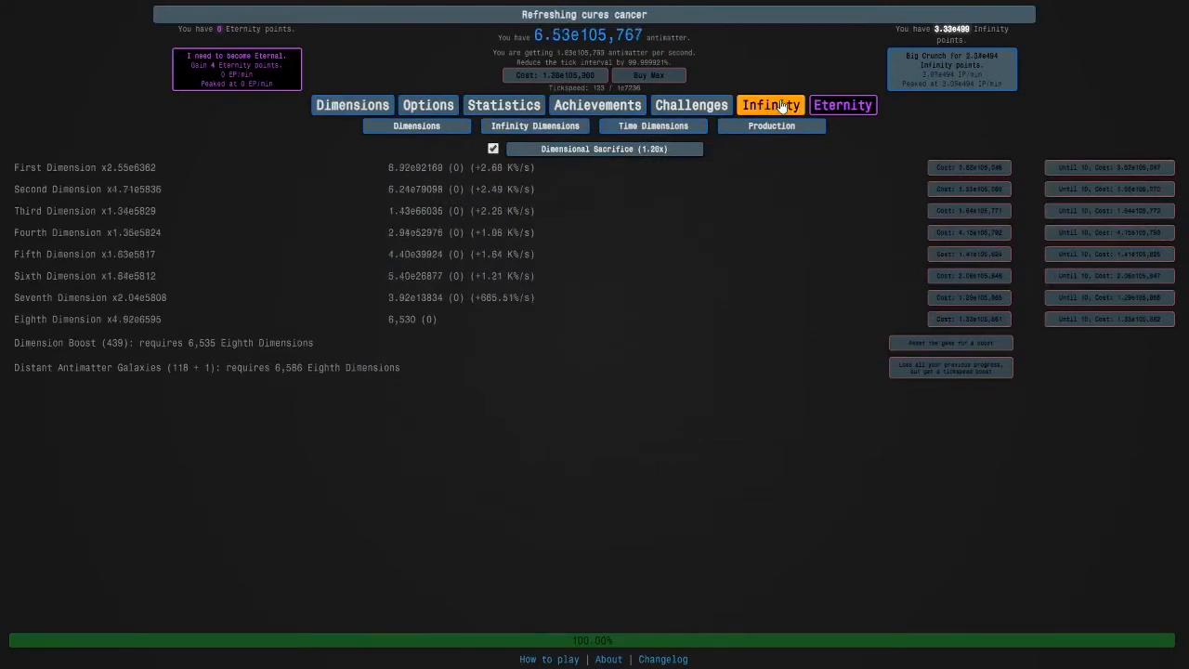
click(770, 104)
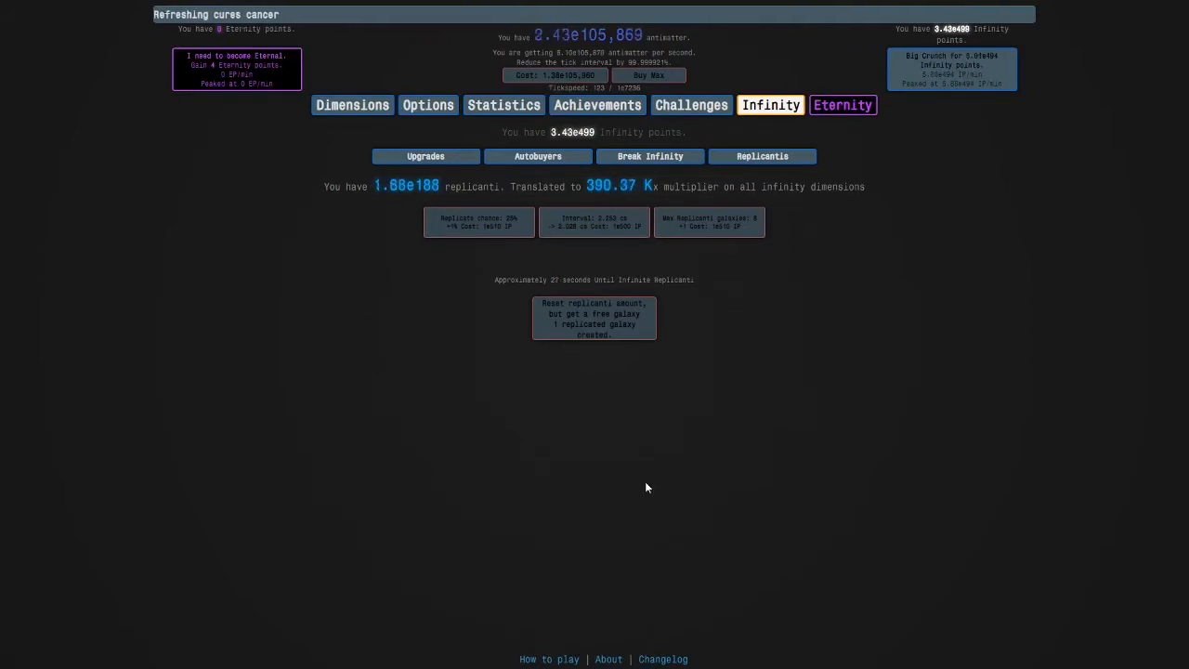
mouse_move(847, 249)
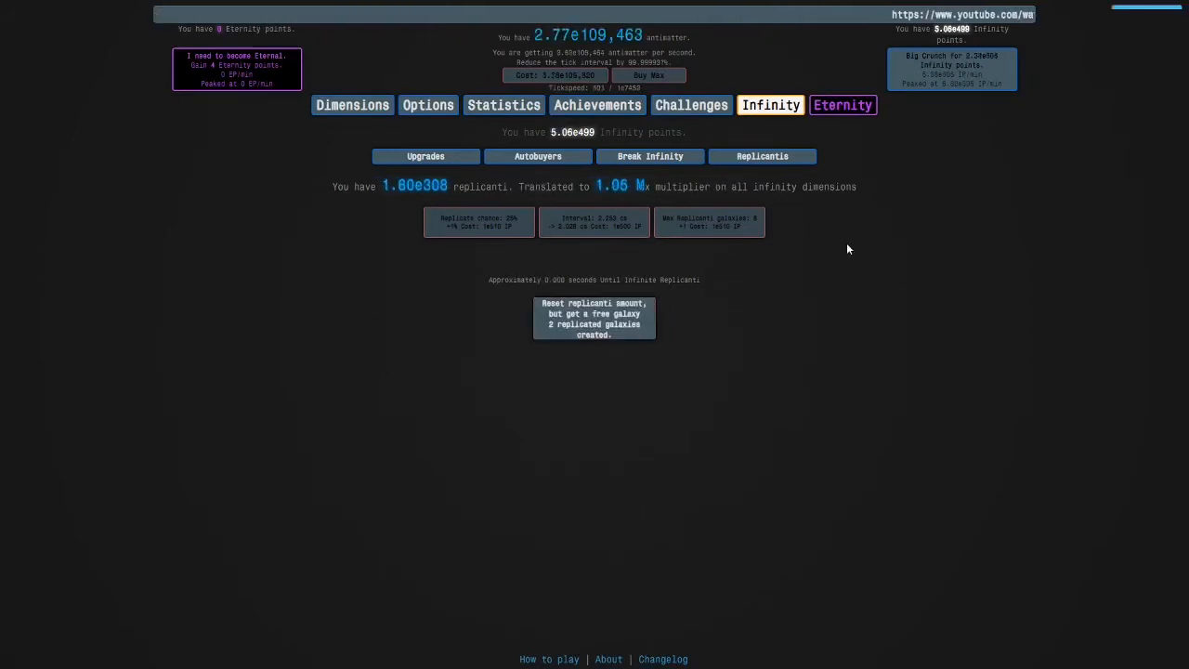
click(352, 104)
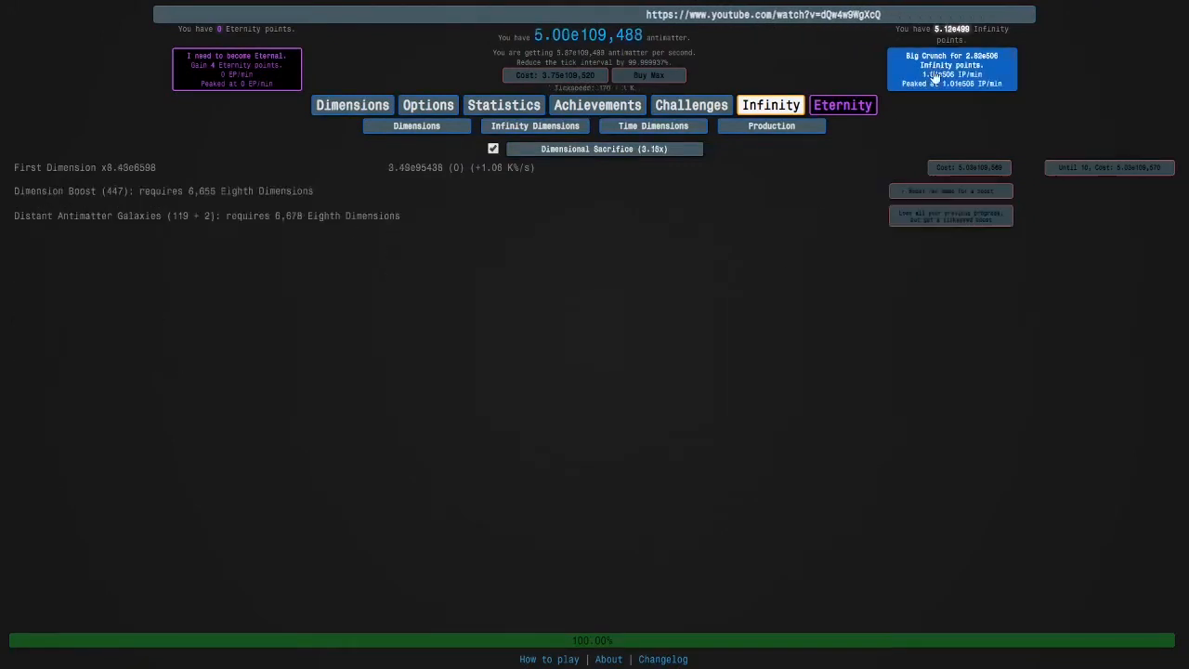
- Crunch for pending IP and confirm the Eternity reset, restarting at 0 IP
click(844, 104)
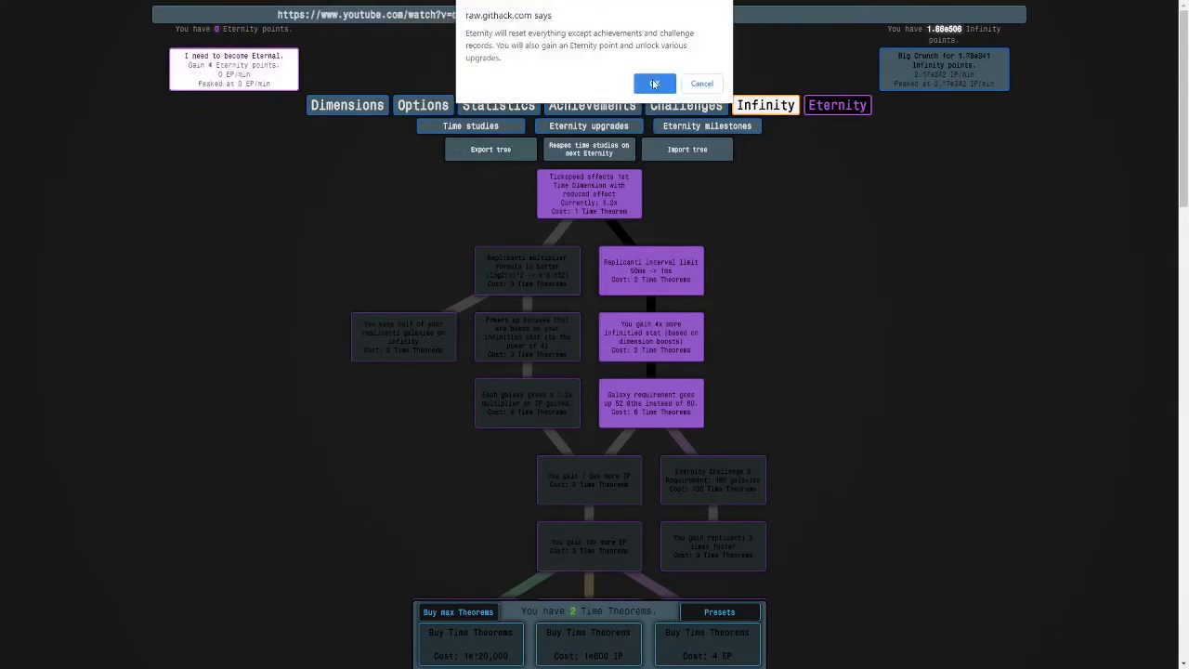
click(653, 83)
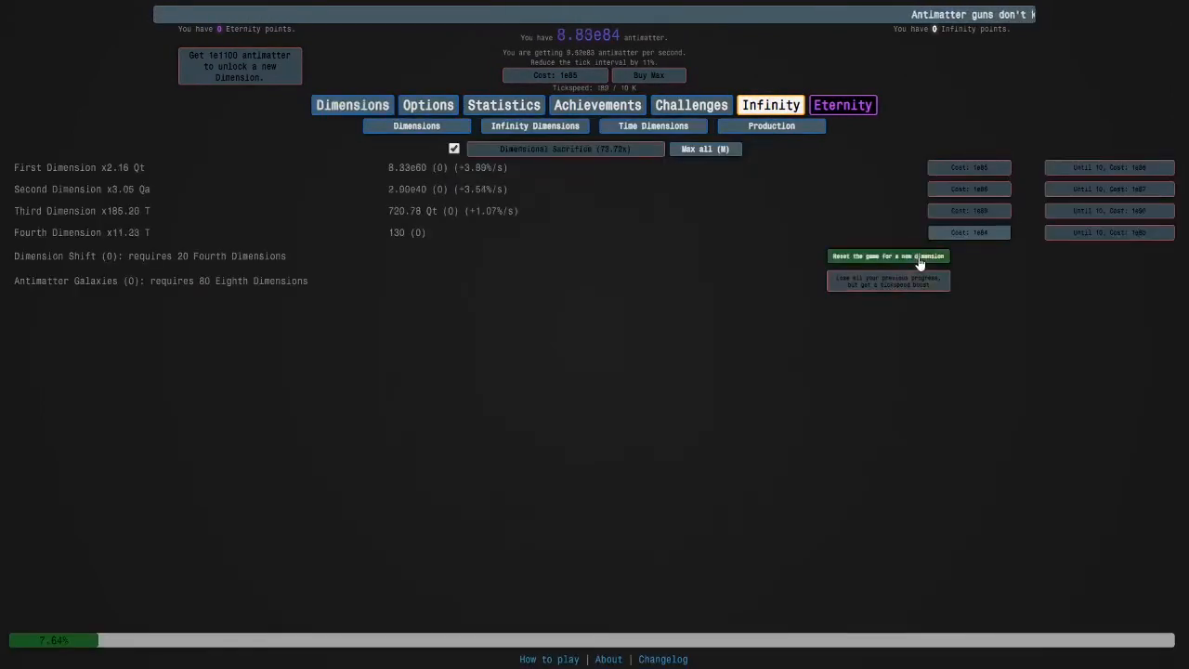
- Dimension shift twice, sacrifice and crunch back up to 7.40e43 Infinity points
click(887, 255)
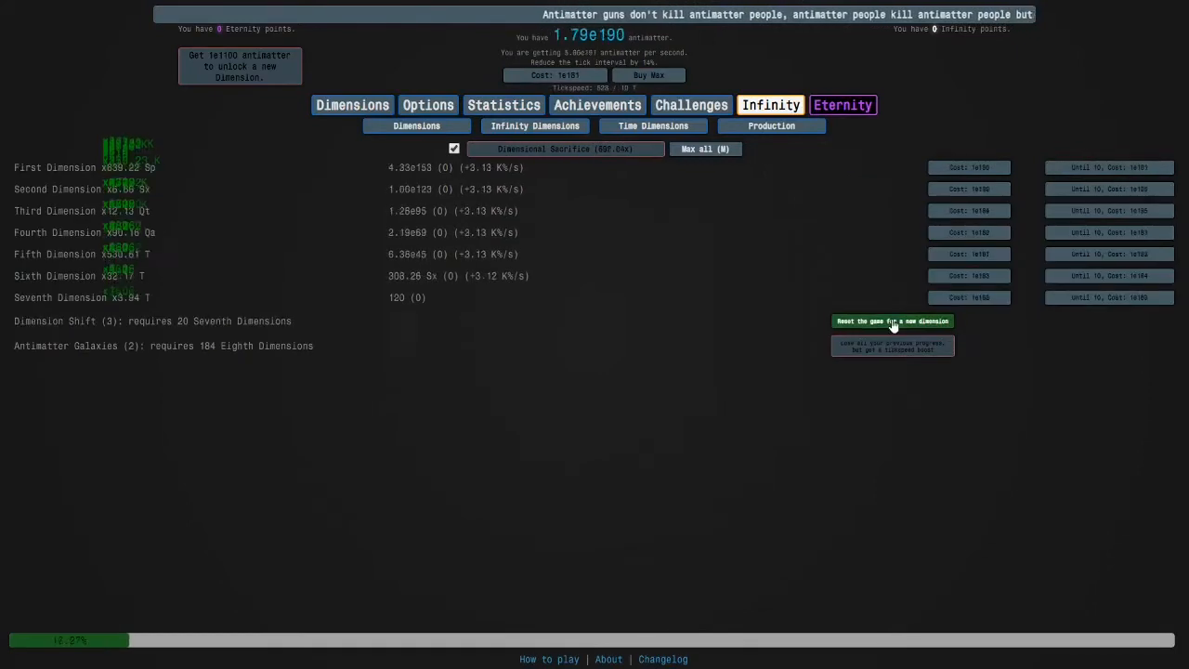
click(892, 320)
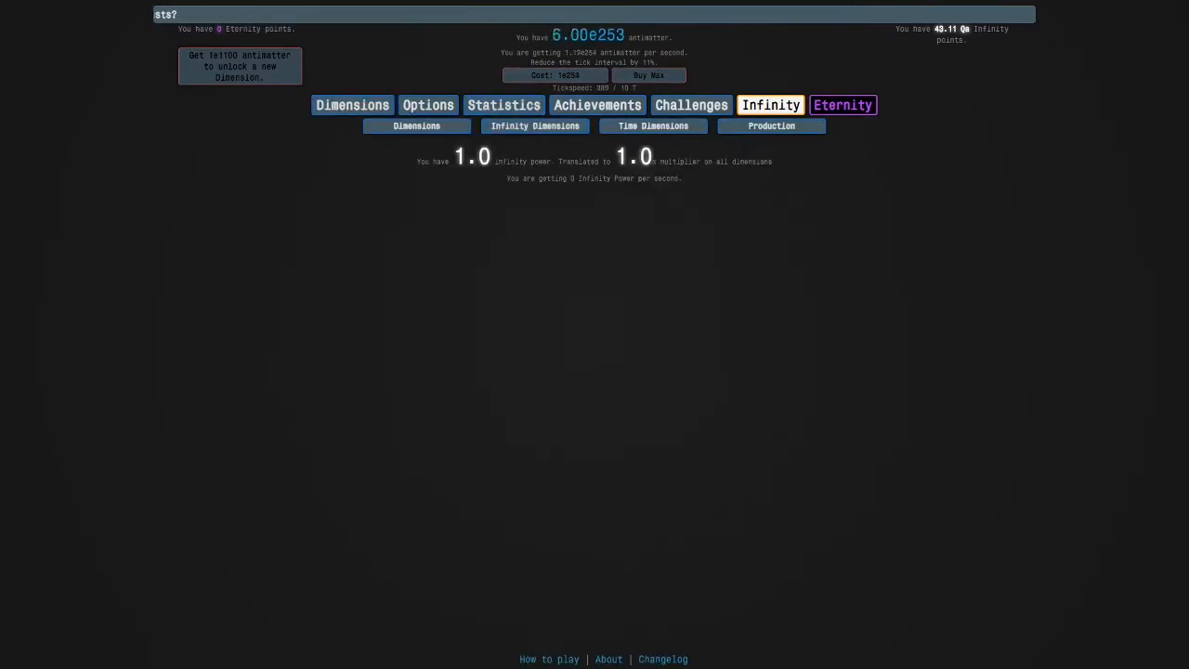
click(416, 125)
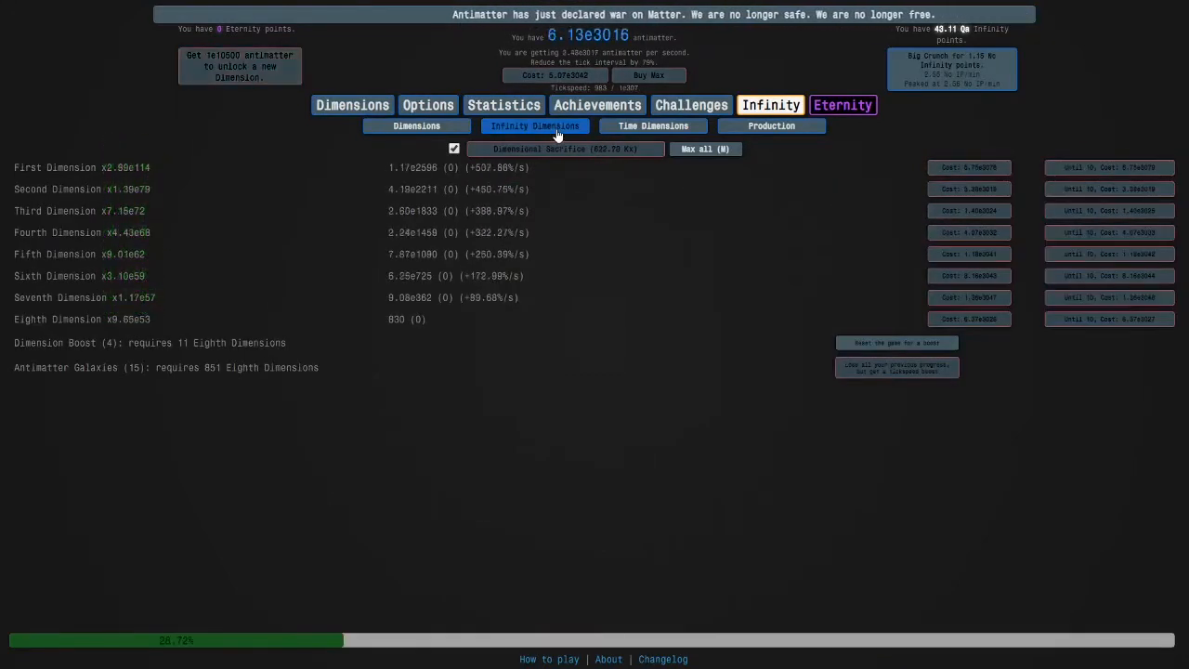
click(534, 125)
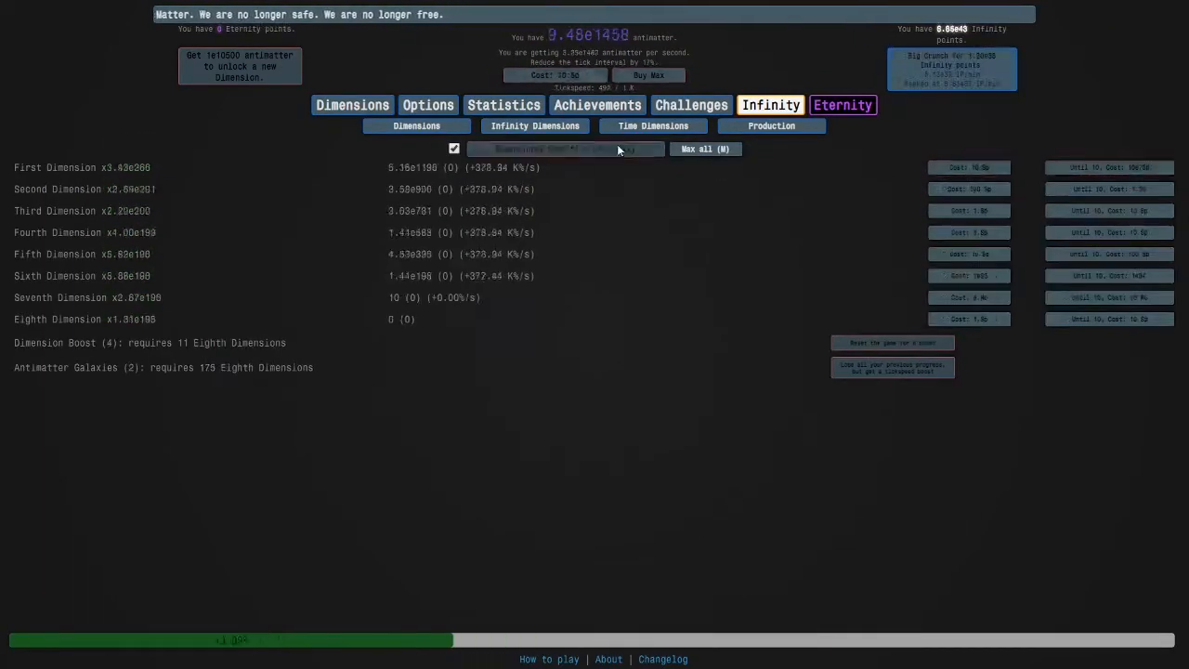
click(536, 126)
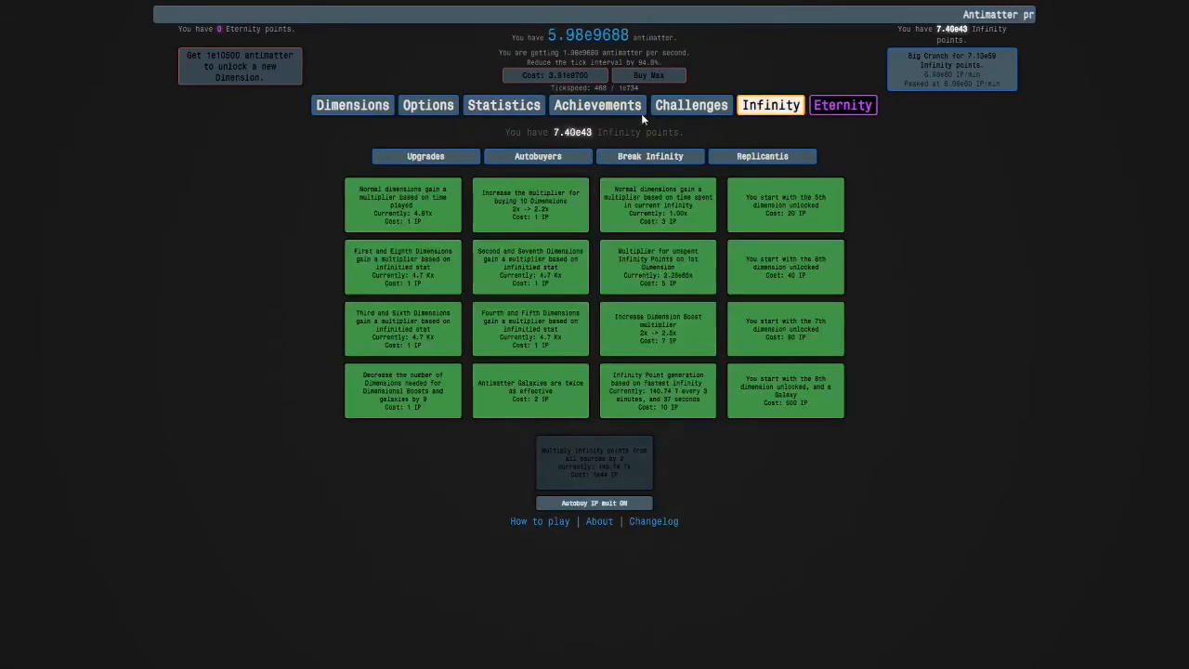
- Crunch for pending Infinity points and buy more First Infinity Dimensions
click(651, 156)
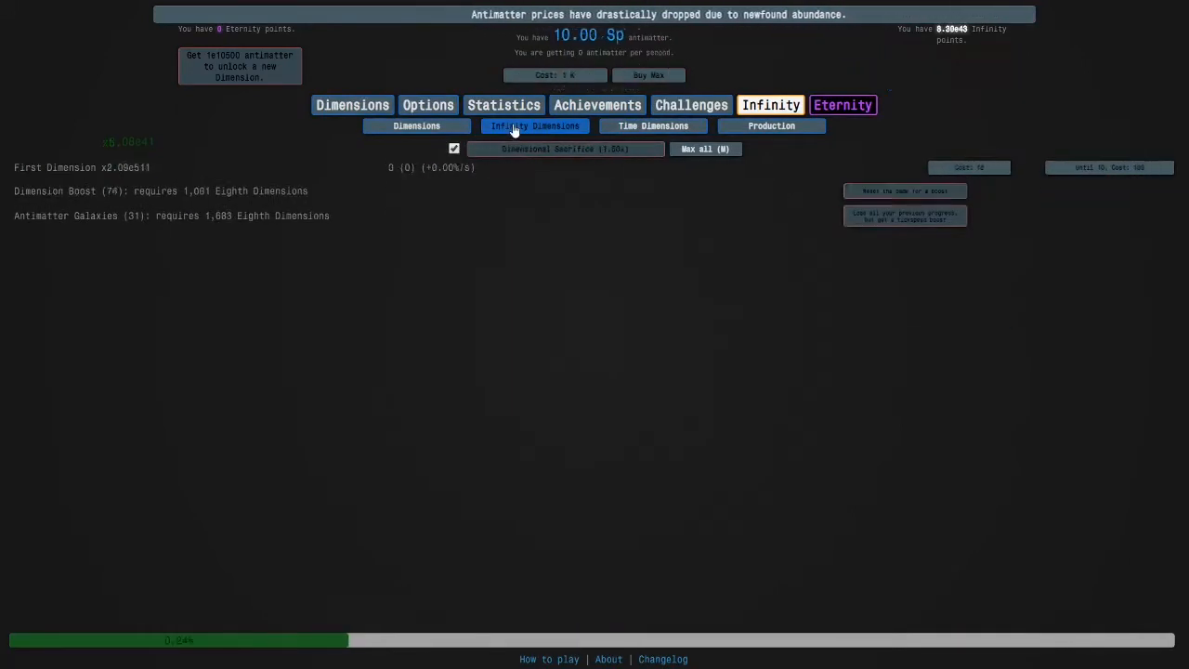
click(535, 126)
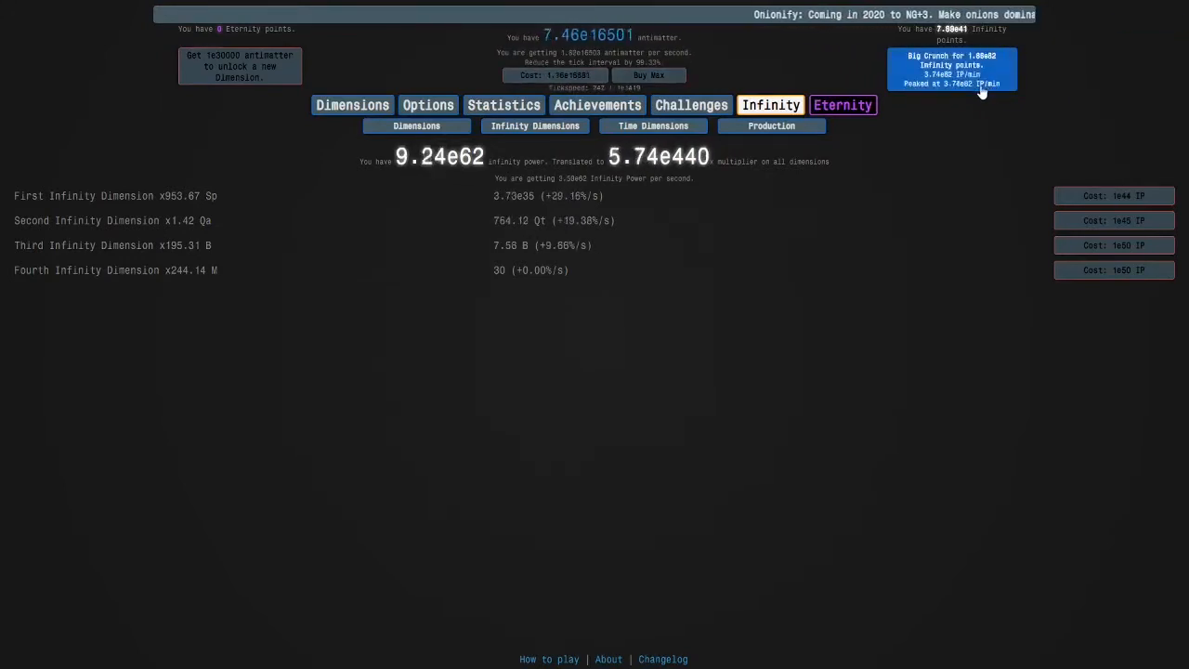
click(1114, 270)
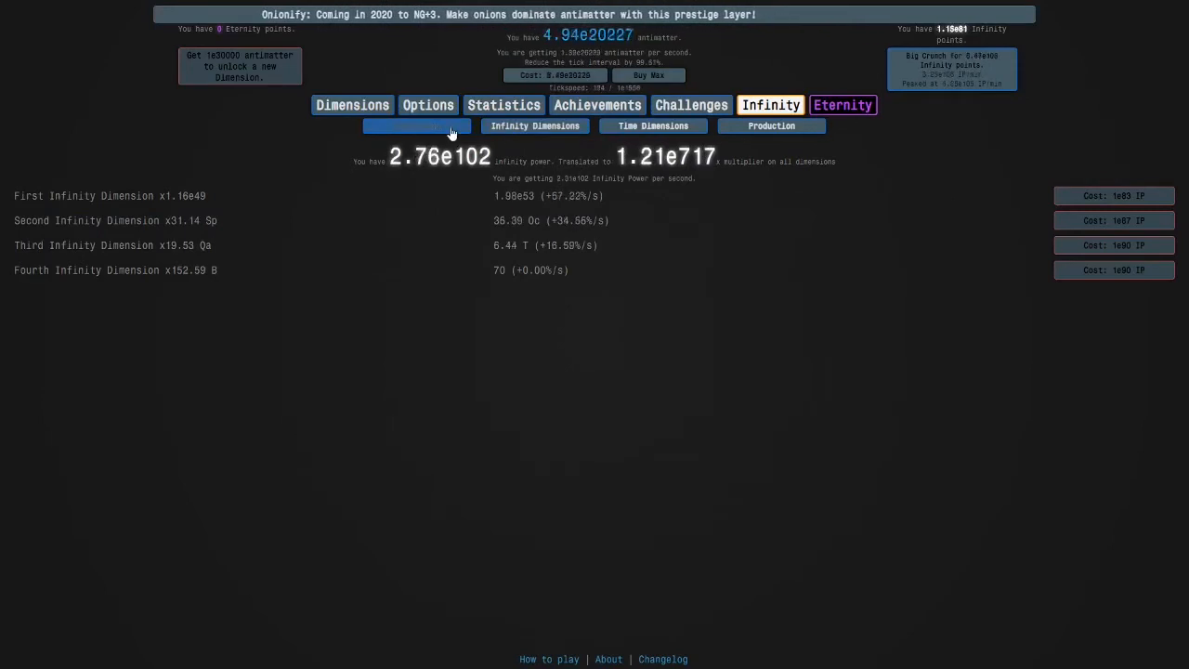
click(416, 125)
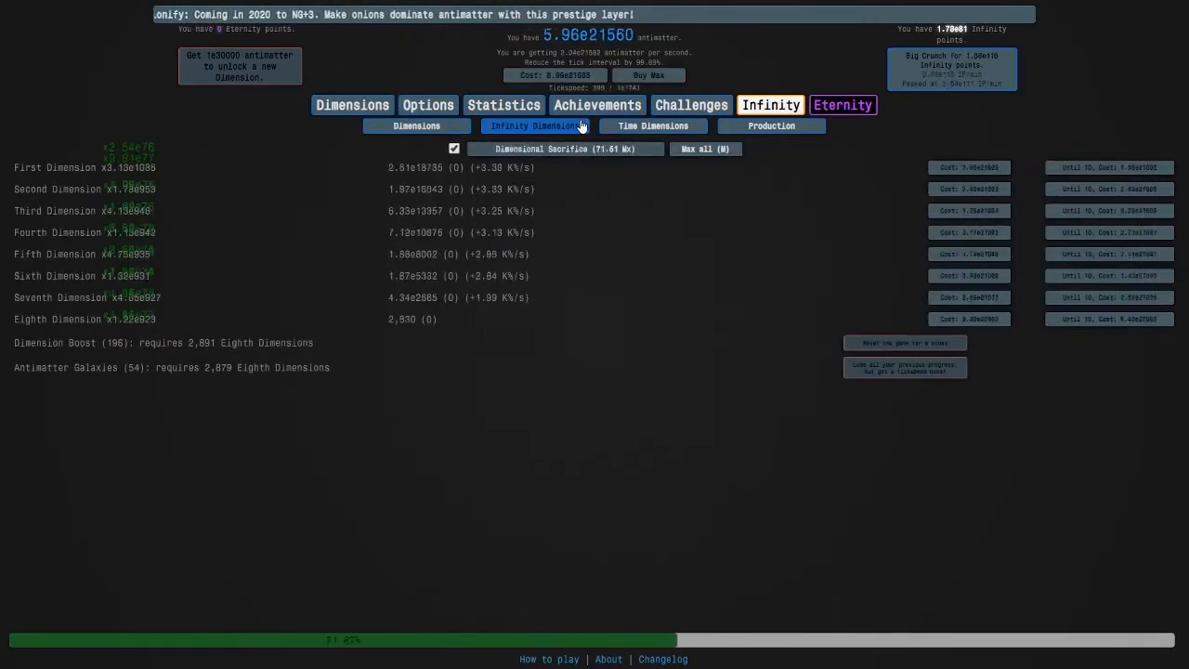
click(535, 125)
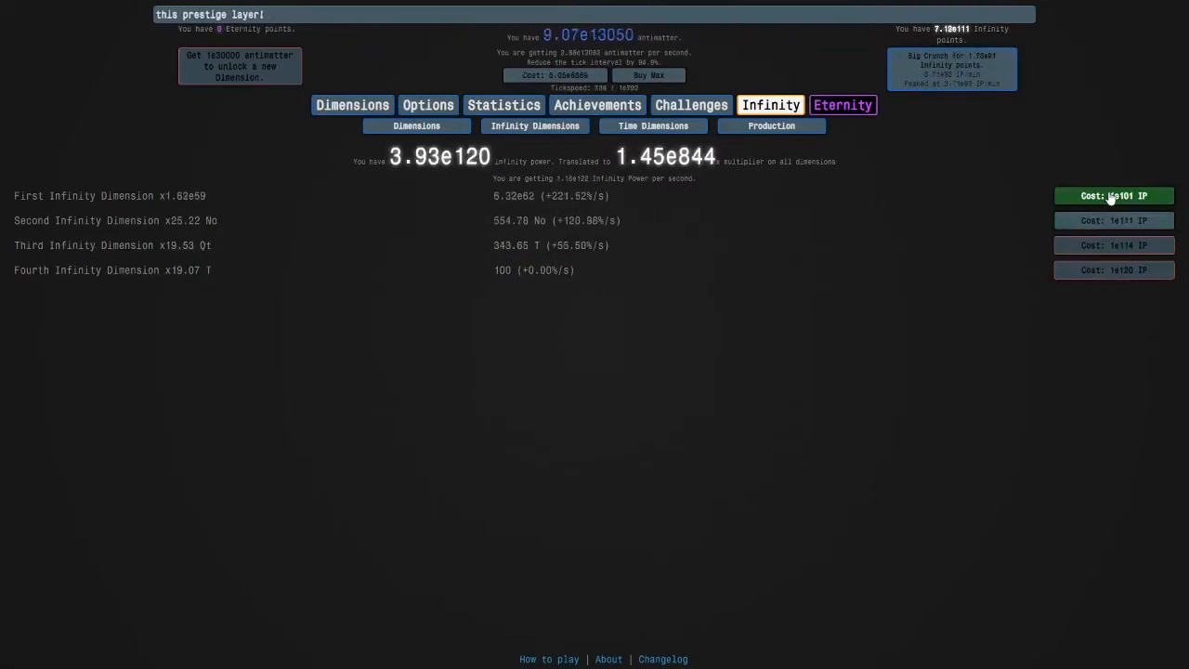
click(1114, 195)
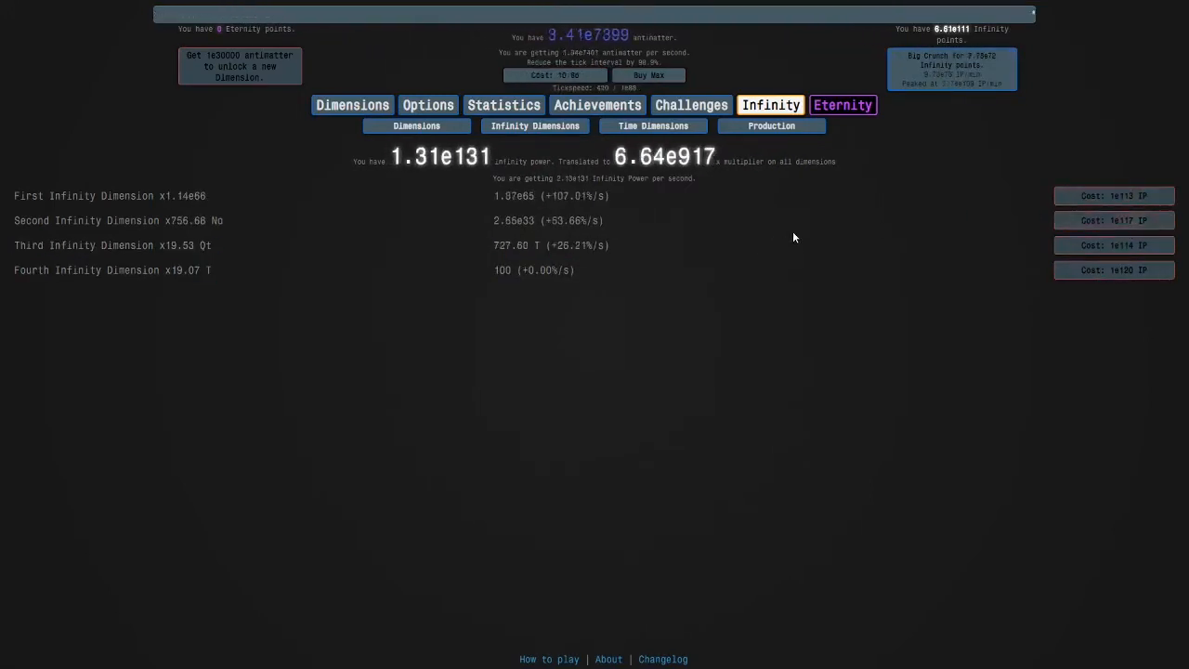
click(416, 126)
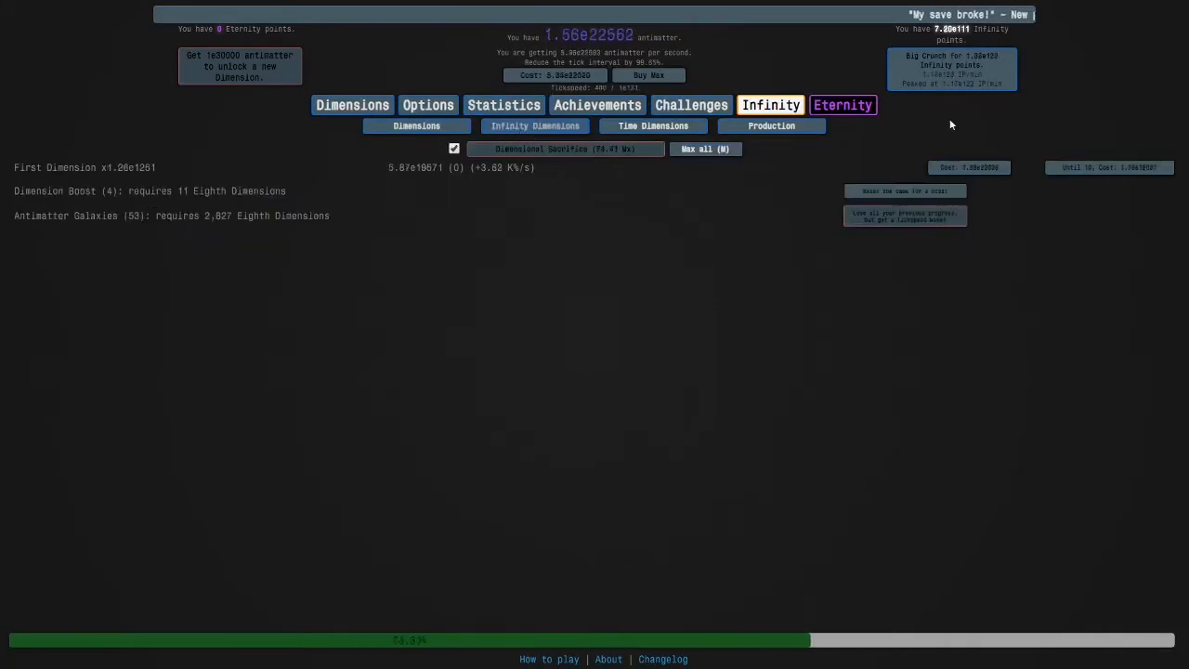
click(535, 125)
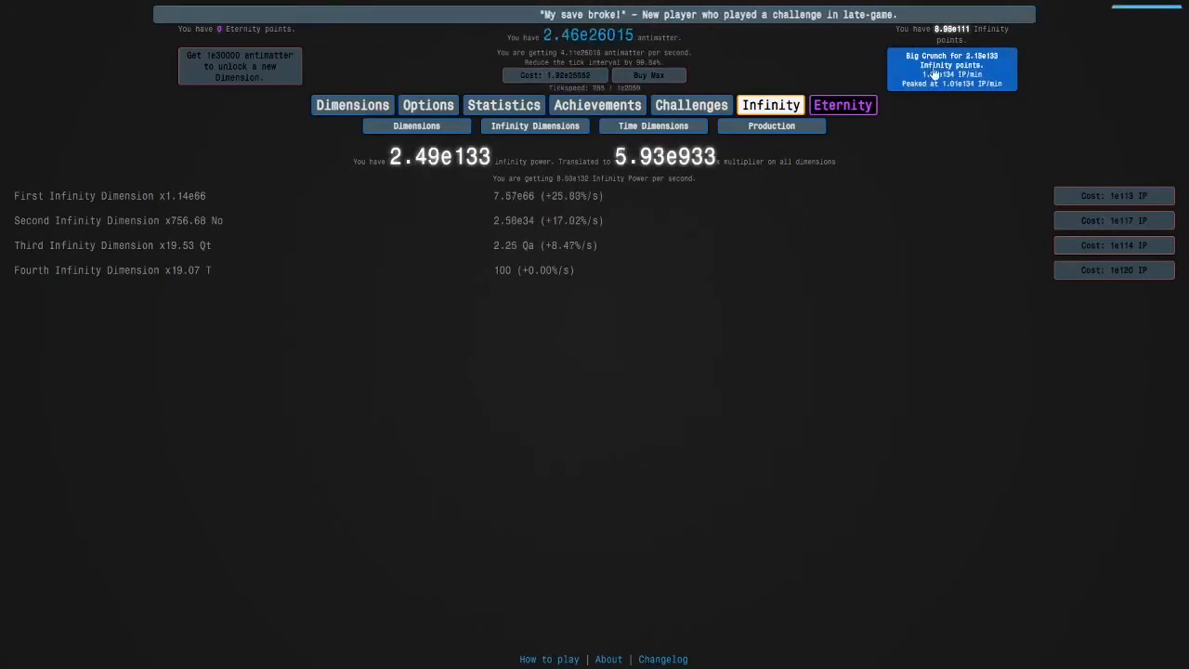
click(1114, 269)
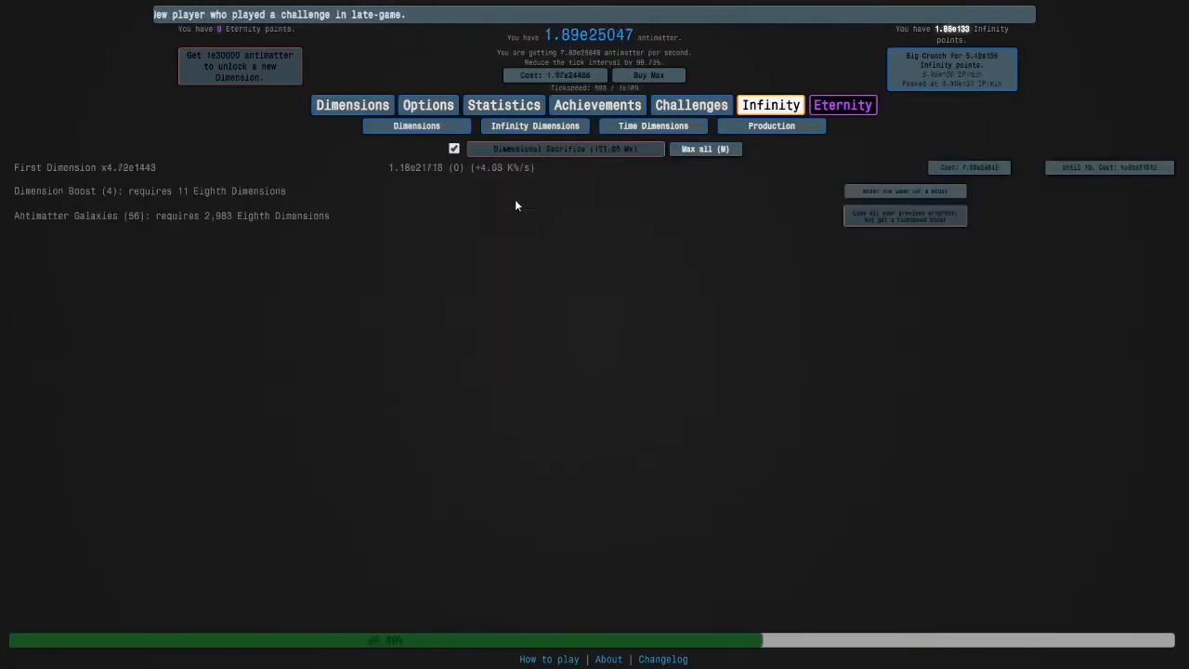
- Buy Second, Fifth and more First Infinity Dimensions, then crunch to 3.26e169 IP
click(771, 125)
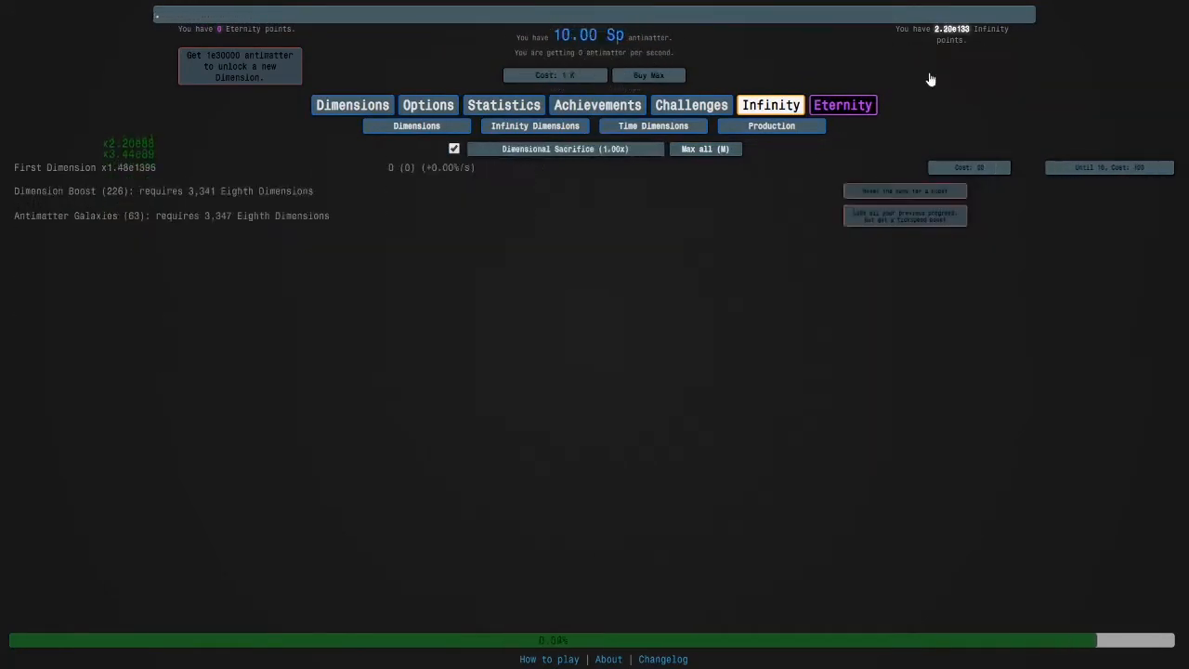
click(534, 126)
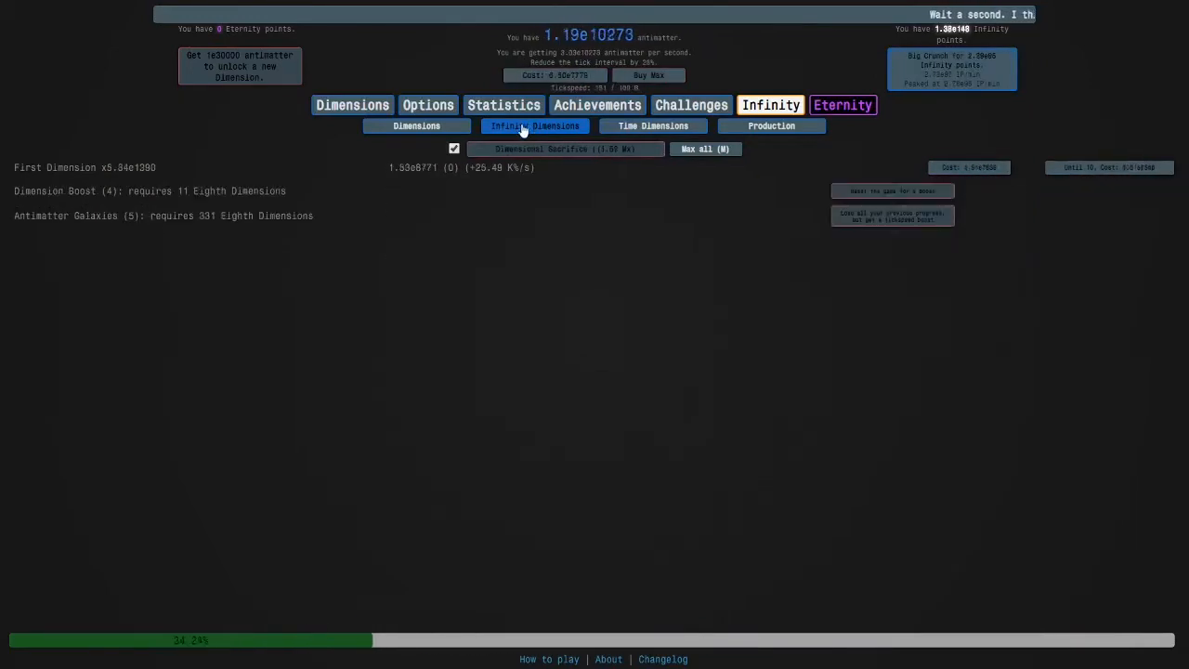
click(534, 125)
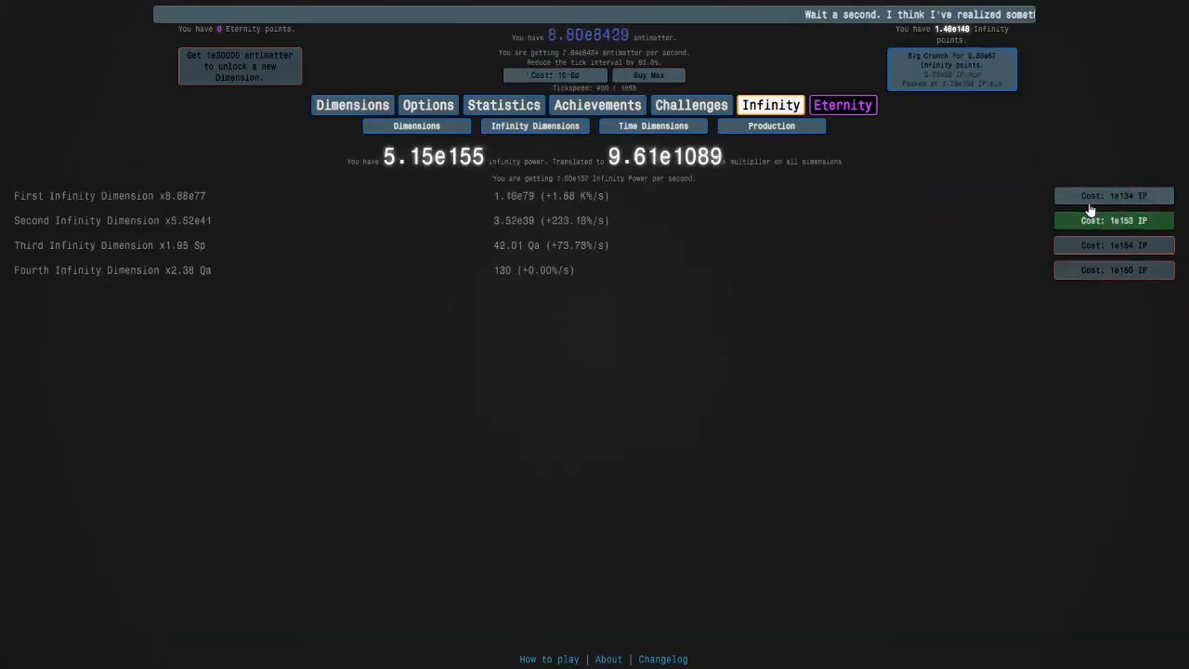
click(417, 126)
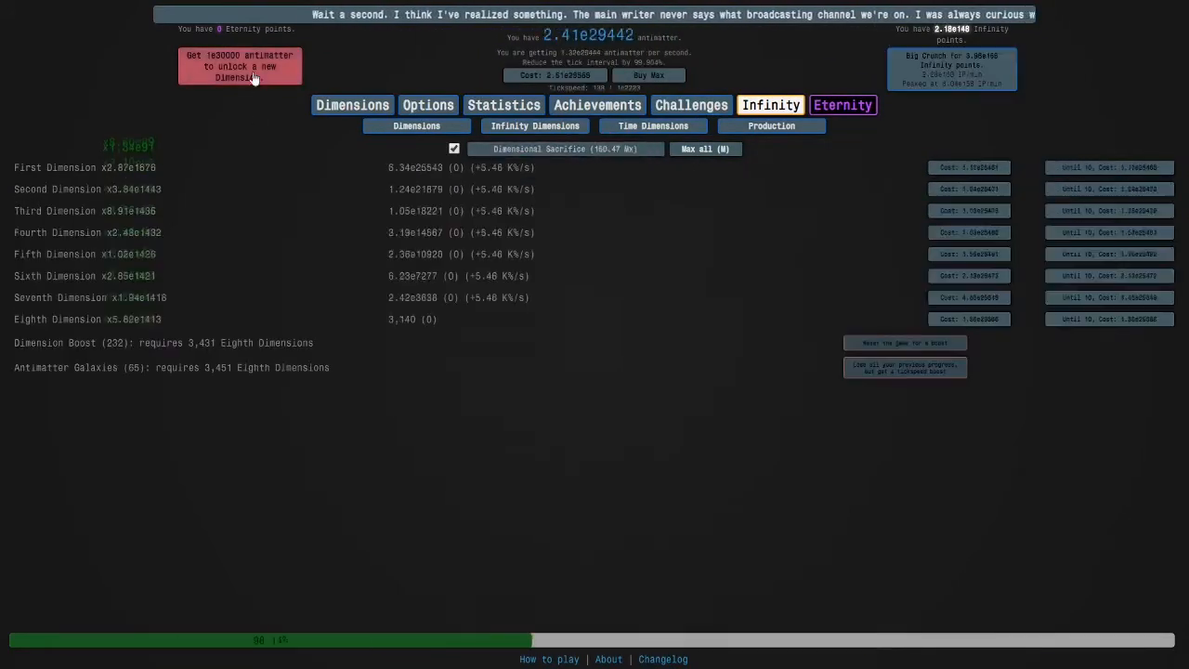
click(535, 125)
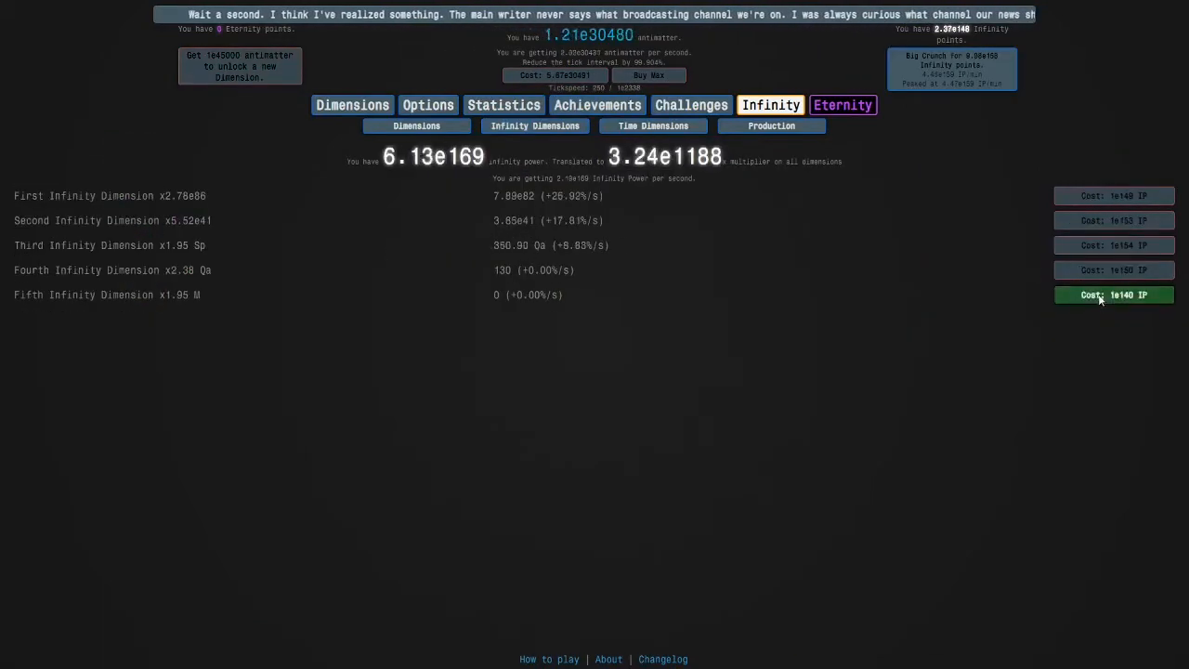
click(1114, 295)
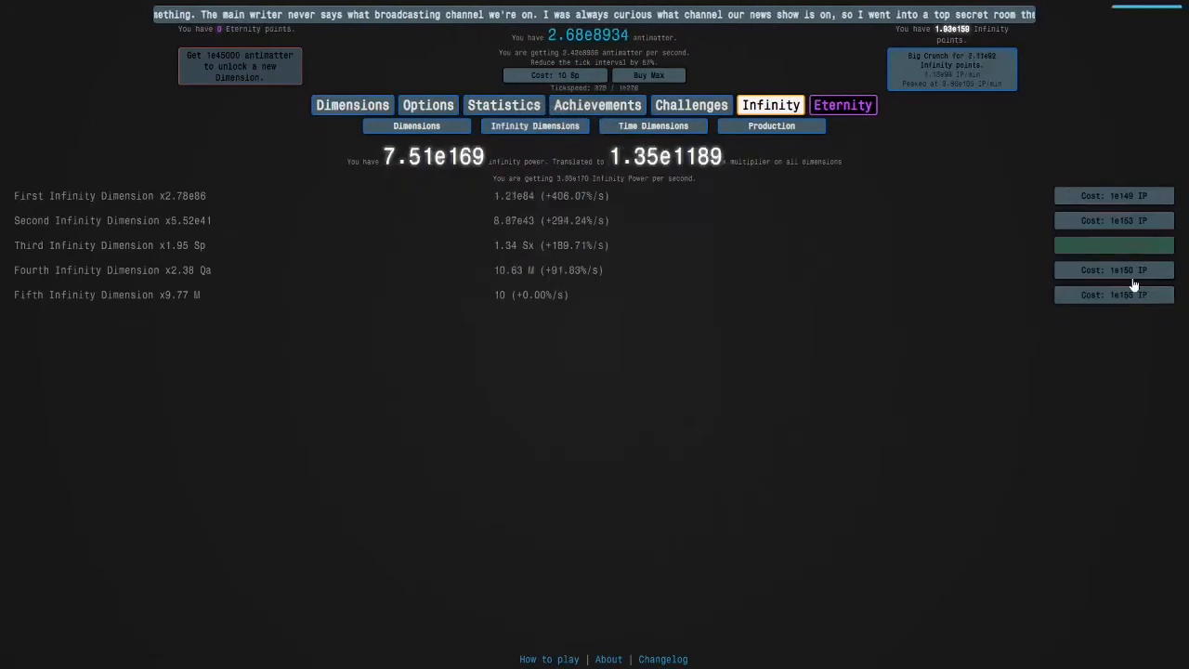
click(1114, 195)
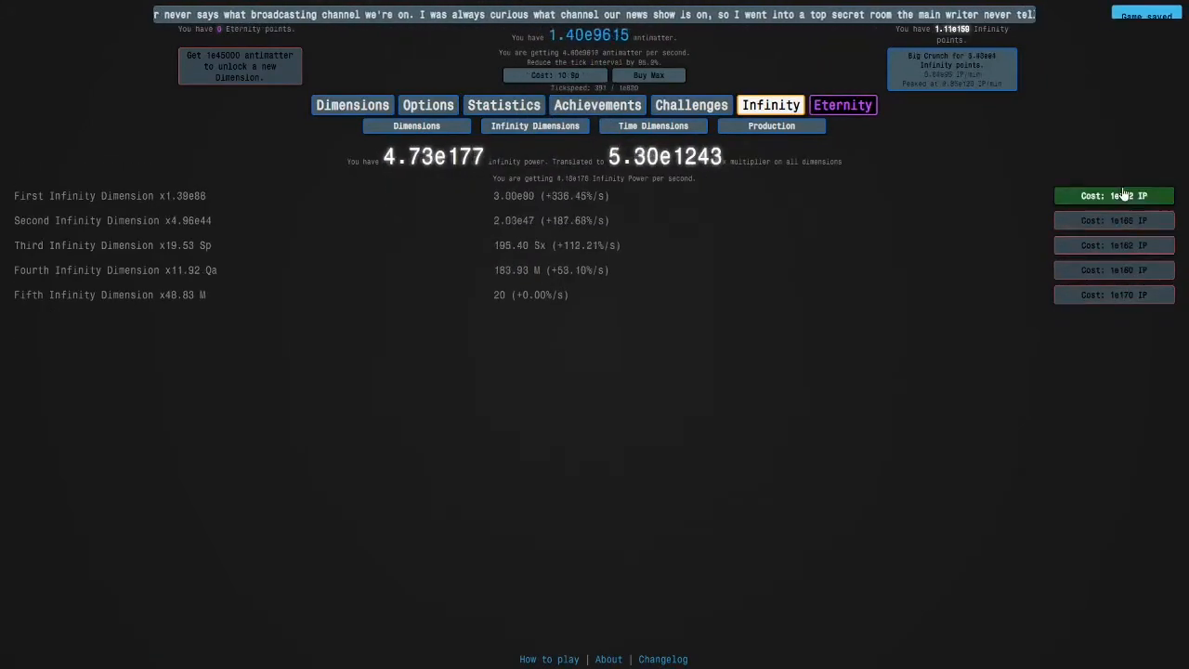
click(651, 156)
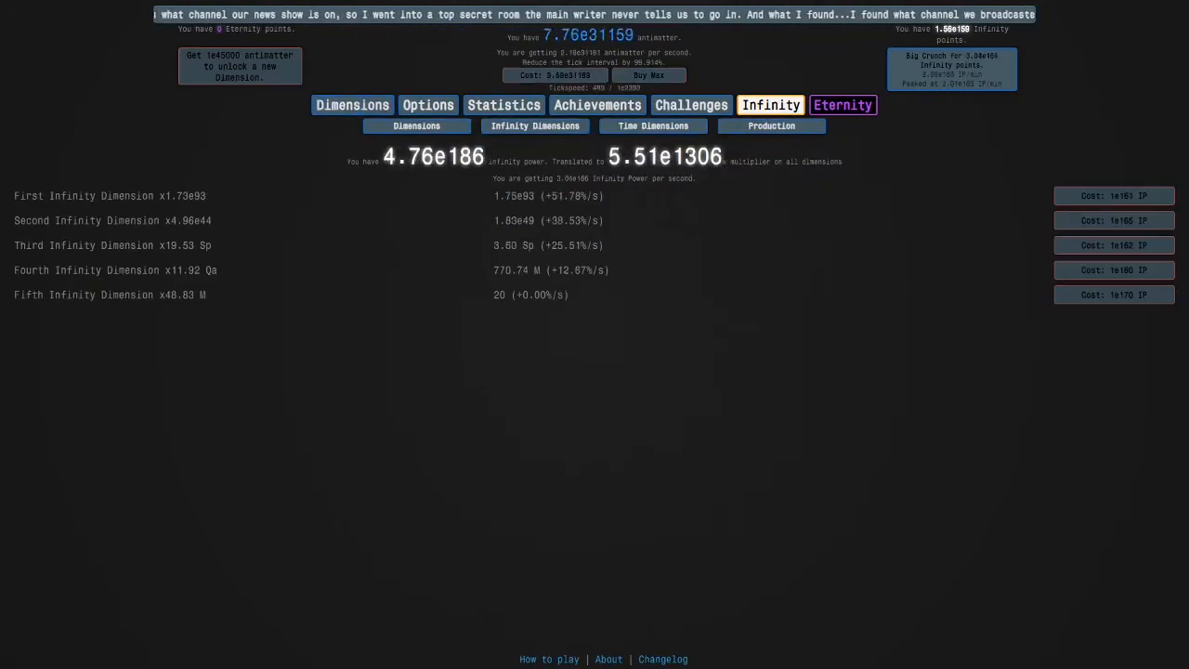
click(416, 126)
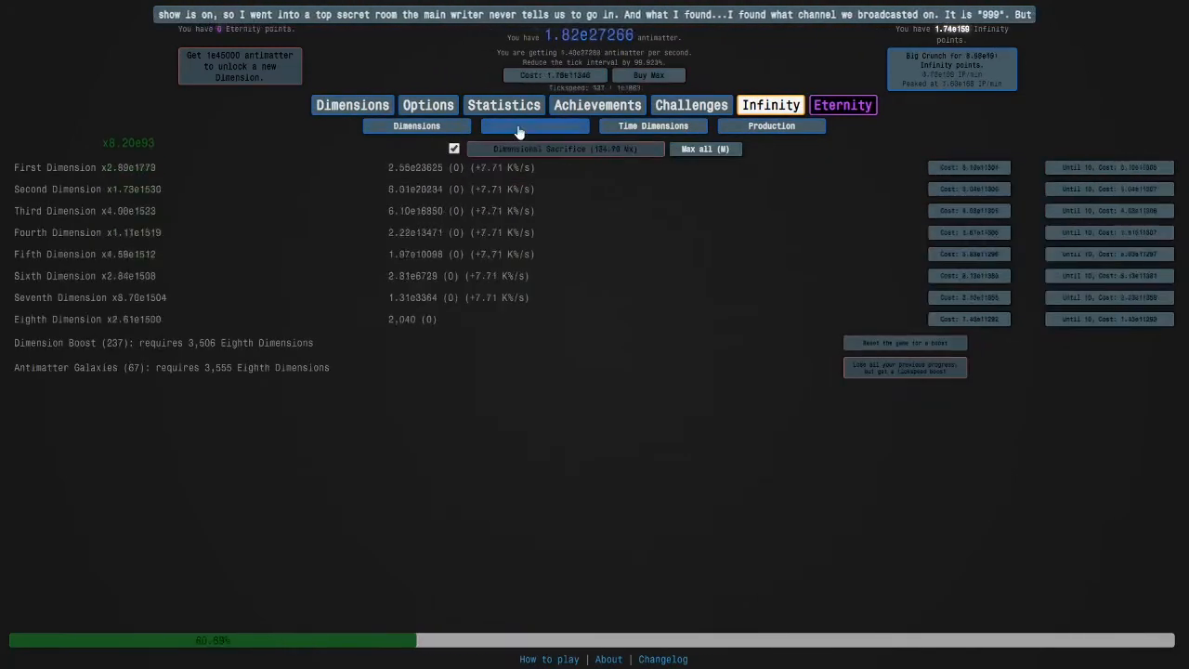
click(535, 125)
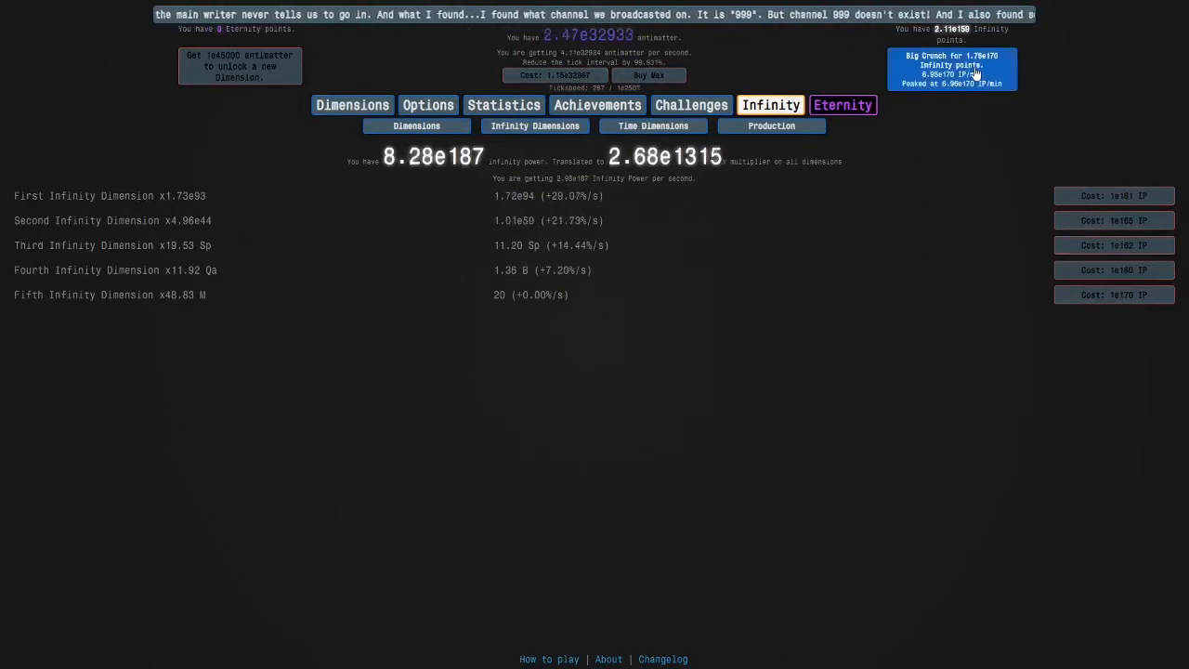
click(1115, 196)
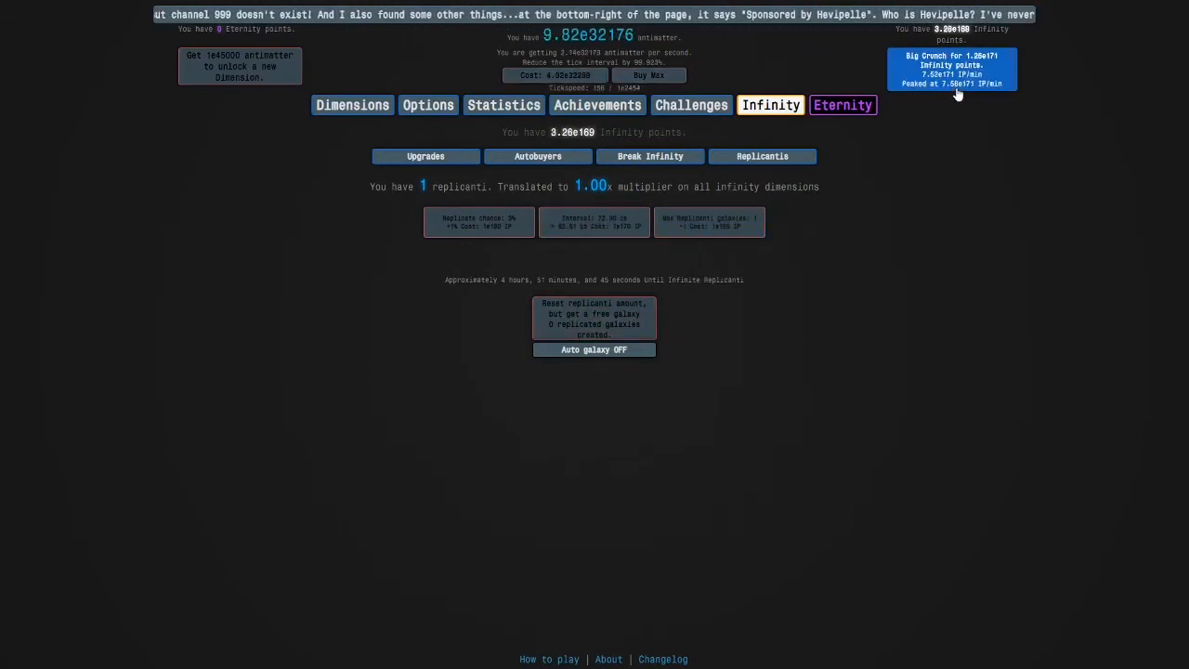
- Start Infinity Challenge 4, enable the DimBoost autobuyer, and play until crunch to 4.37e170 IP
click(692, 104)
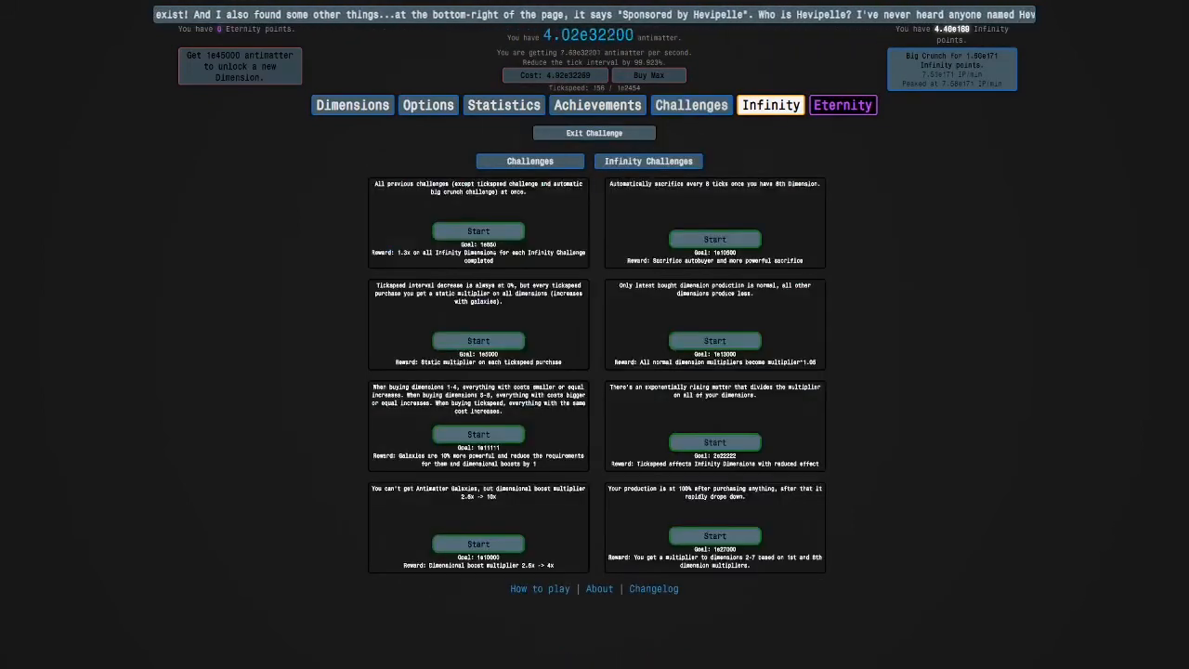
click(477, 231)
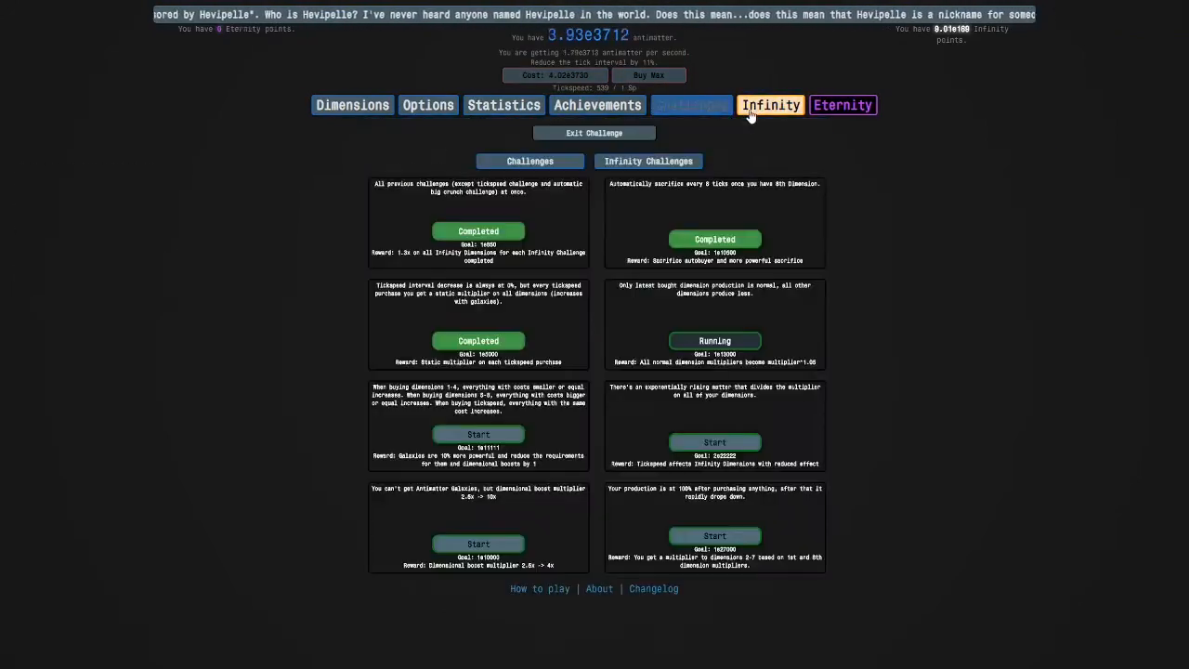
click(771, 104)
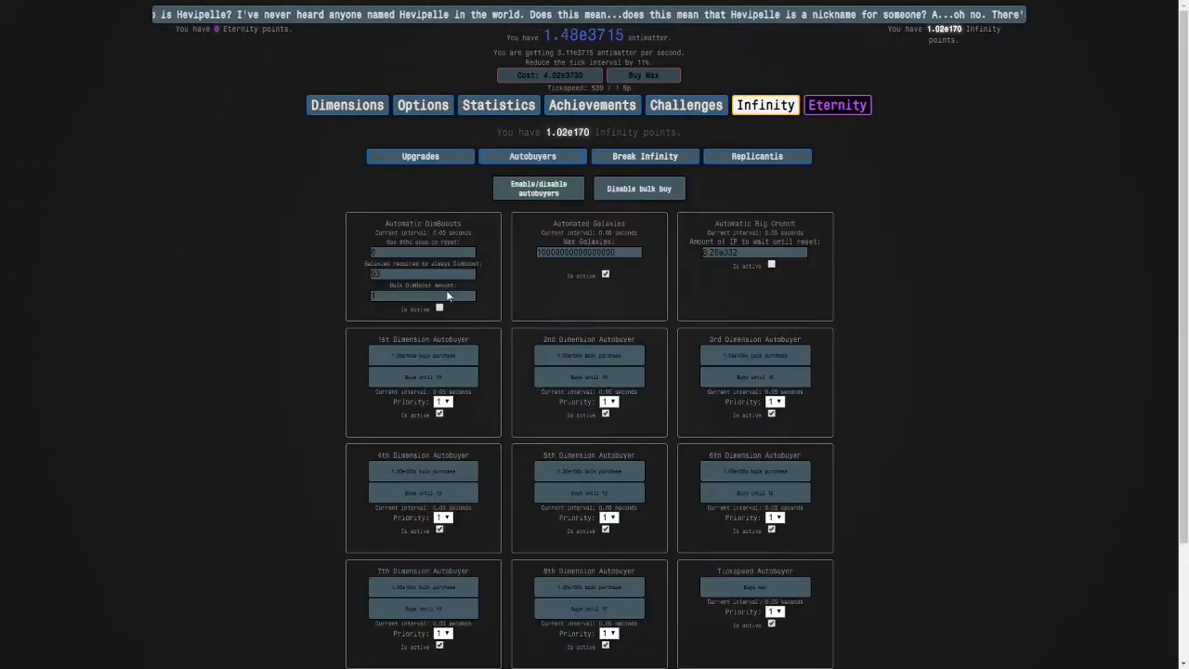
click(349, 104)
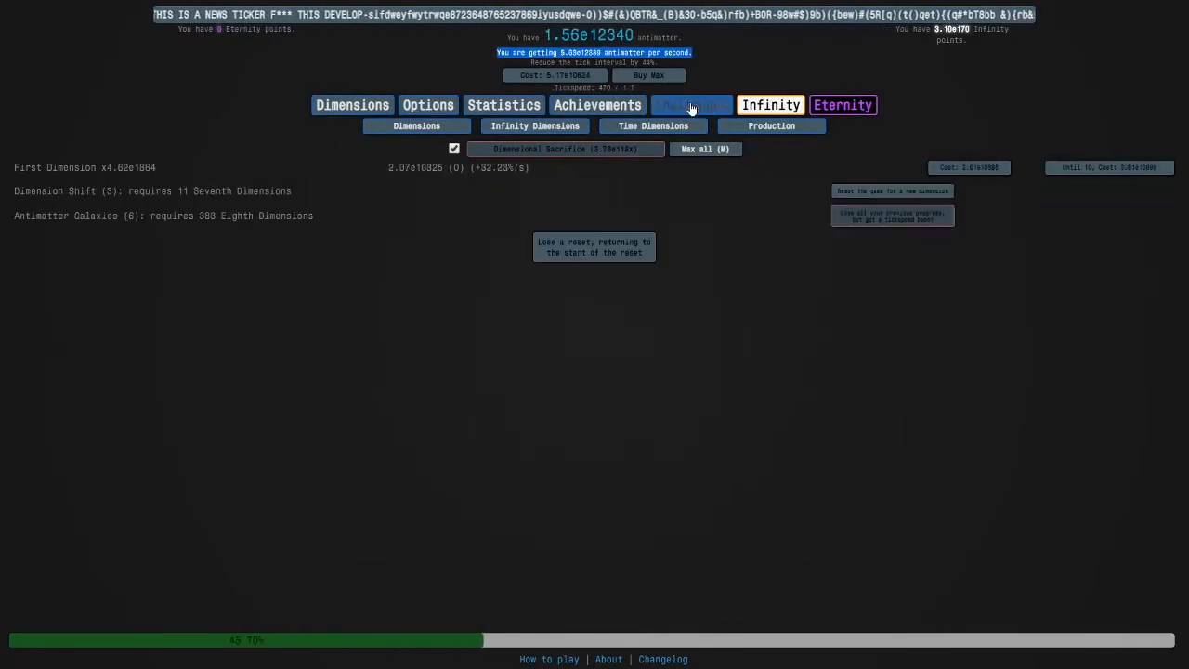
click(691, 105)
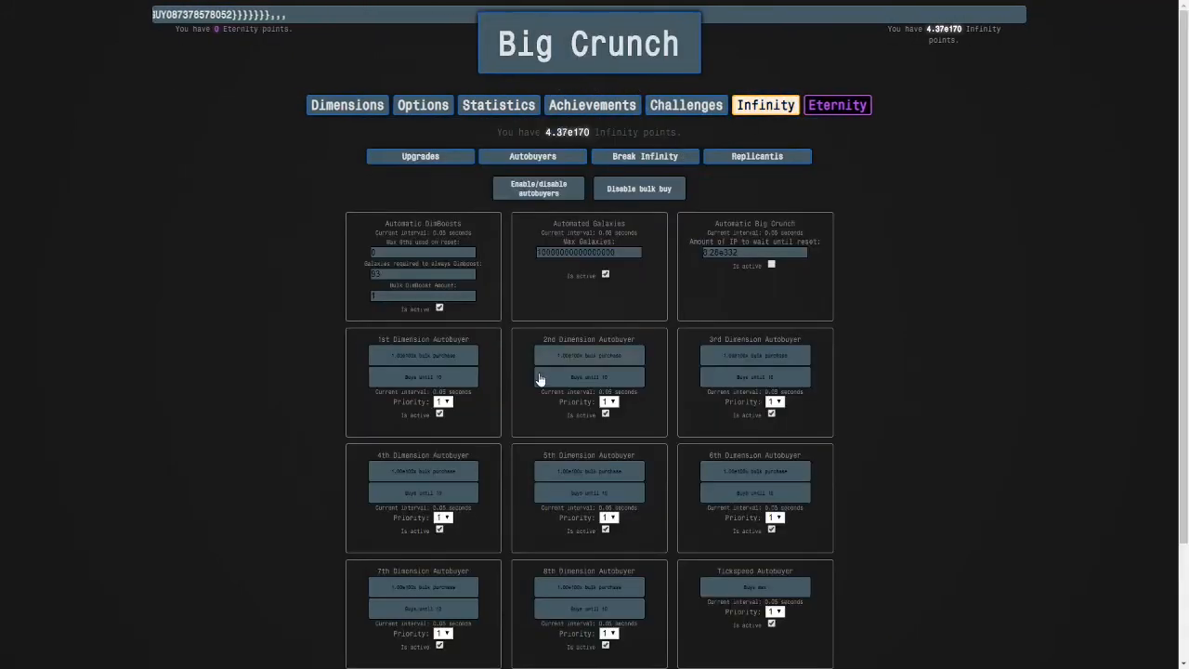
- Set 3rd–7th dimension autobuyer priorities to 6, 5, 4, 3, 2, then complete the crunch
click(445, 518)
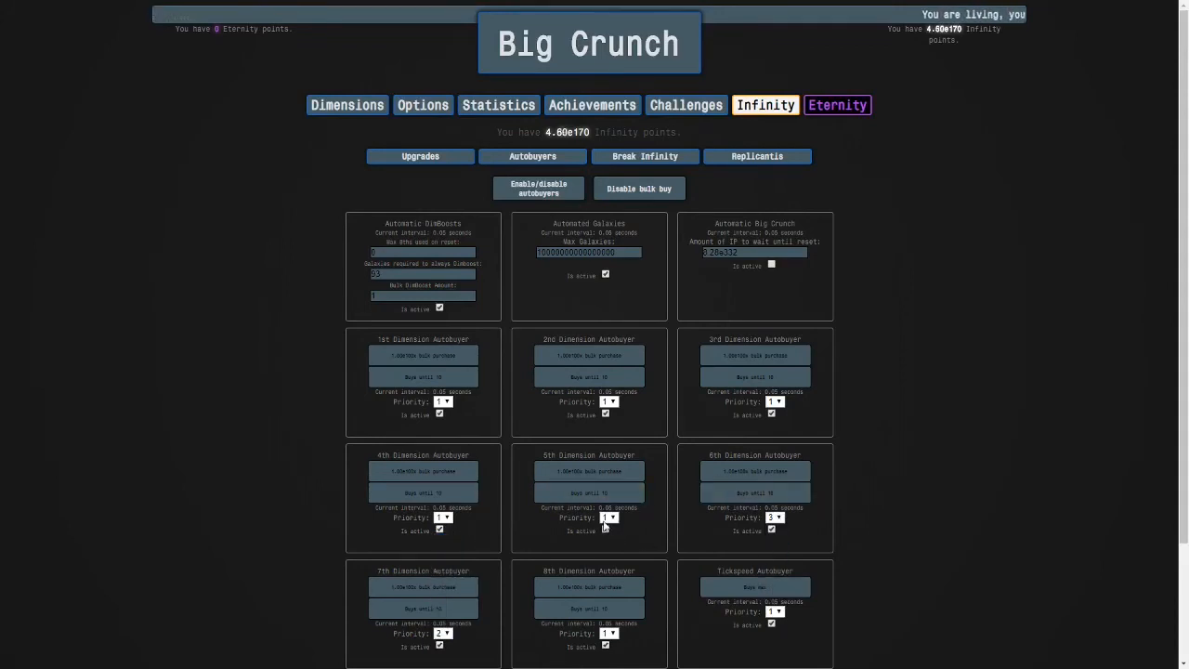
click(439, 517)
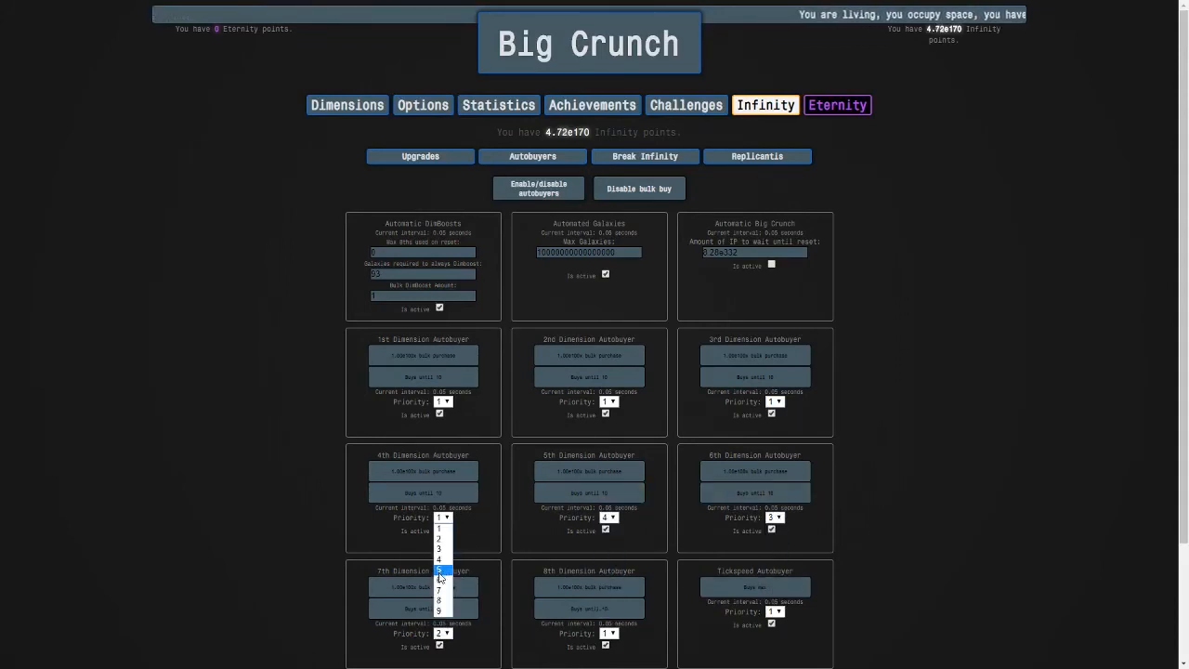
click(441, 569)
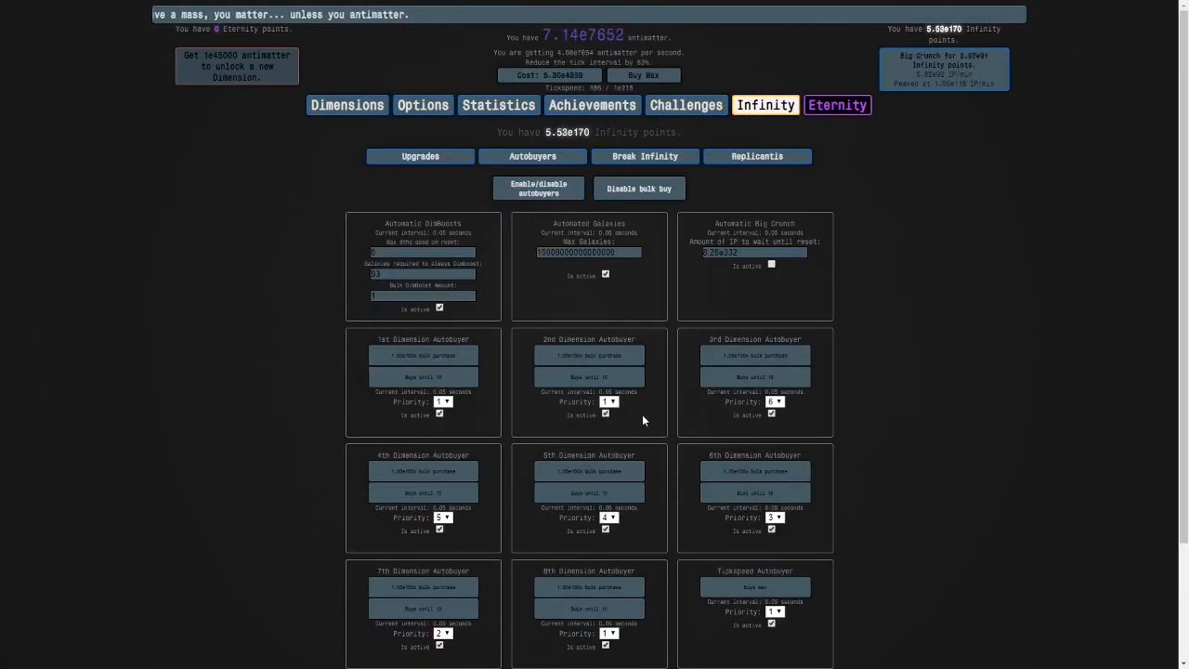
click(775, 517)
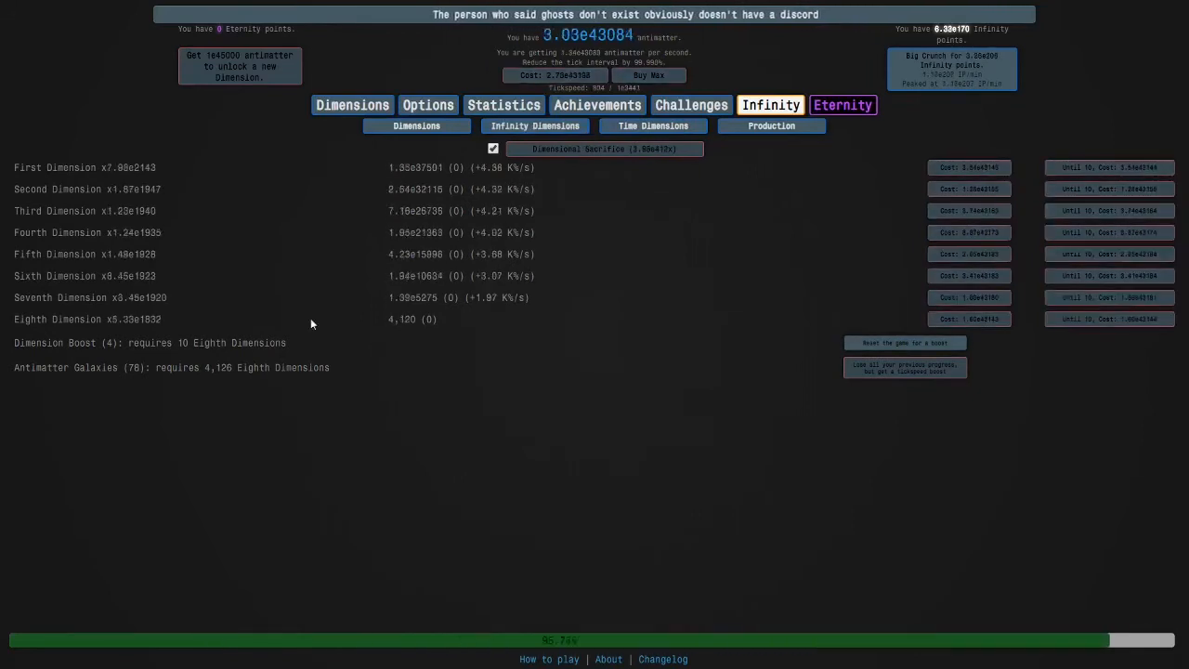
- Big Crunch for infinity points up to 1.09e224, check Autobuyers, then return to Dimensions
click(951, 65)
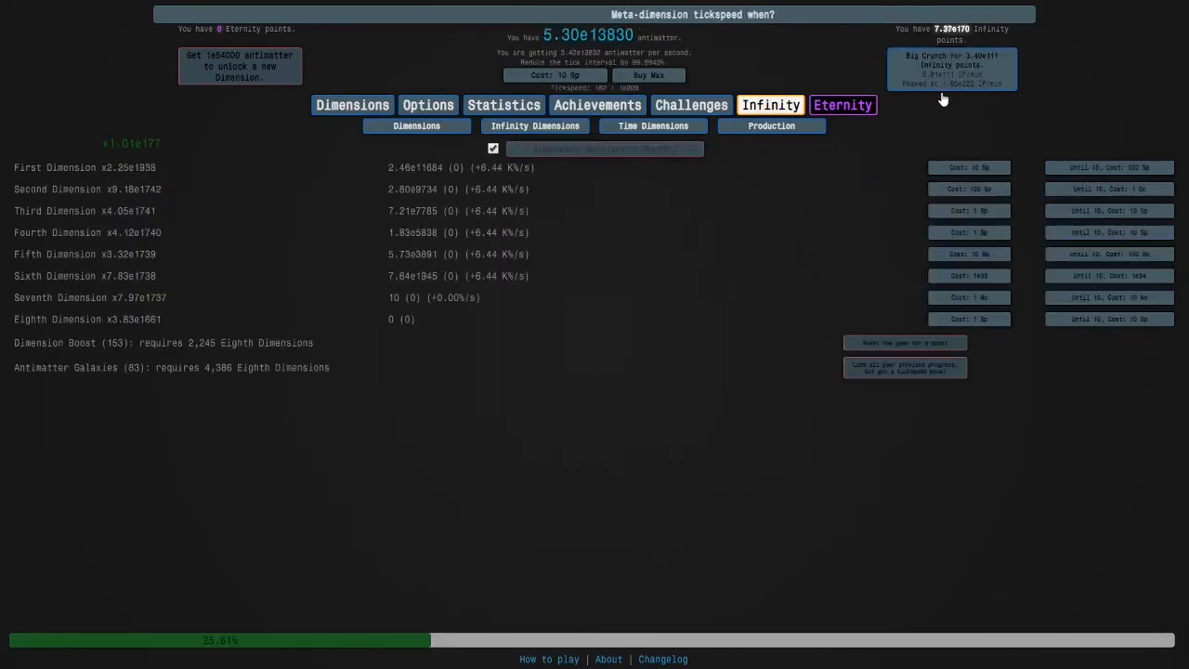
click(604, 149)
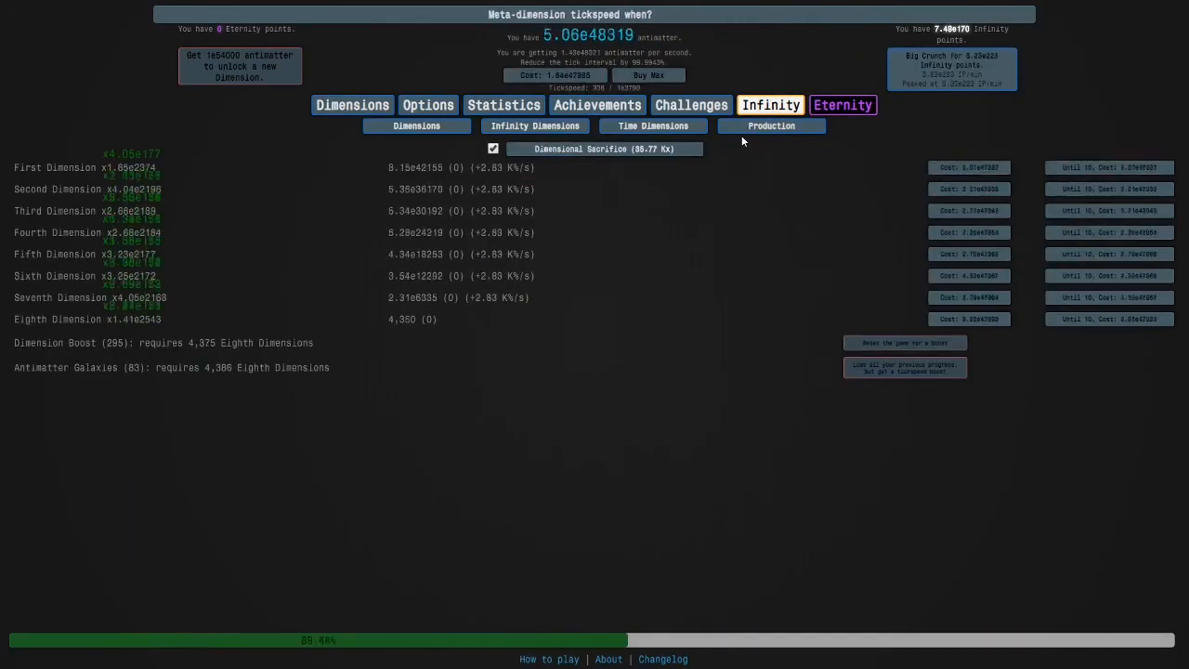
click(532, 156)
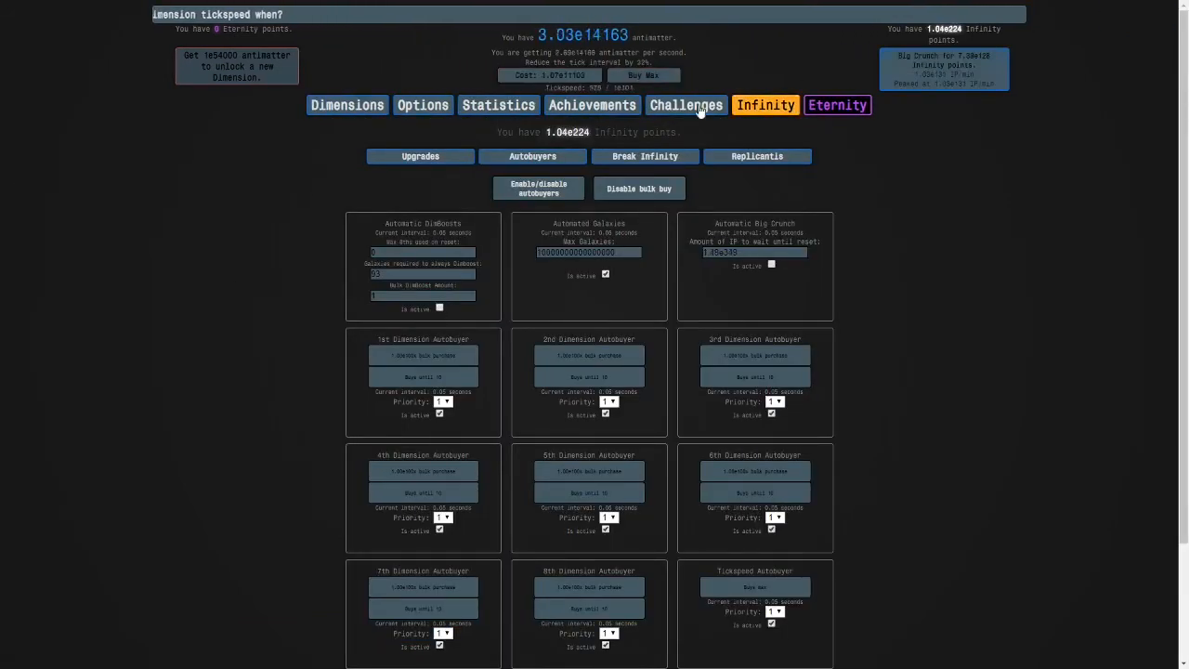
click(352, 105)
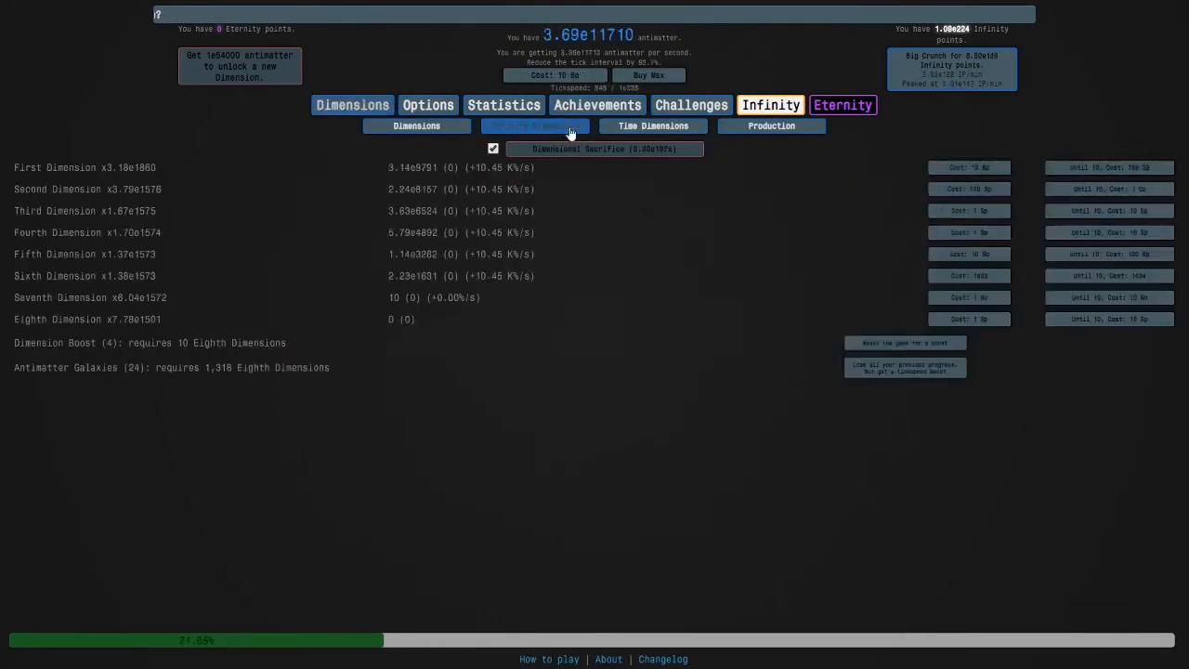
- Crunch to 2.05e313 infinity points, buy a Second Infinity Dimension, and start becoming Eternal
click(534, 125)
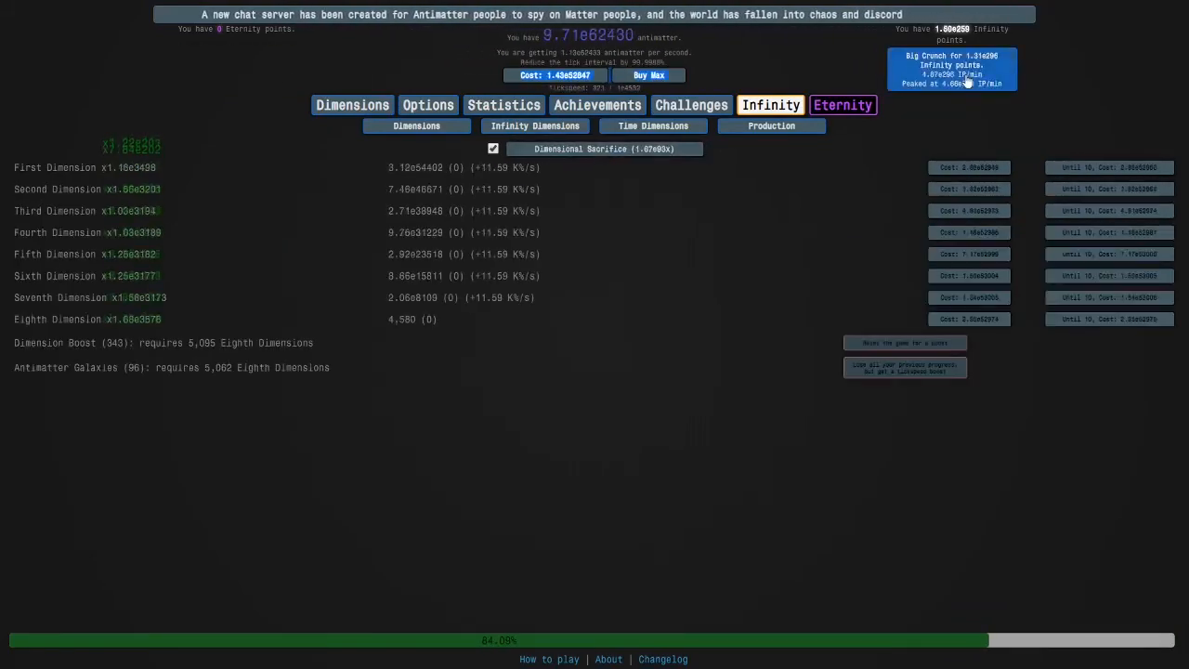
click(952, 63)
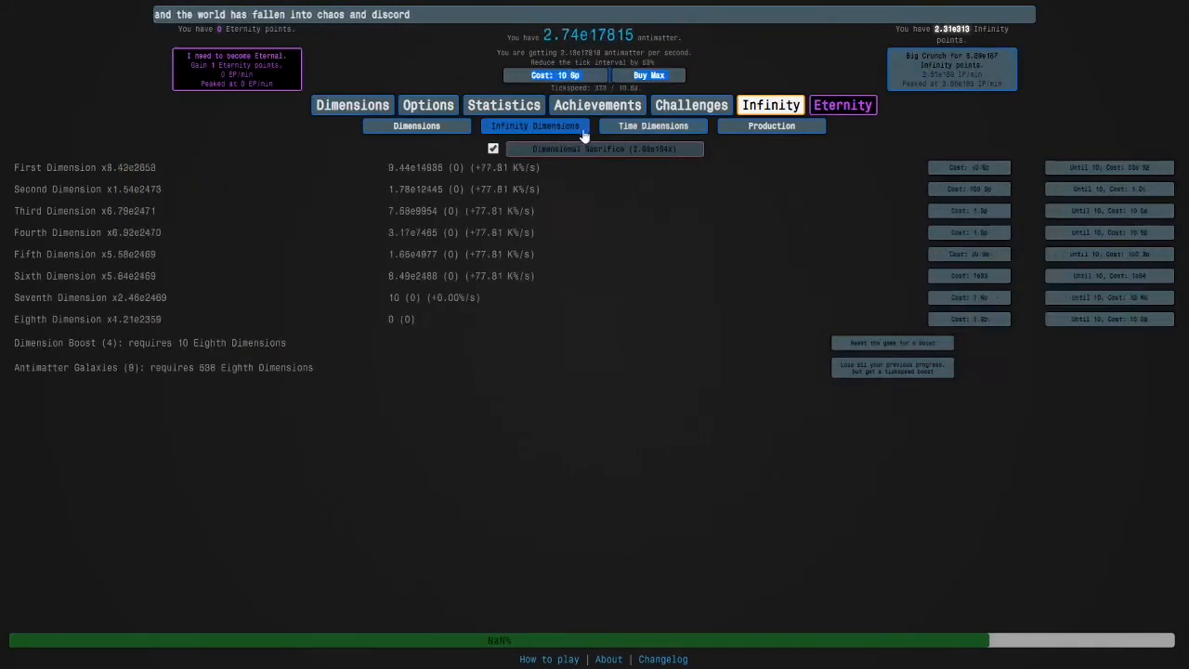
click(535, 125)
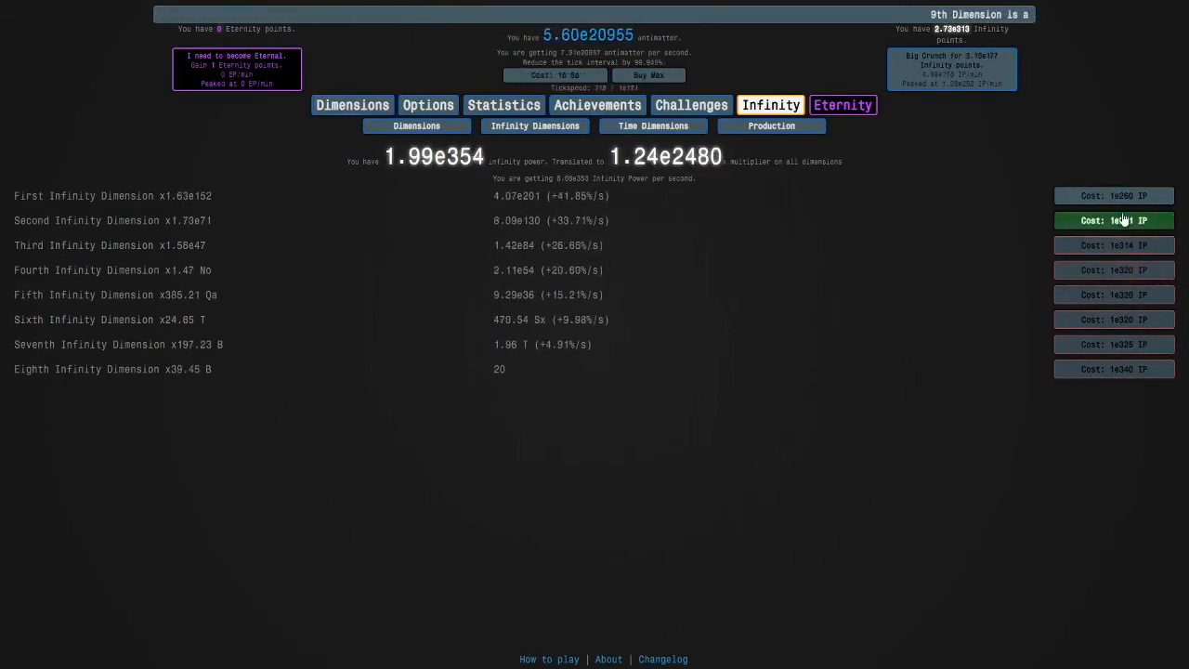
click(1114, 220)
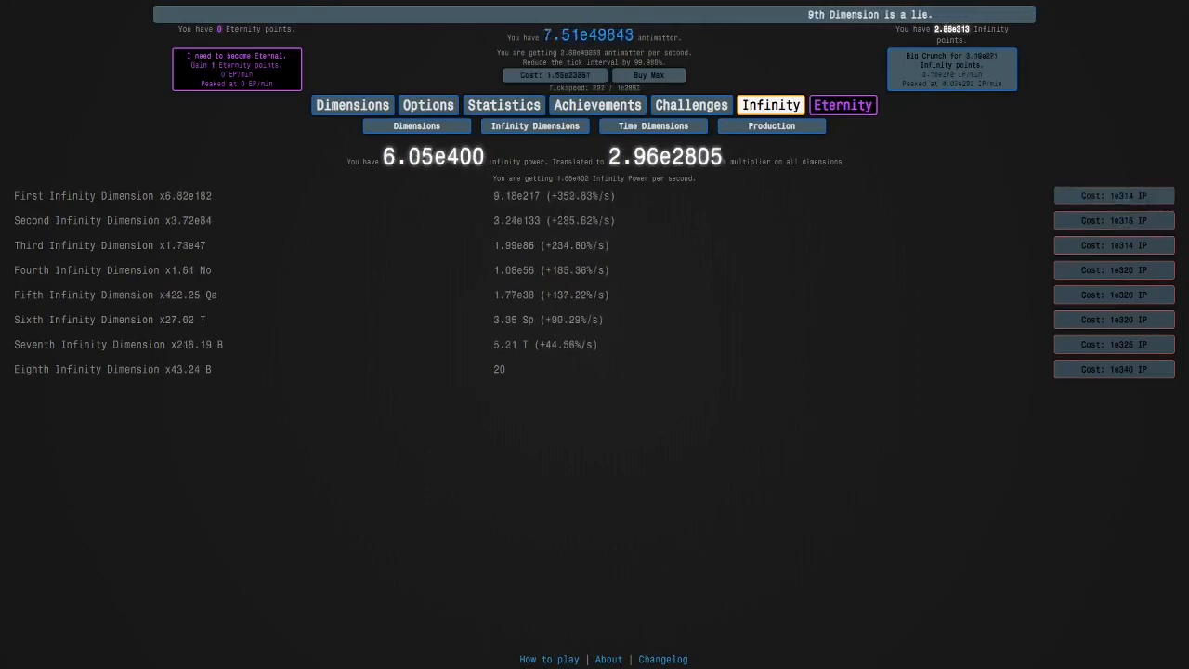
click(843, 104)
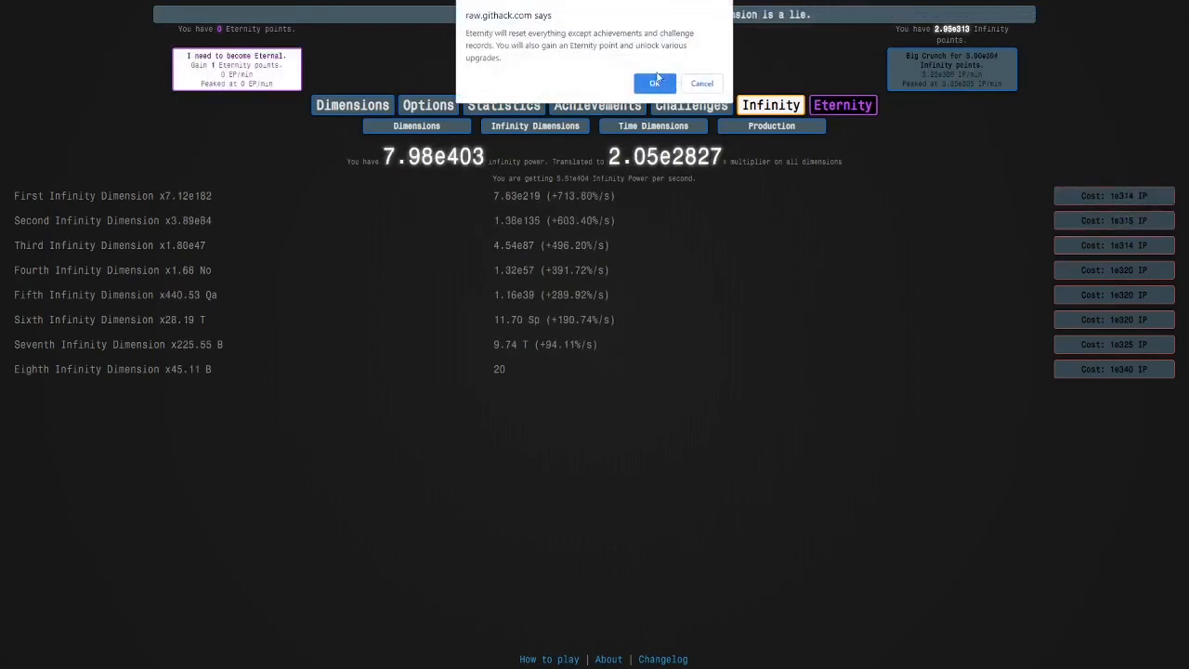
- Confirm the Eternity for 1 Eternity point, view Past Eternities, then show antimatter dimensions
click(654, 83)
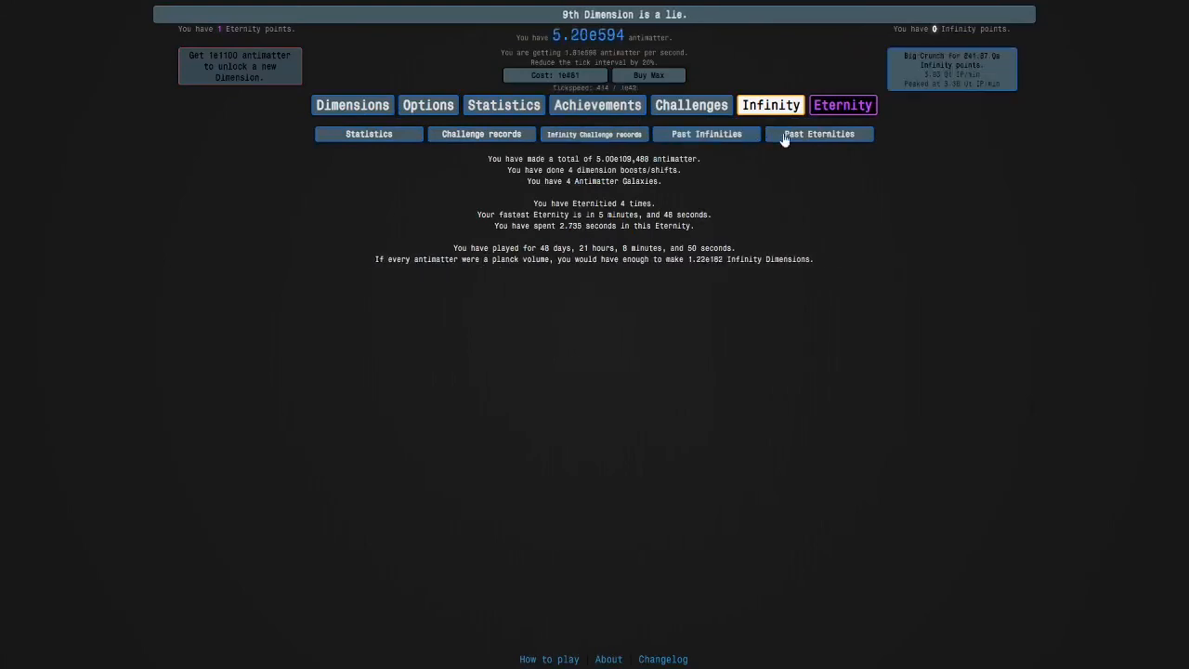
click(819, 134)
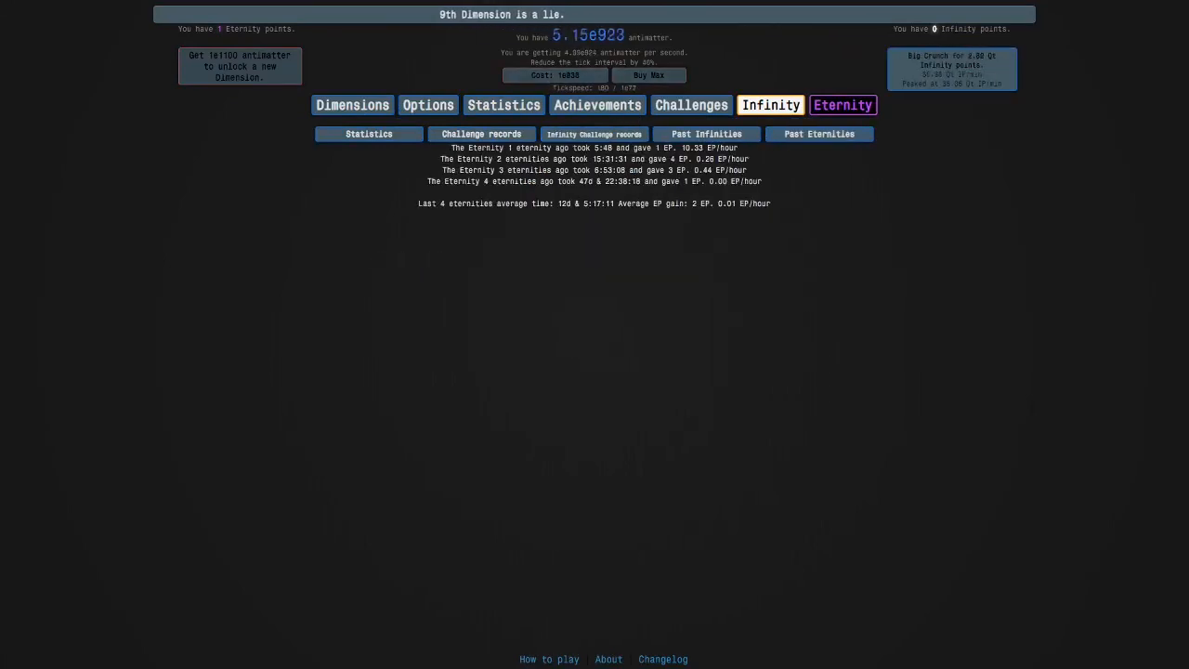
click(353, 104)
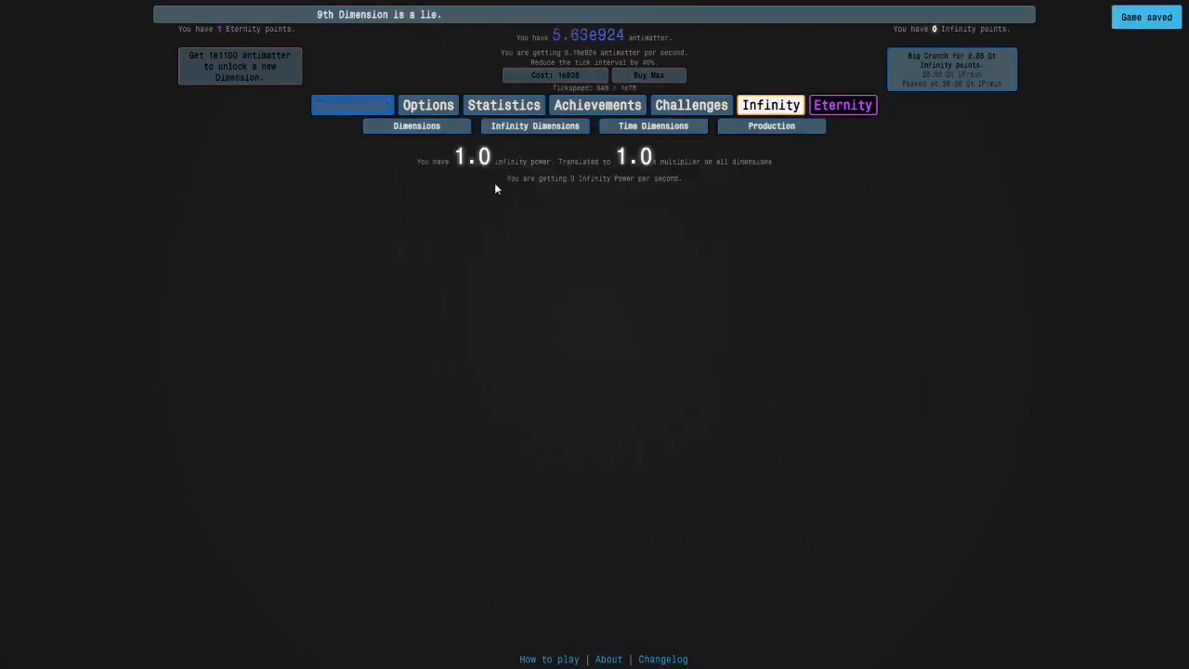
click(352, 104)
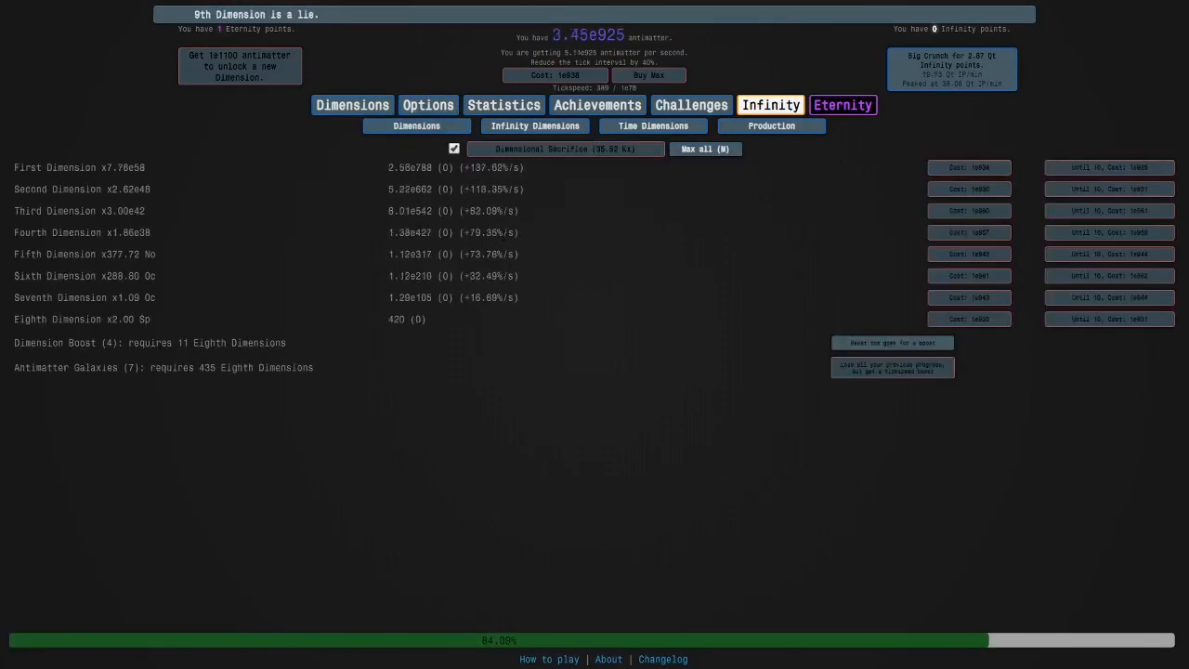